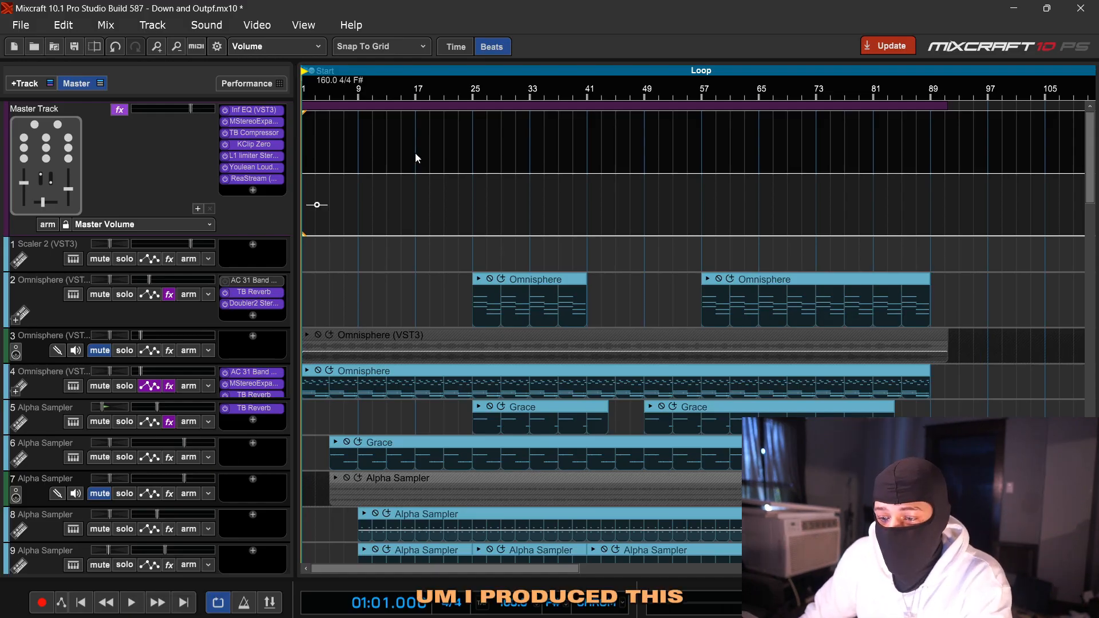
- Play the Omnisphere chord clip in the piano roll and stop it
scroll("down", 3)
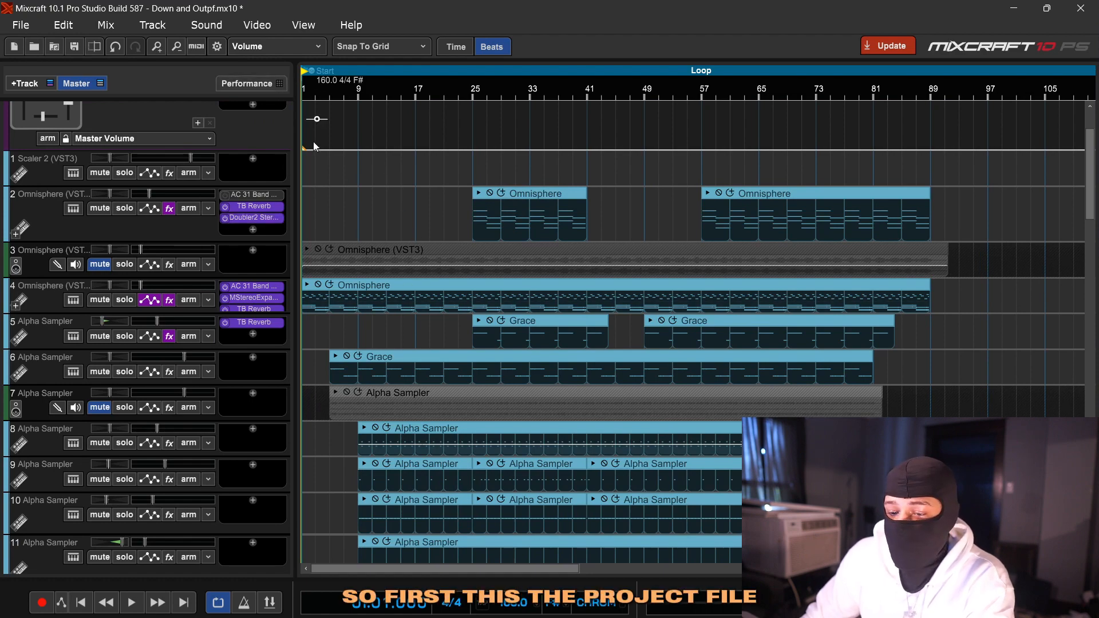
scroll("down", 3)
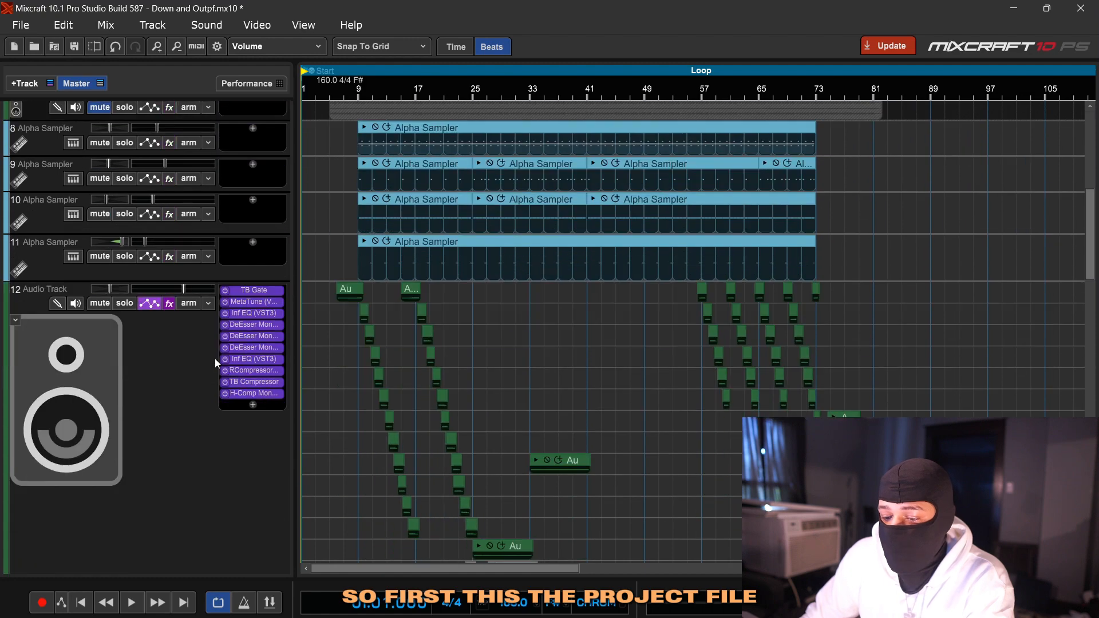
scroll("up", 3)
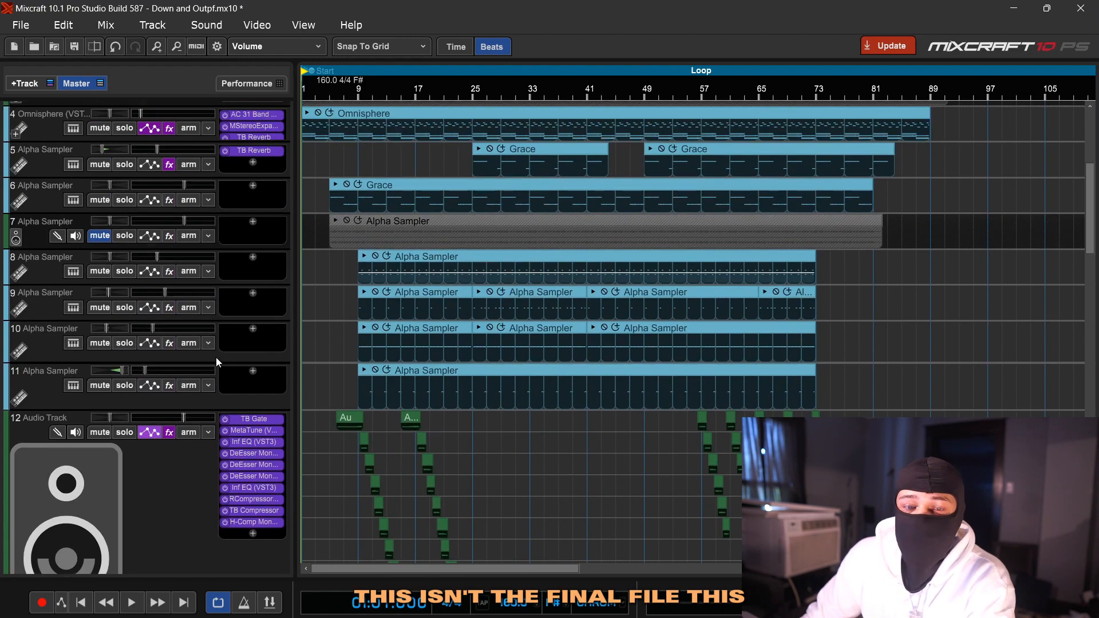
scroll("up", 3)
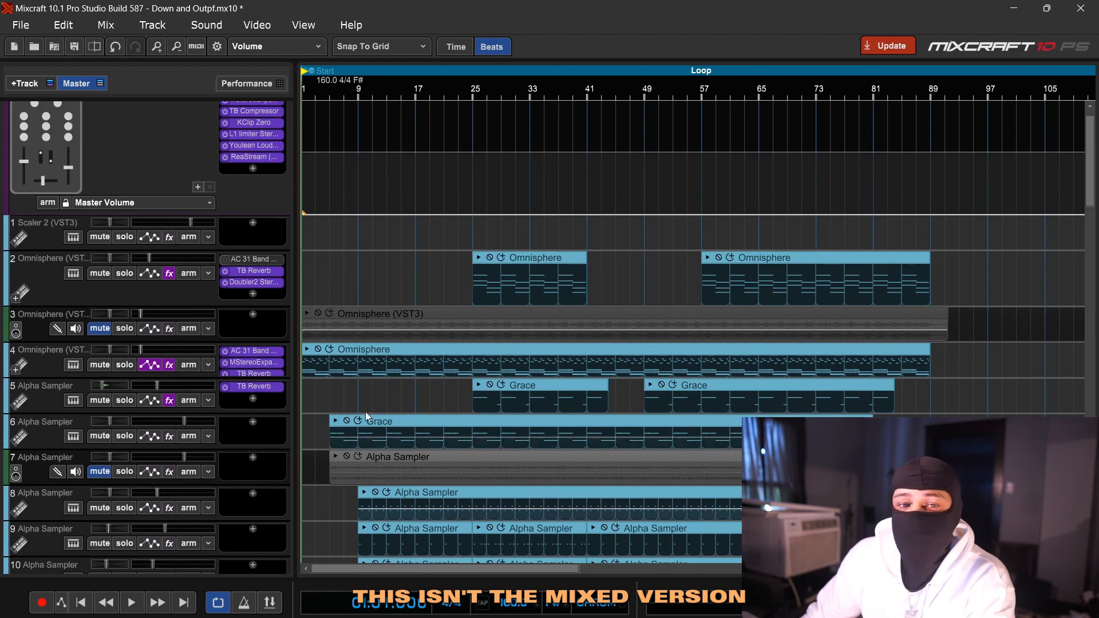
scroll("down", 3)
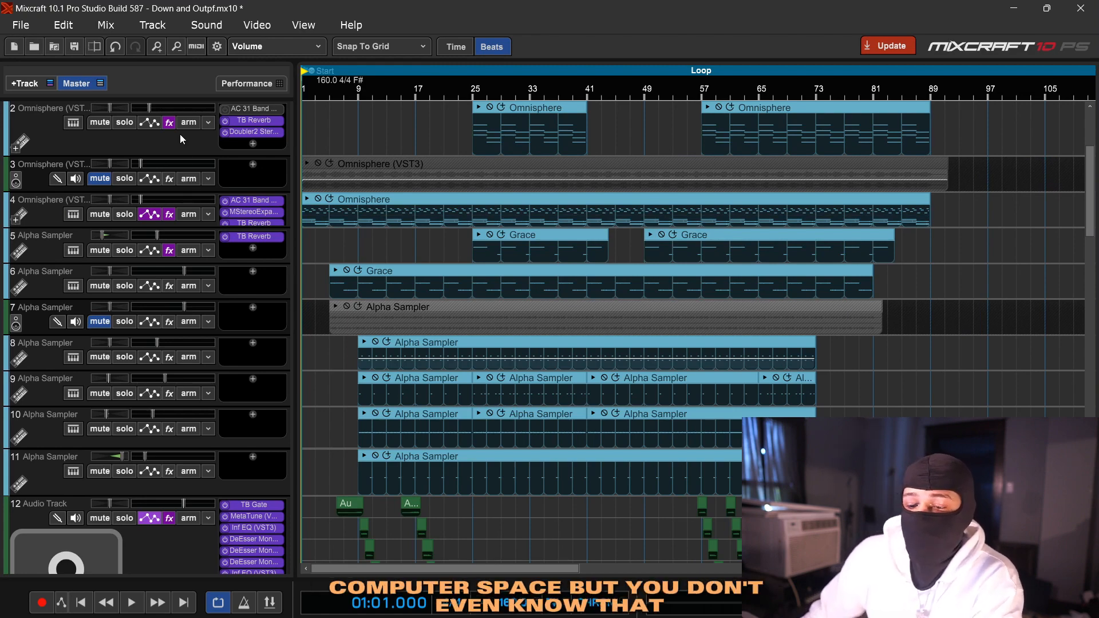
mouse_move(231, 230)
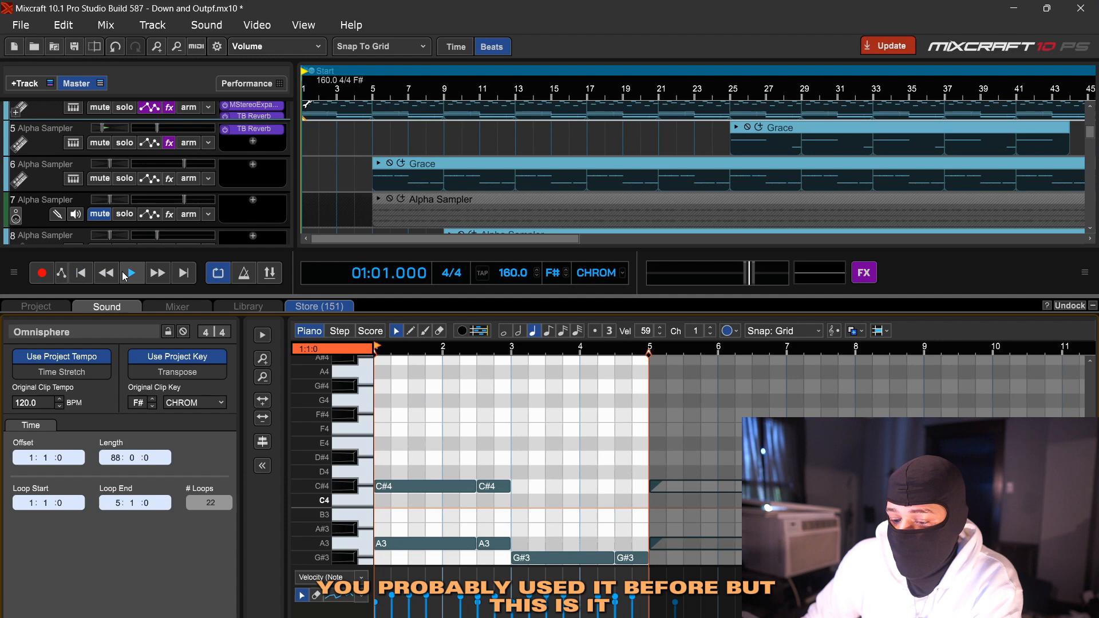
left_click(131, 272)
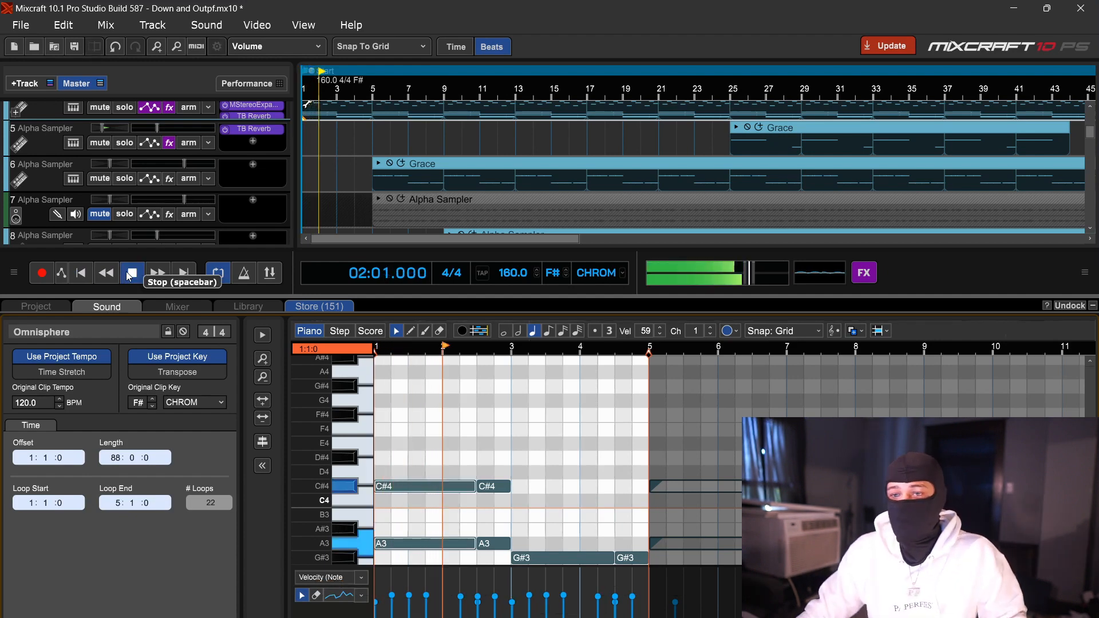
left_click(157, 274)
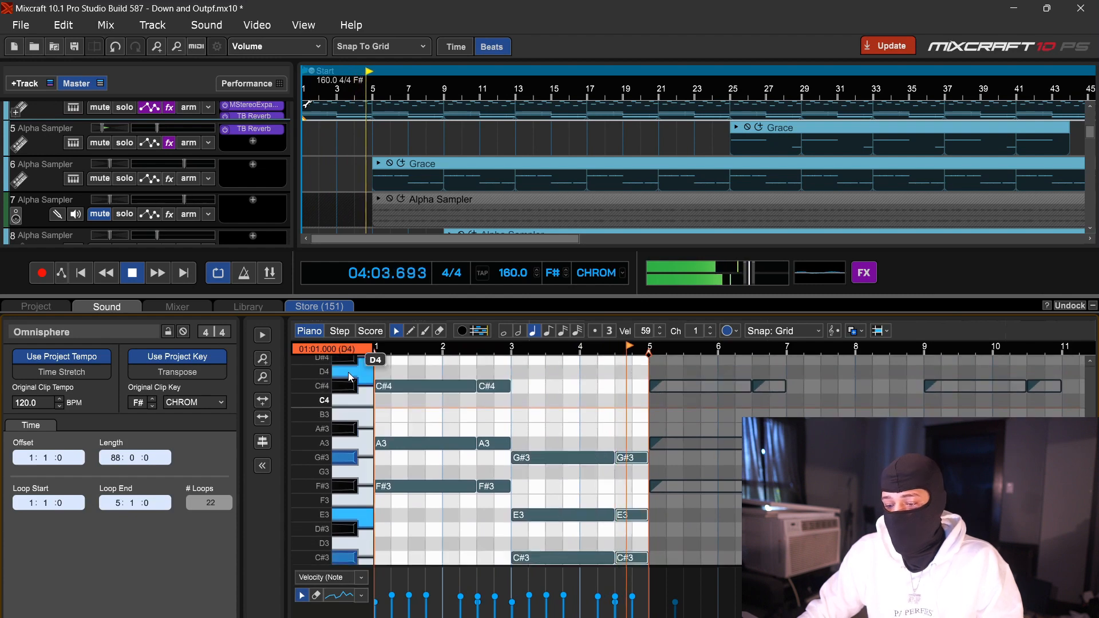
left_click(132, 273)
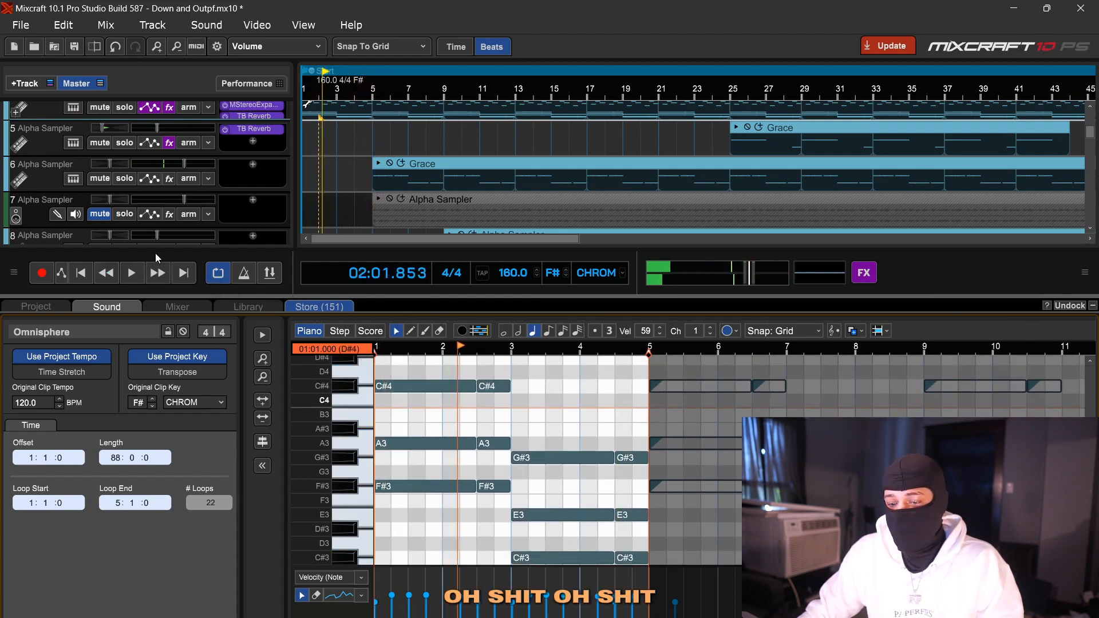
- Solo track 4, play the Omnisphere chords on their own, then stop playback
scroll("up", 3)
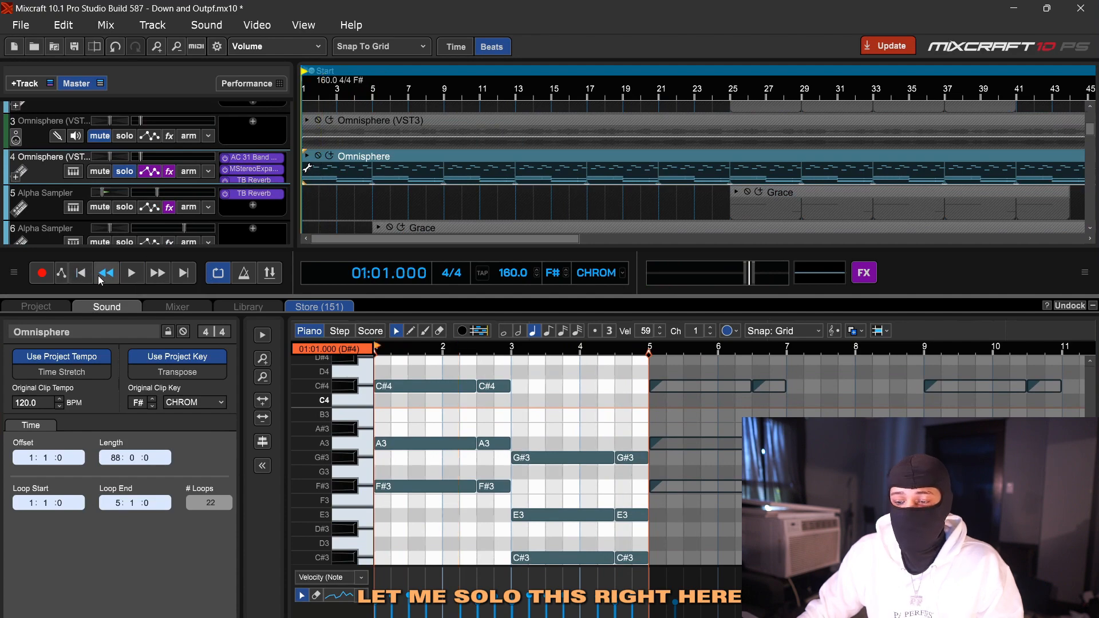
left_click(130, 272)
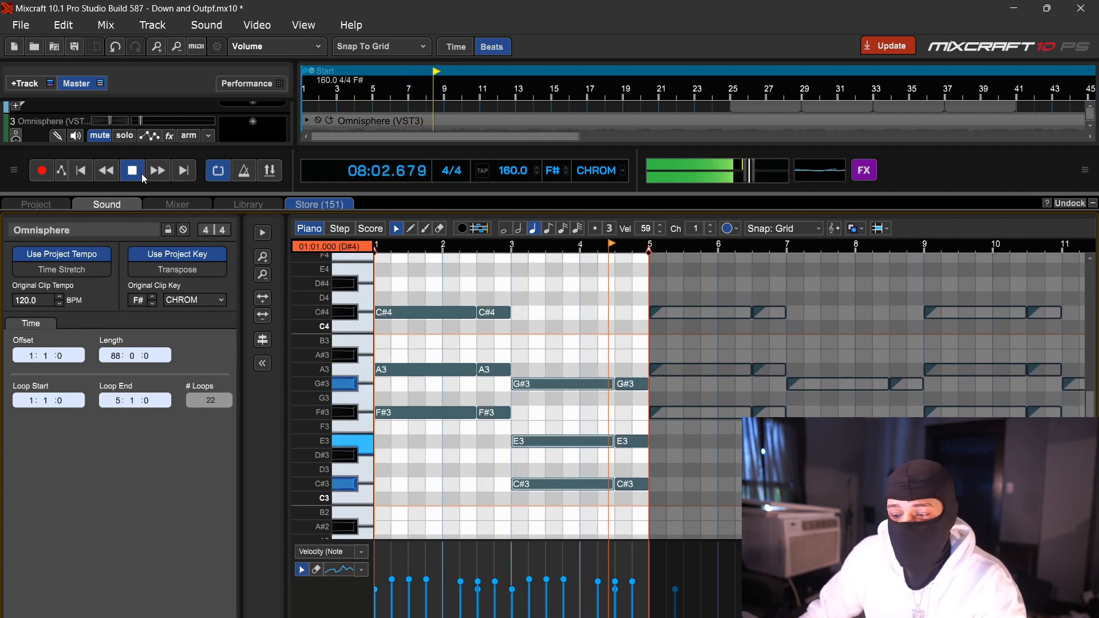
left_click(133, 171)
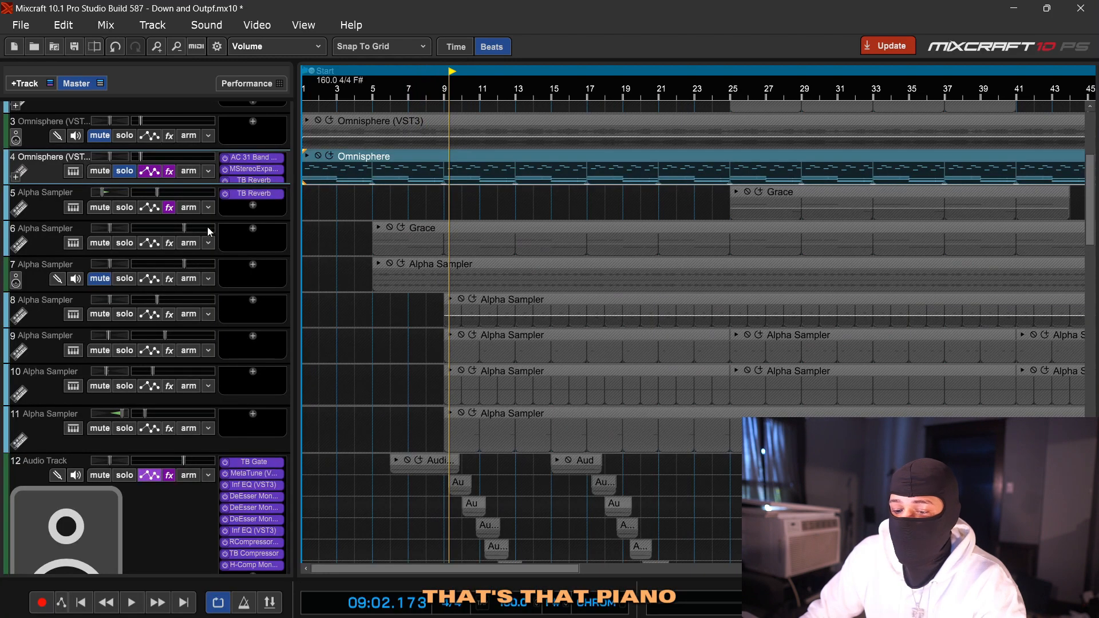
- Audition the two soloed Omnisphere layers from bar 25, restarting once, then stop
scroll("up", 3)
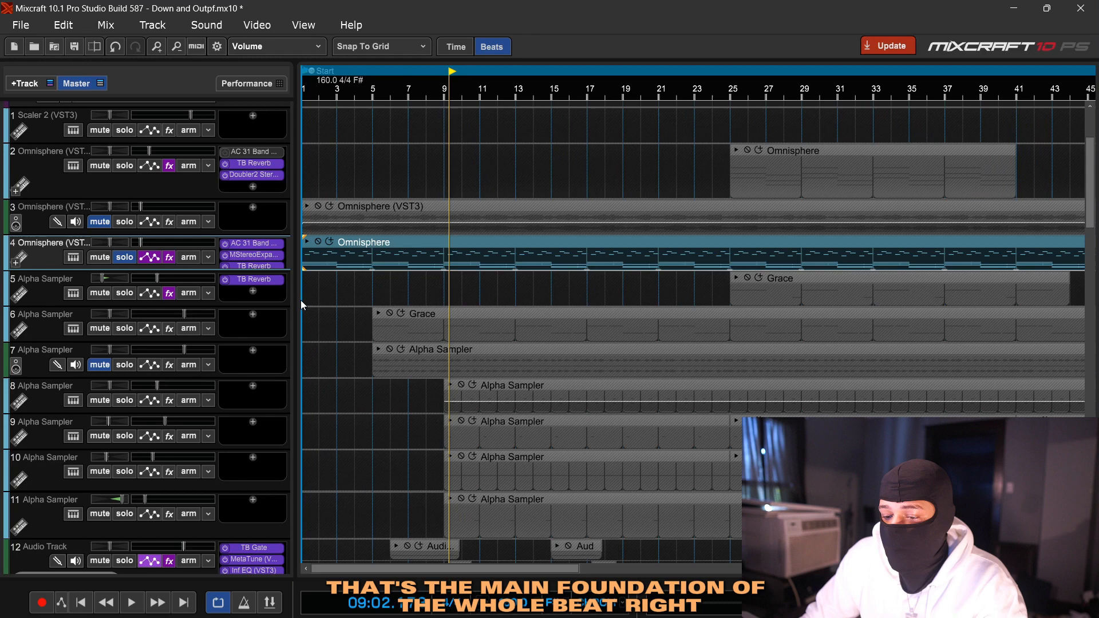
mouse_move(736, 131)
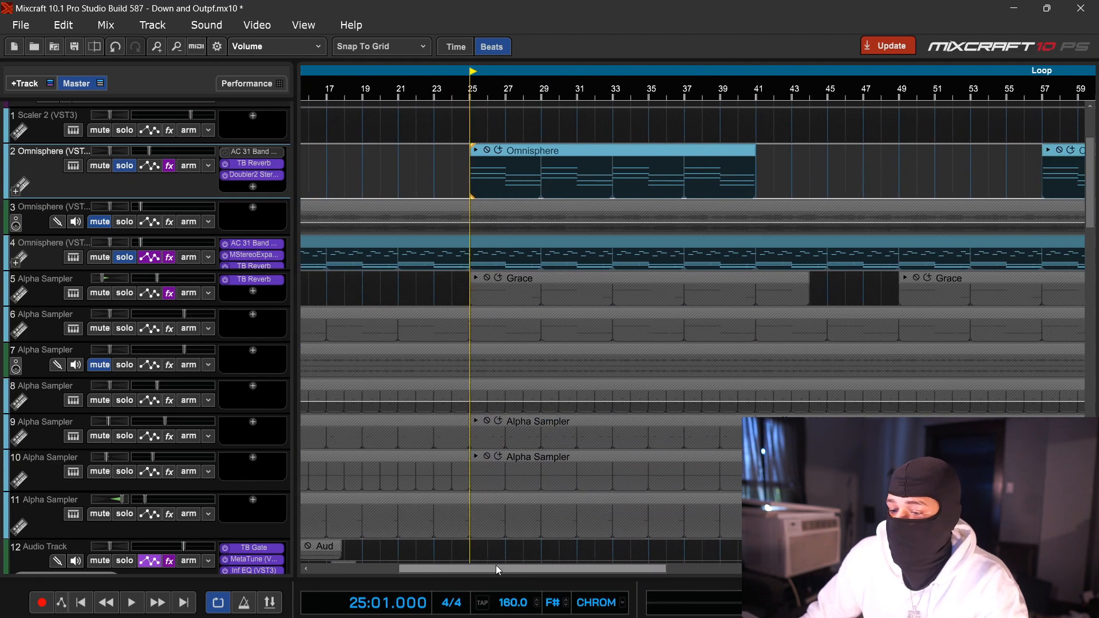
left_click(130, 604)
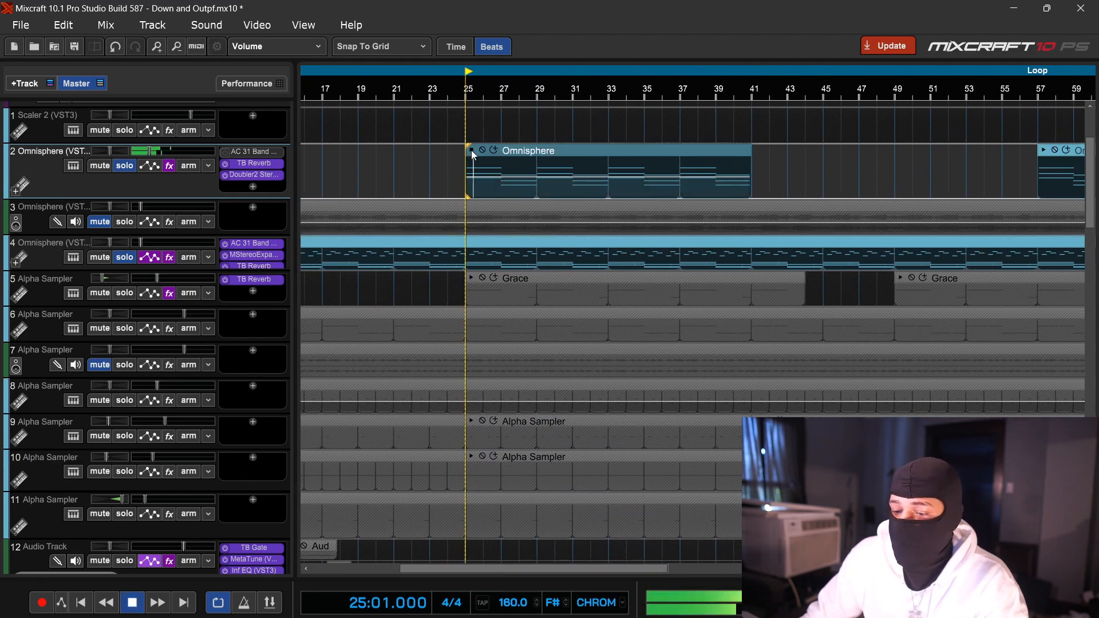
mouse_move(470, 152)
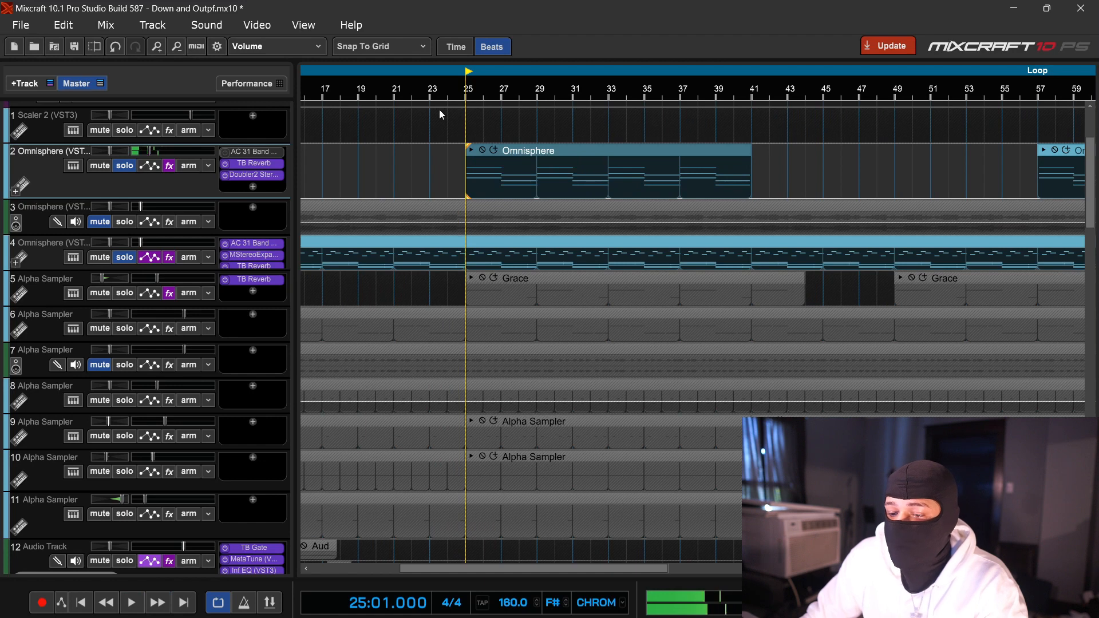
mouse_move(479, 79)
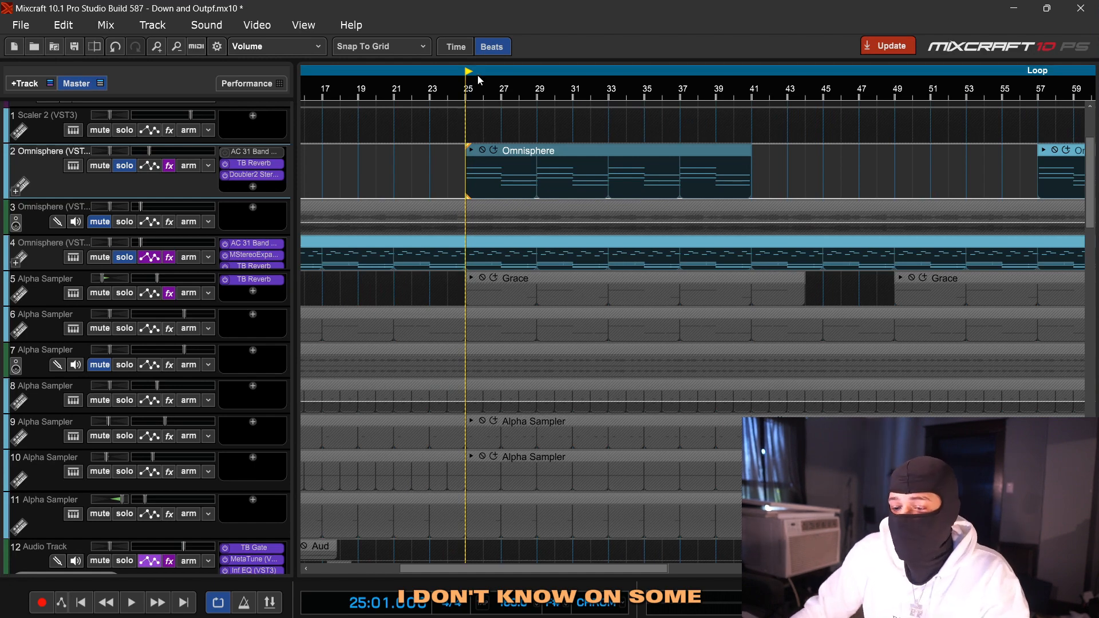
mouse_move(470, 88)
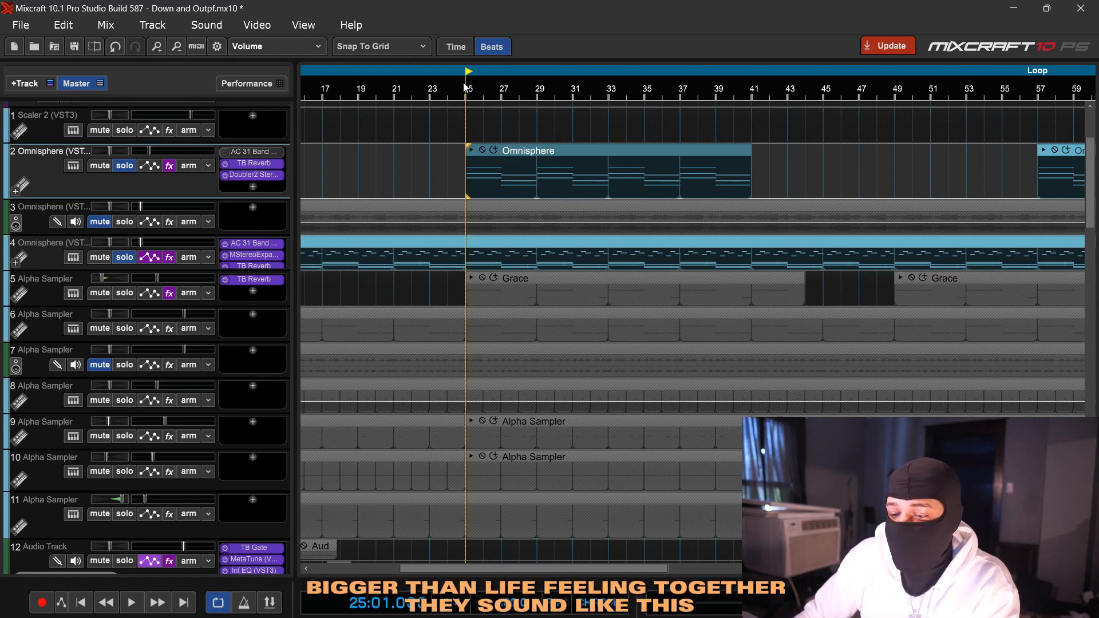
left_click(131, 603)
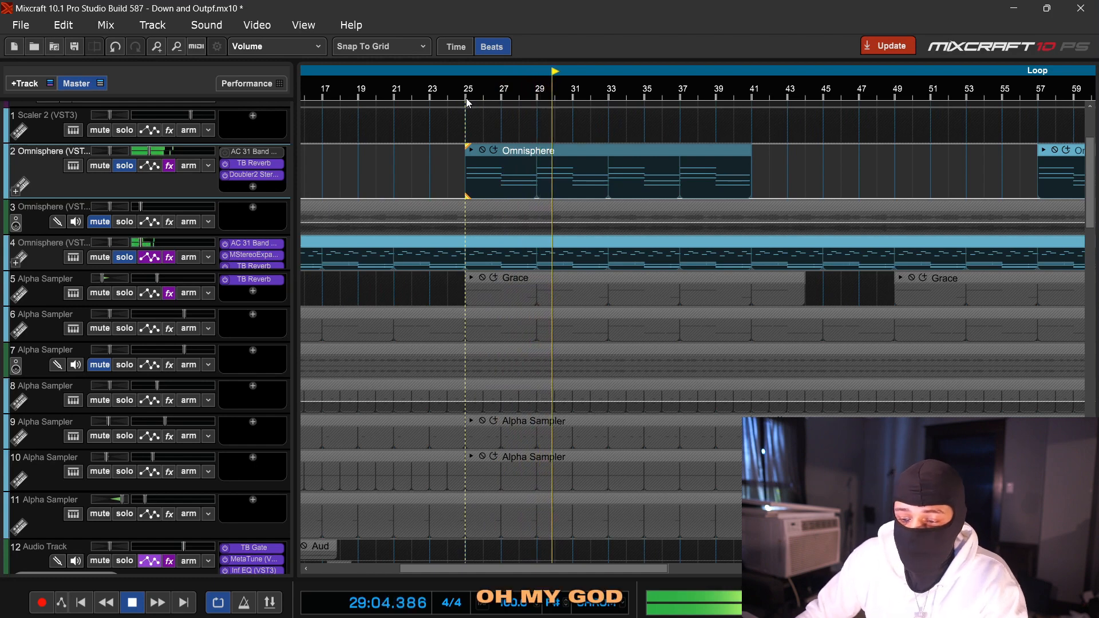
left_click(574, 89)
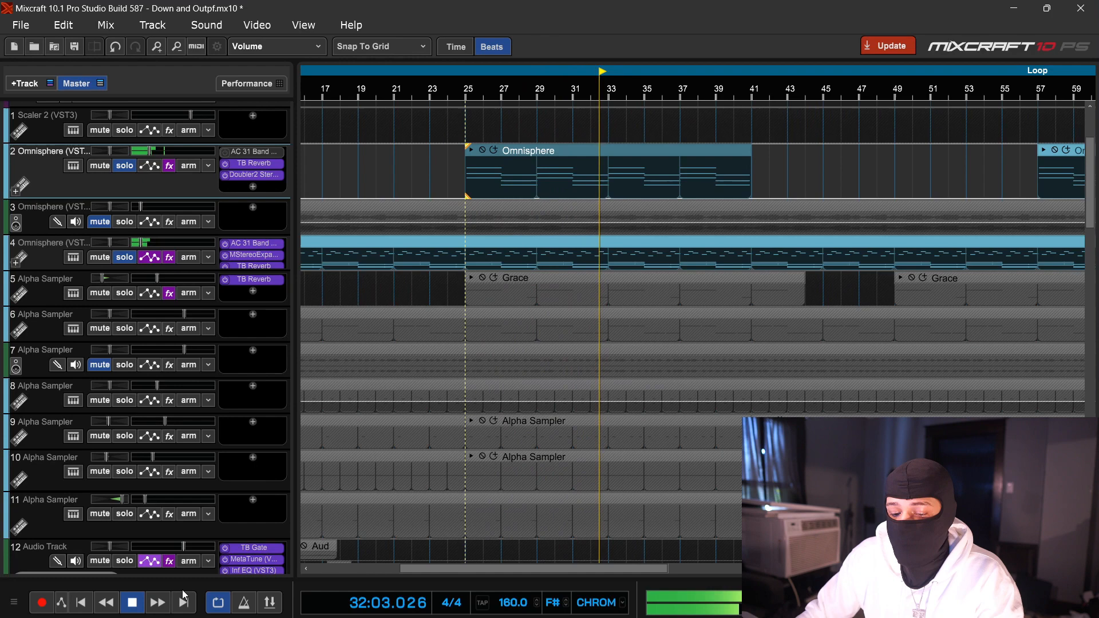
left_click(131, 601)
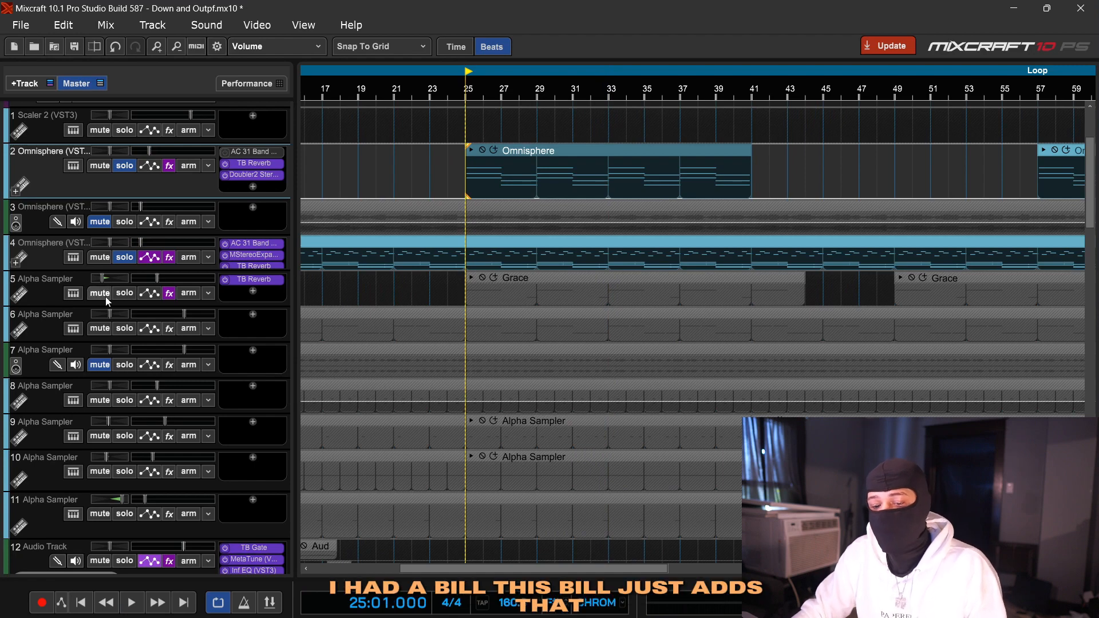
- Solo the Grace sampler track 5, play the three layers from bar 24, then stop
left_click(631, 287)
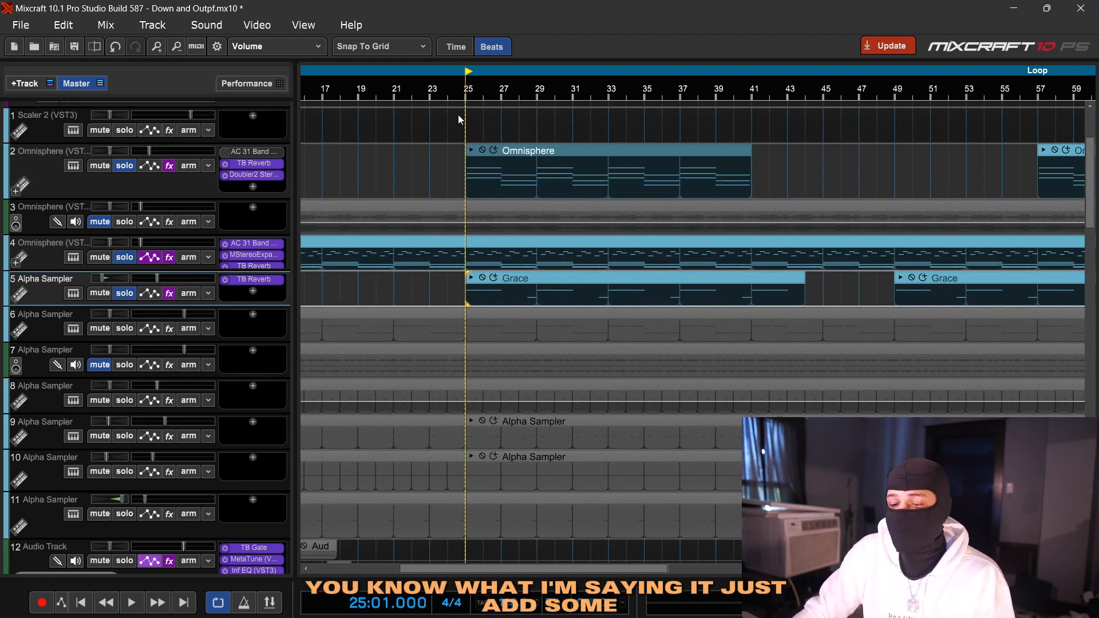
left_click(449, 89)
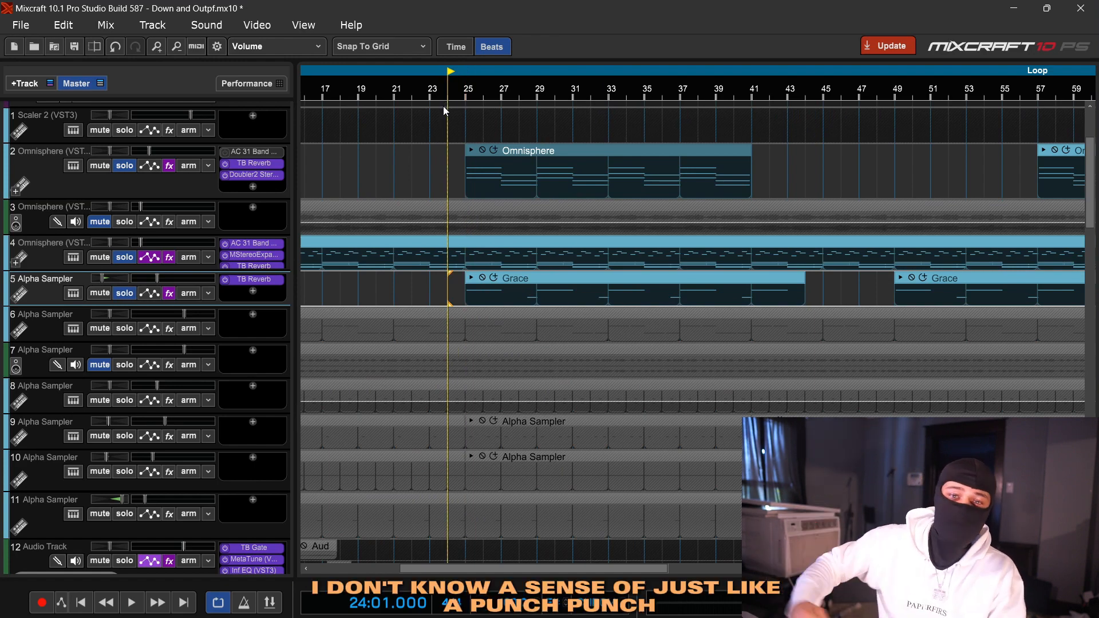
left_click(131, 604)
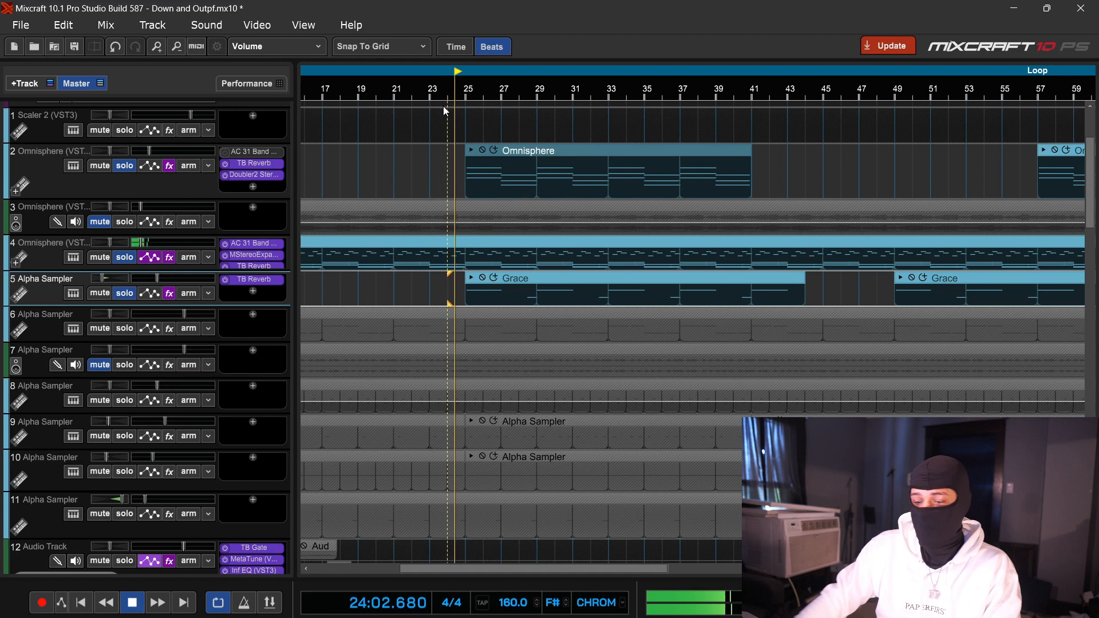
left_click(132, 603)
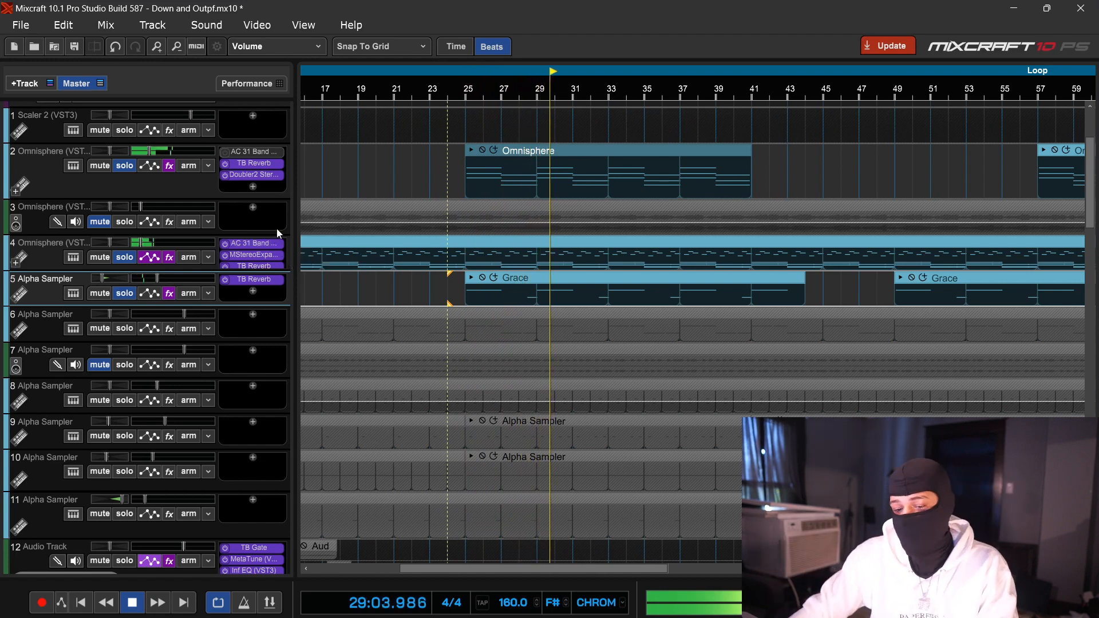
mouse_move(123, 292)
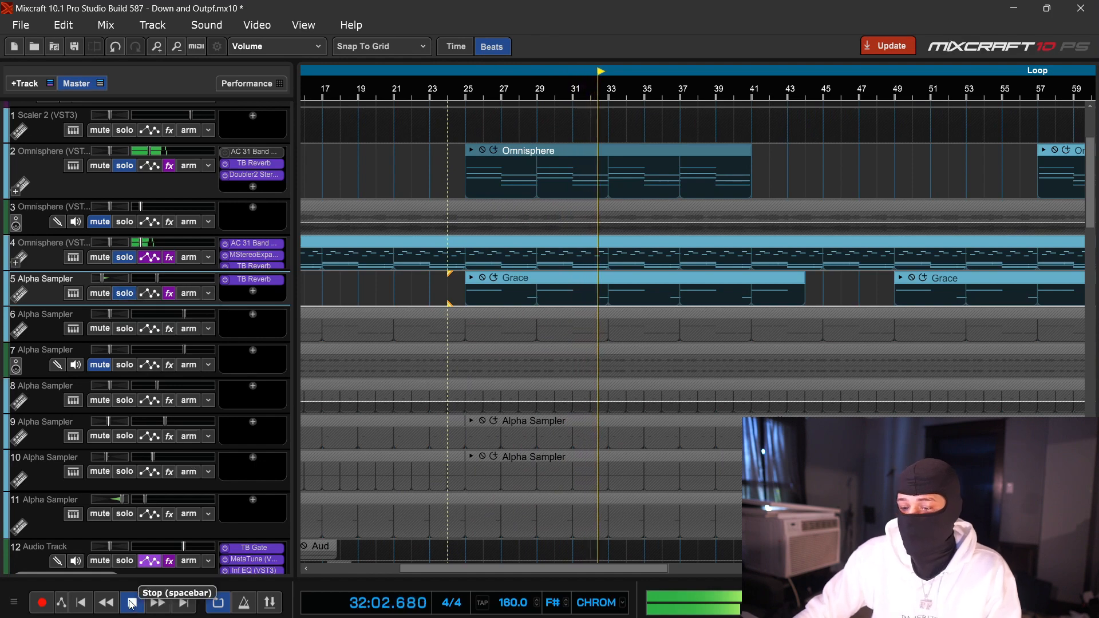
left_click(131, 601)
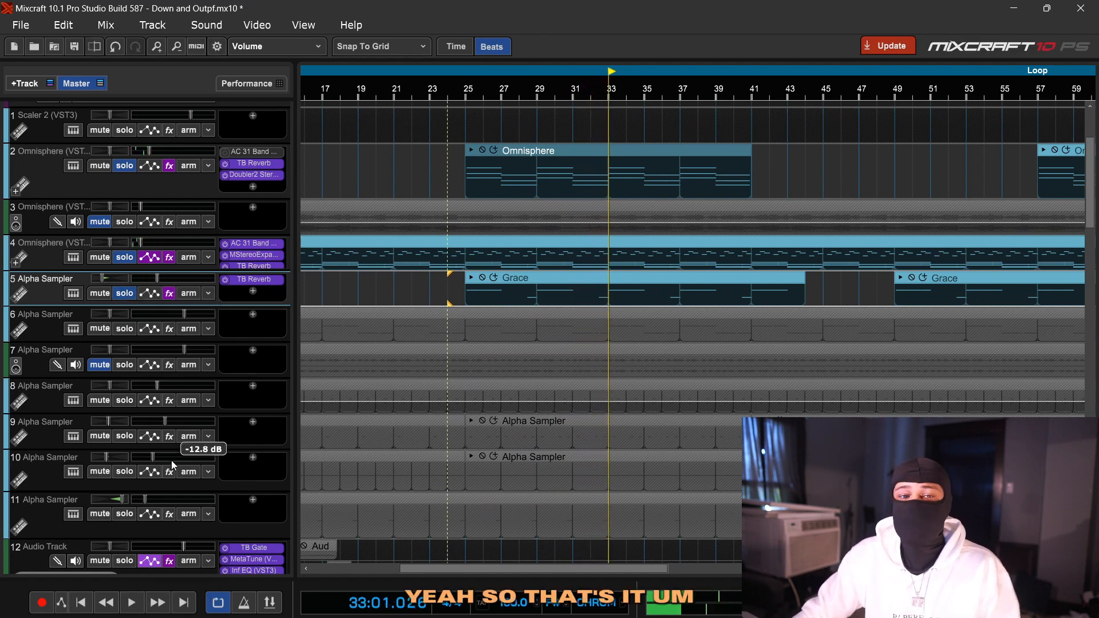
left_click(76, 82)
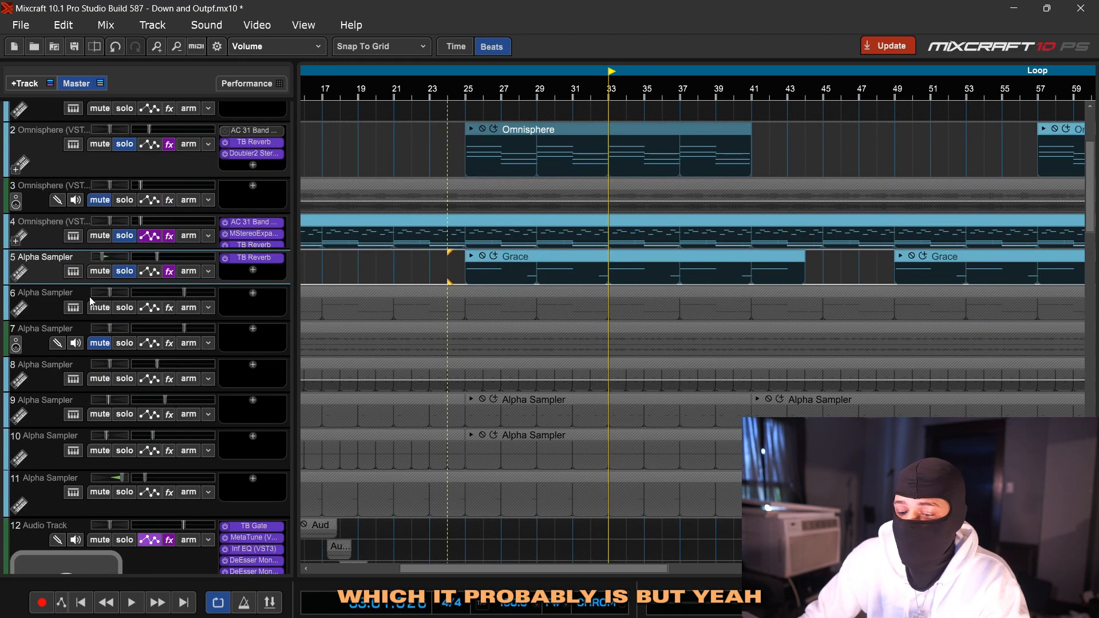
- Play the soloed Alpha Sampler clap track 8 from bar 9
scroll("down", 3)
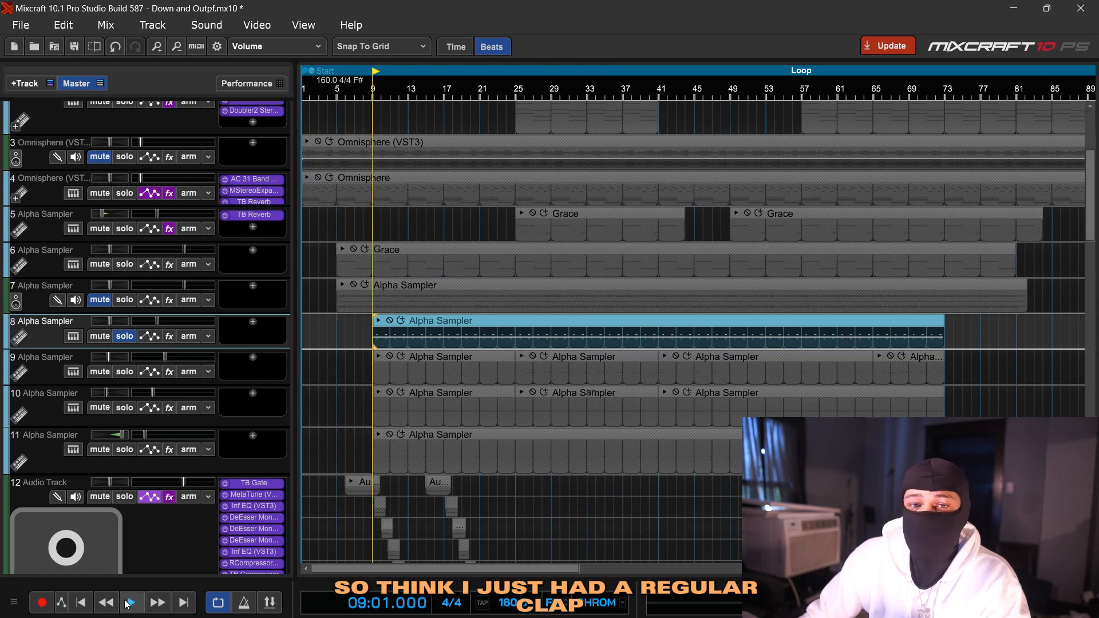
left_click(131, 603)
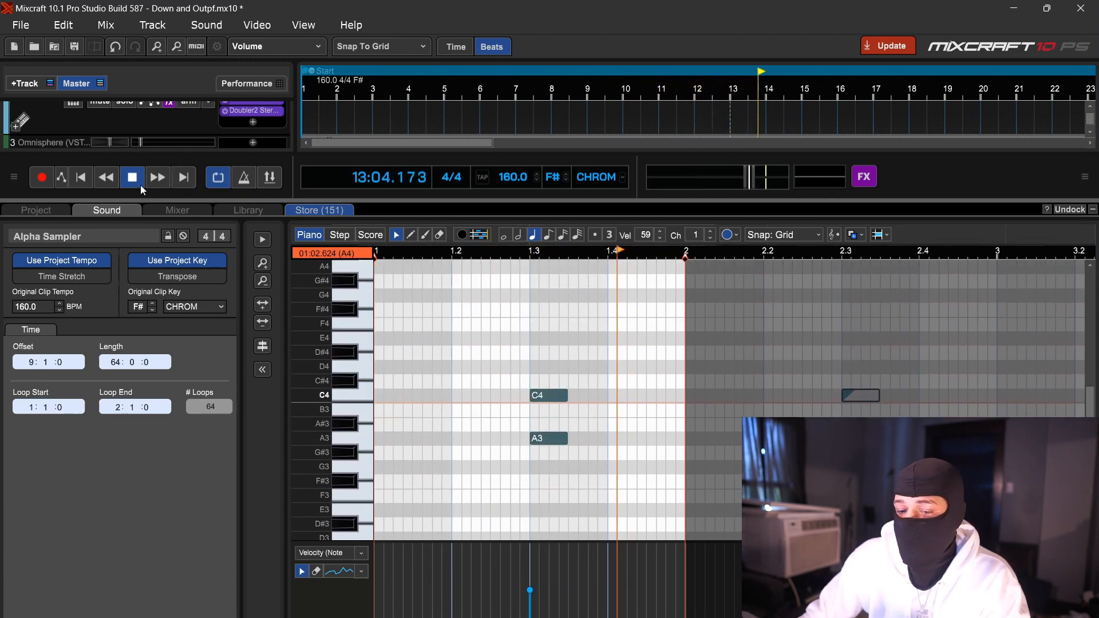
- Stop the clap clip, return the playhead to bar 9 and open the first track 9 clip's notes
left_click(132, 176)
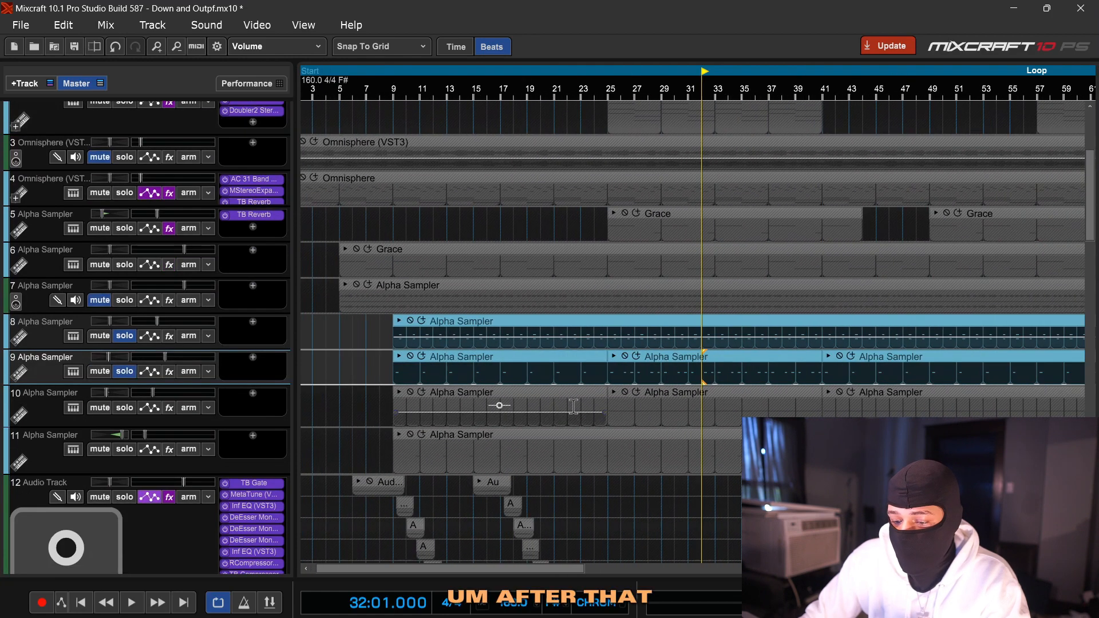
left_click(395, 71)
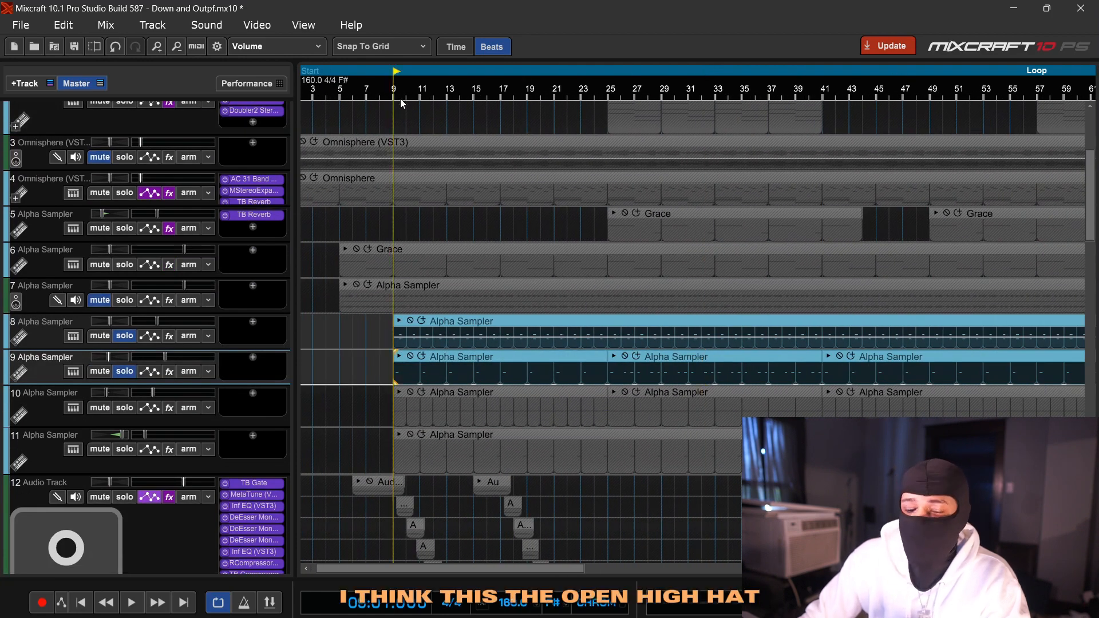
left_click(131, 602)
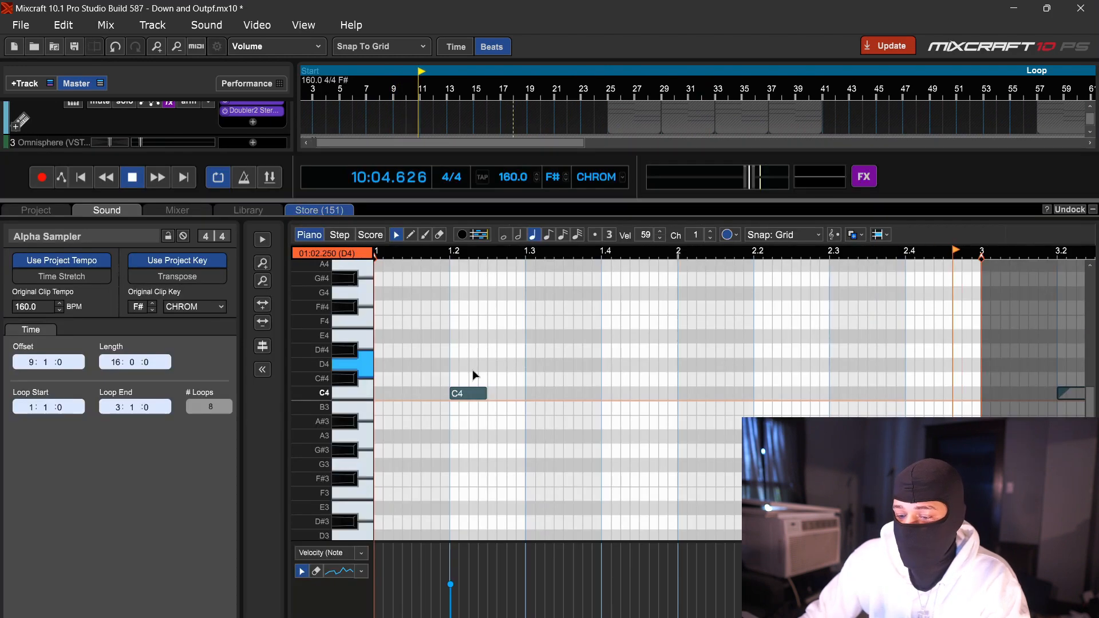
- Play the track 9 open hi-hat's single C4 note, then stop playback
left_click(131, 177)
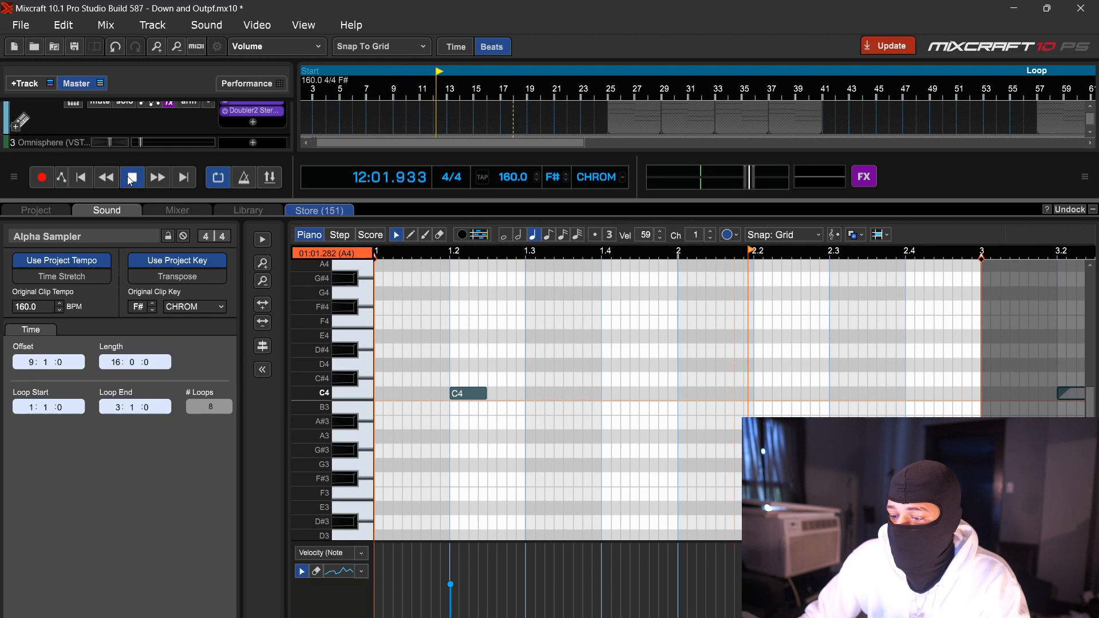
left_click(132, 176)
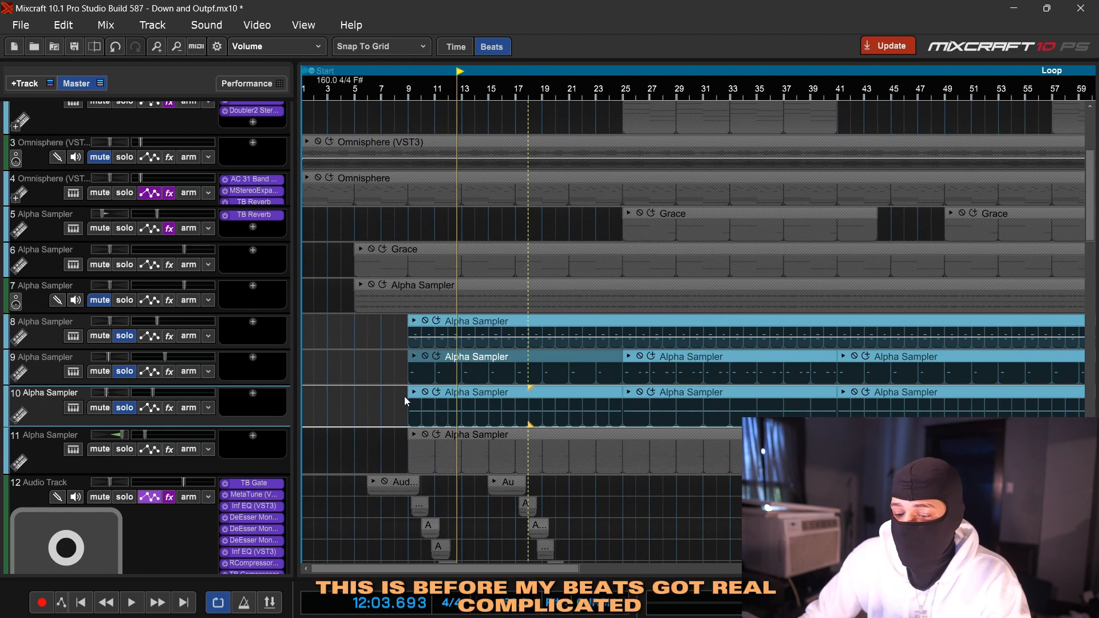
mouse_move(400, 406)
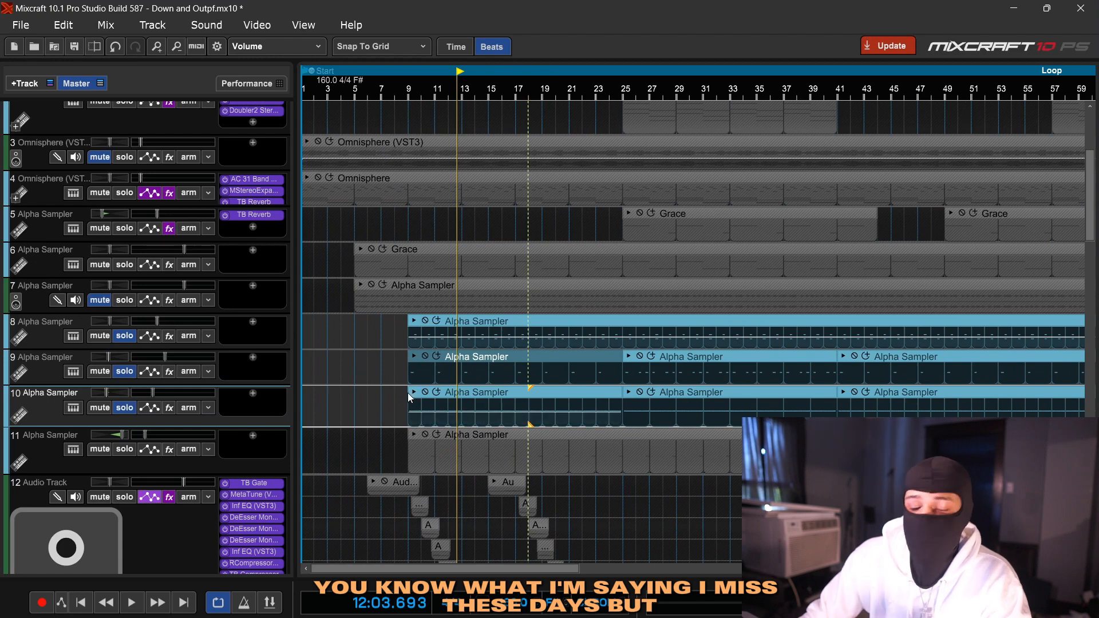
- Zoom into the opening bars, select track 10's first clip and play the soloed drums from bar 9
double_click(476, 392)
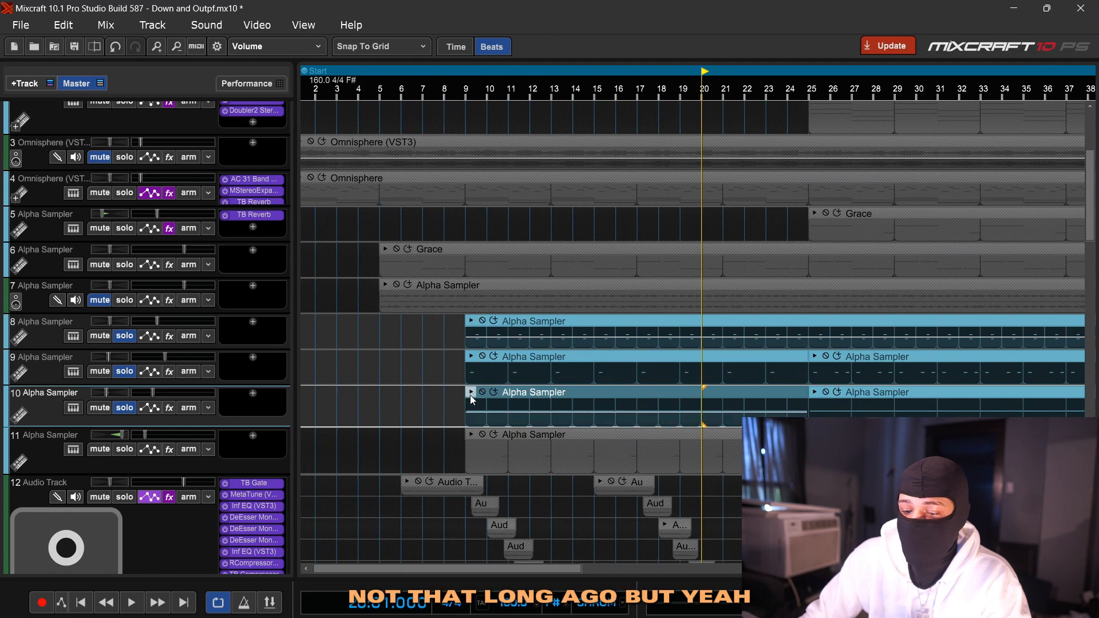
left_click(468, 71)
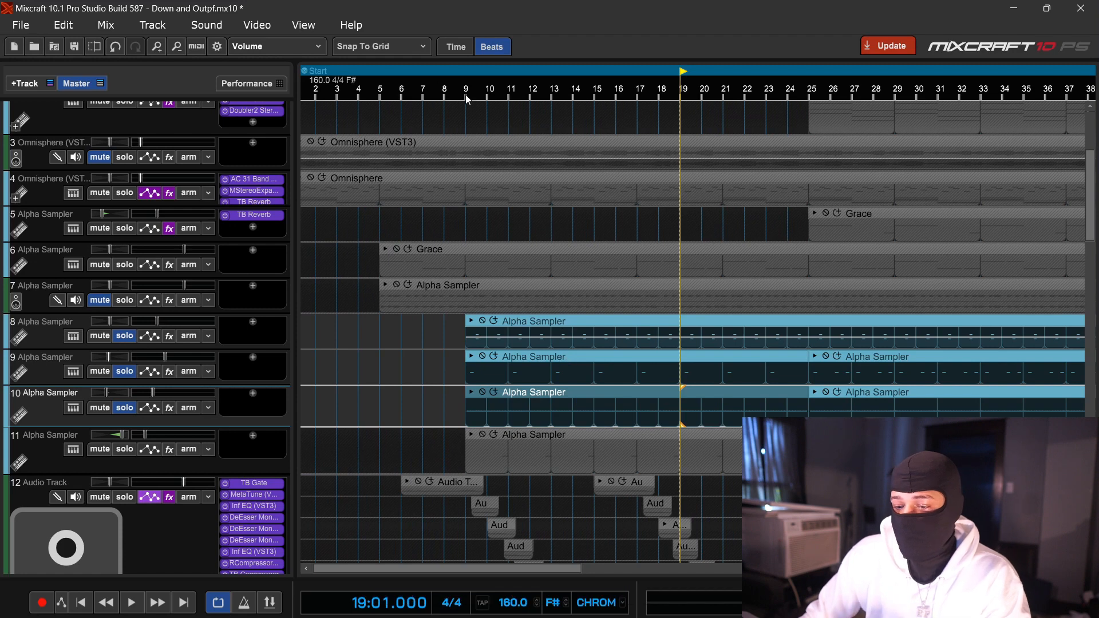
left_click(482, 72)
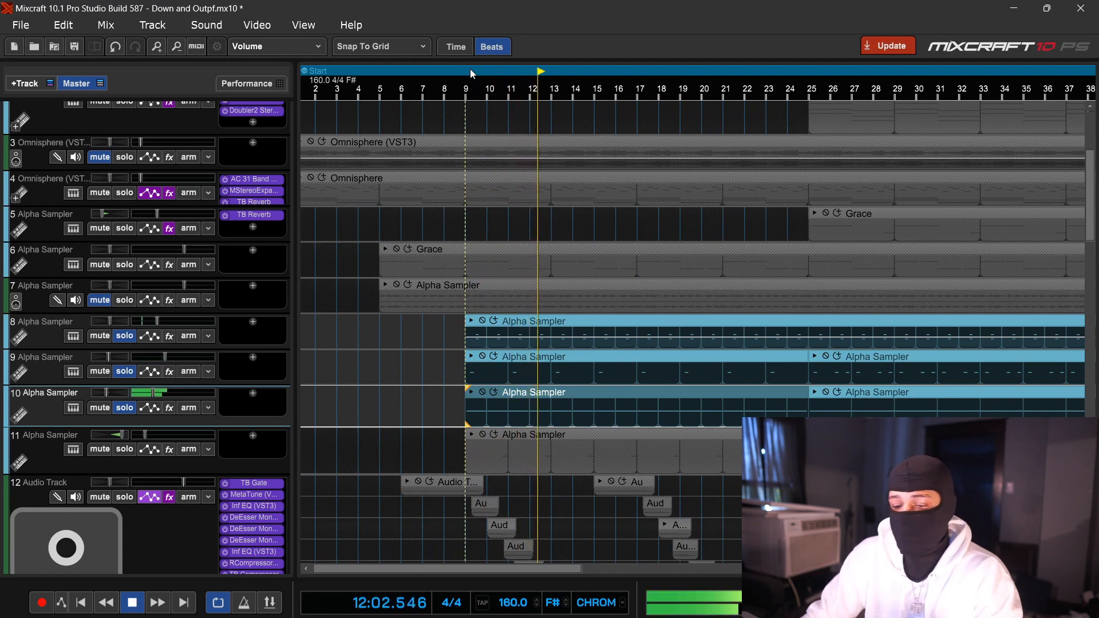
left_click(131, 602)
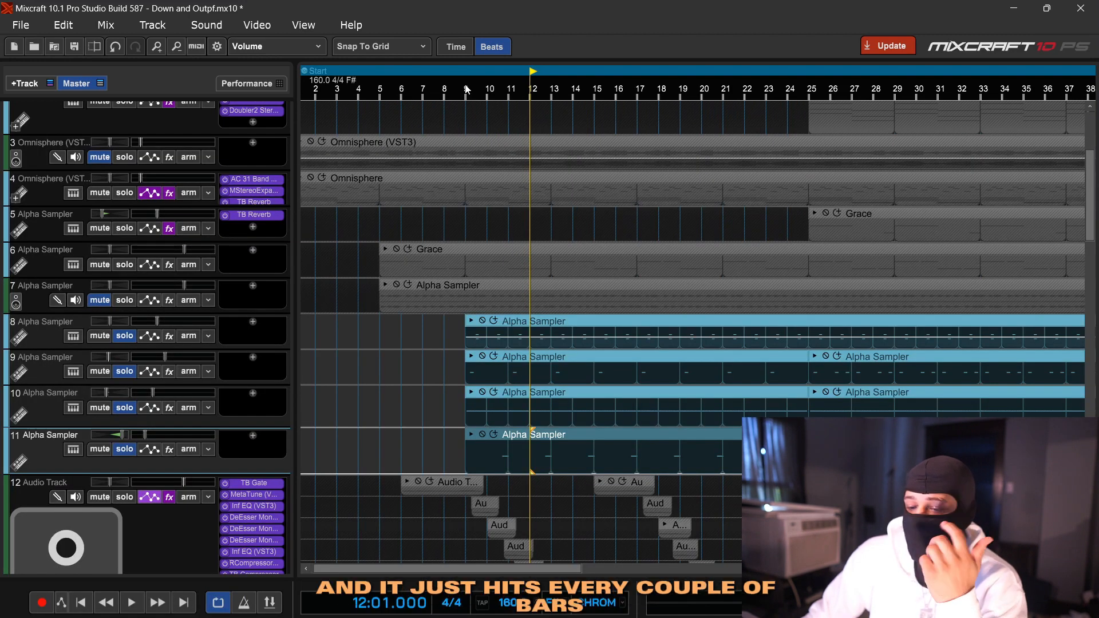
- Open track 11's clip and audition its sparse C4 hit, then stop
left_click(130, 601)
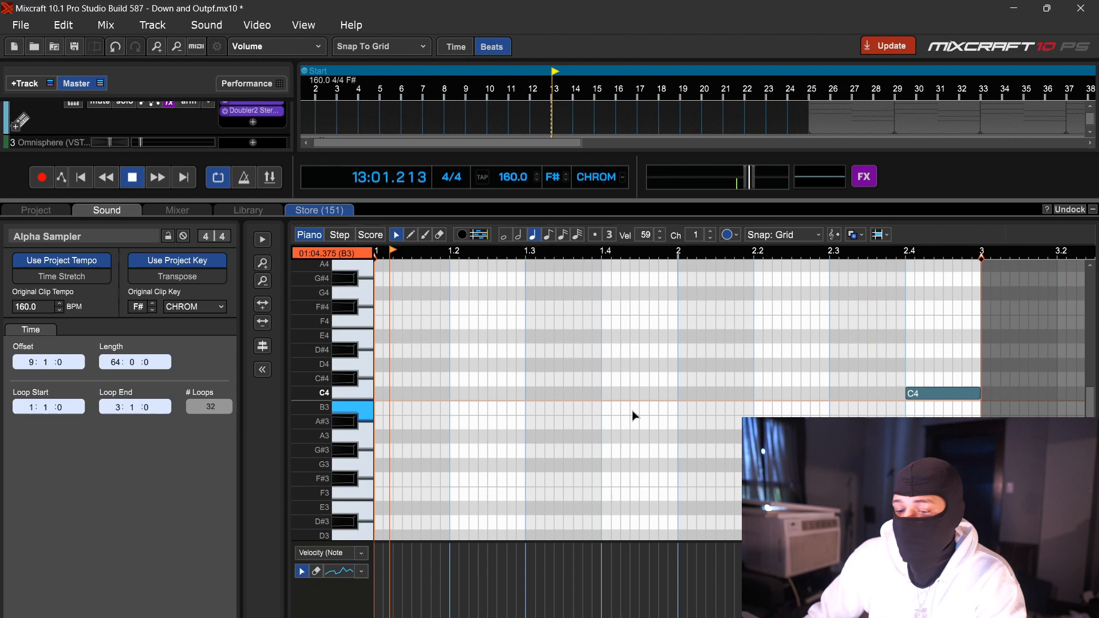
left_click(132, 176)
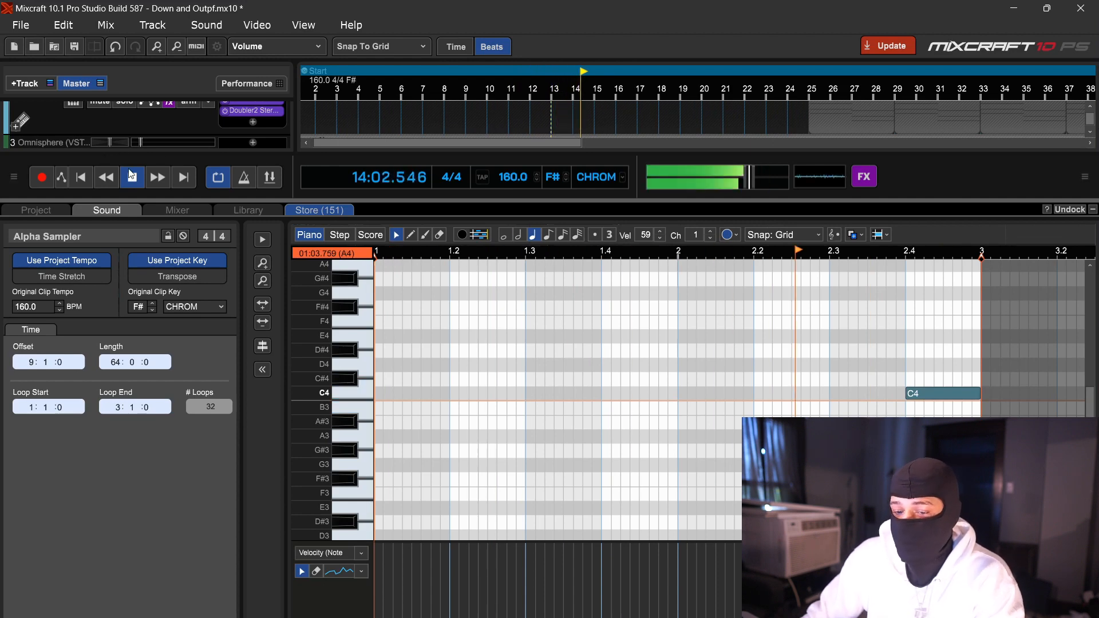
left_click(131, 176)
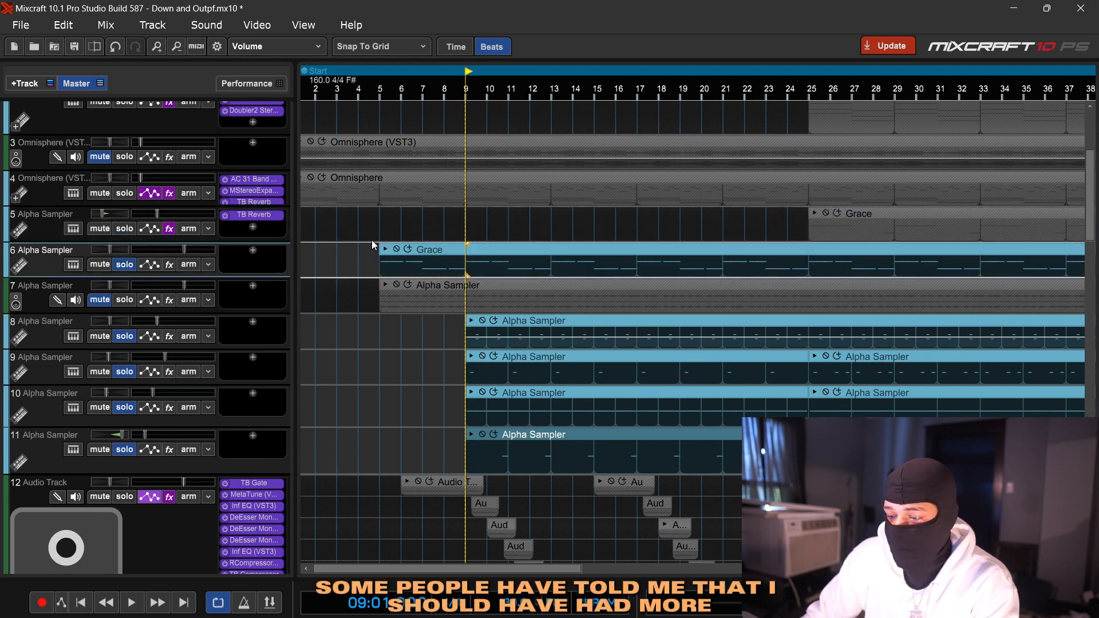
mouse_move(482, 150)
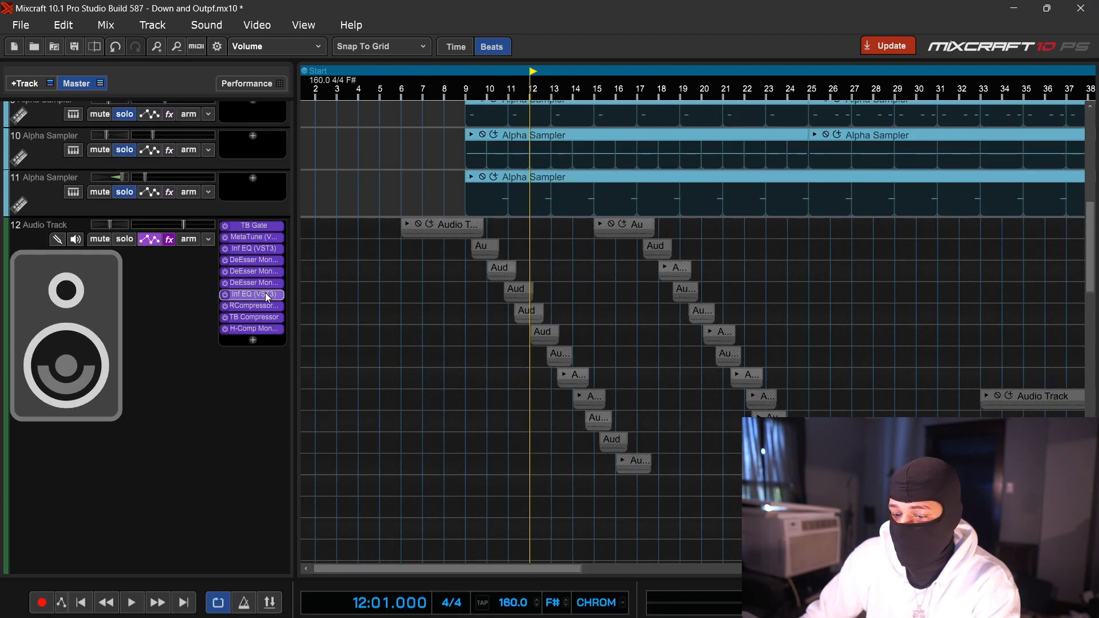
scroll("up", 3)
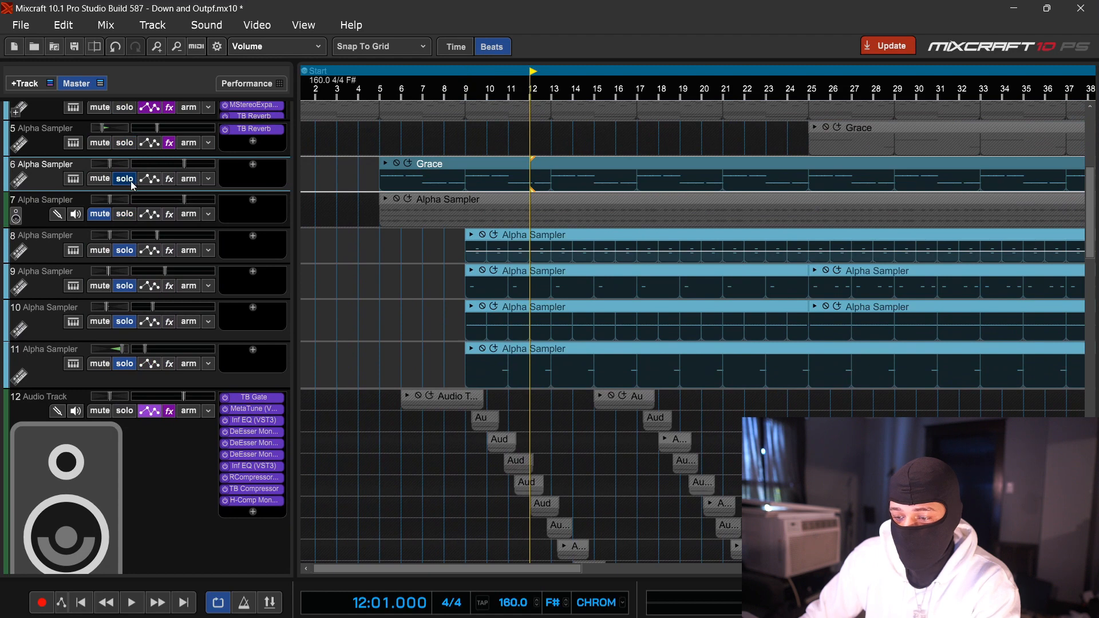
left_click(467, 89)
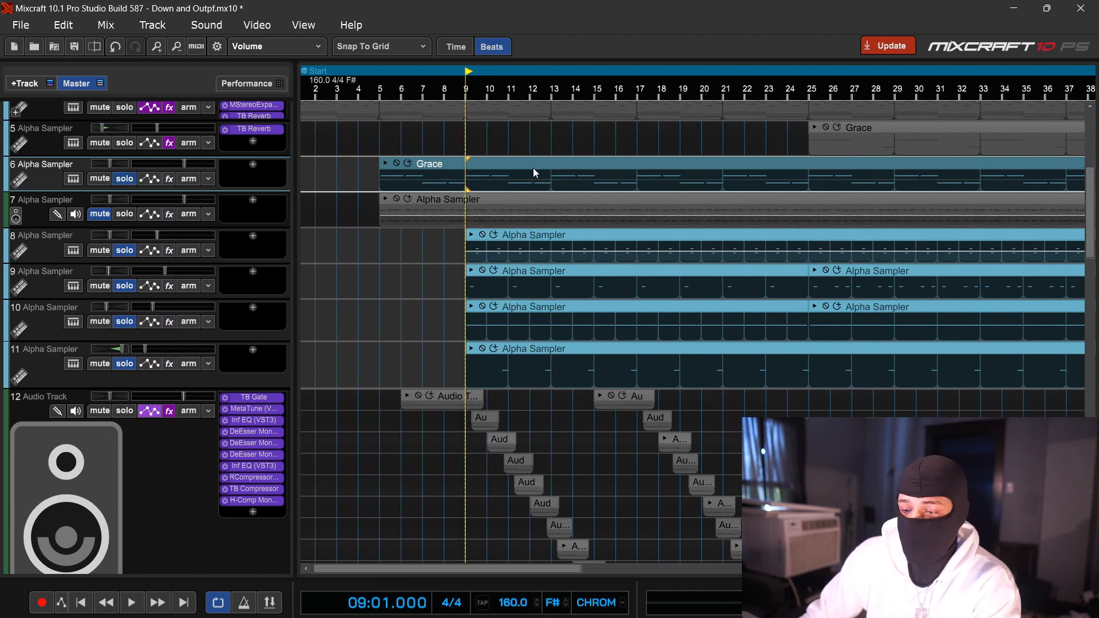
double_click(430, 163)
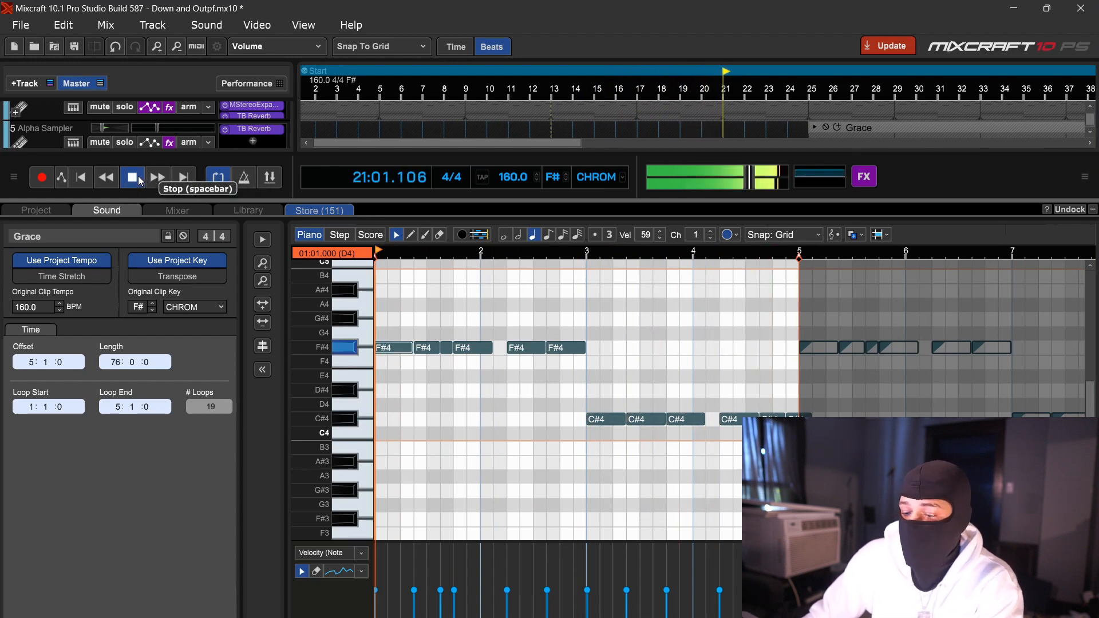
left_click(132, 176)
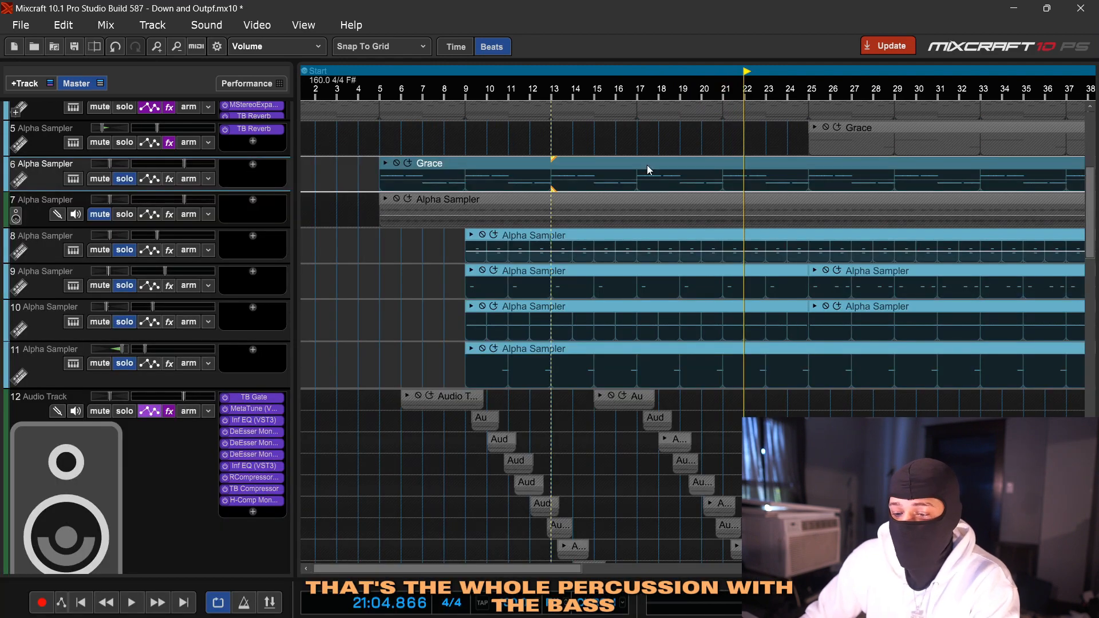
scroll("up", 3)
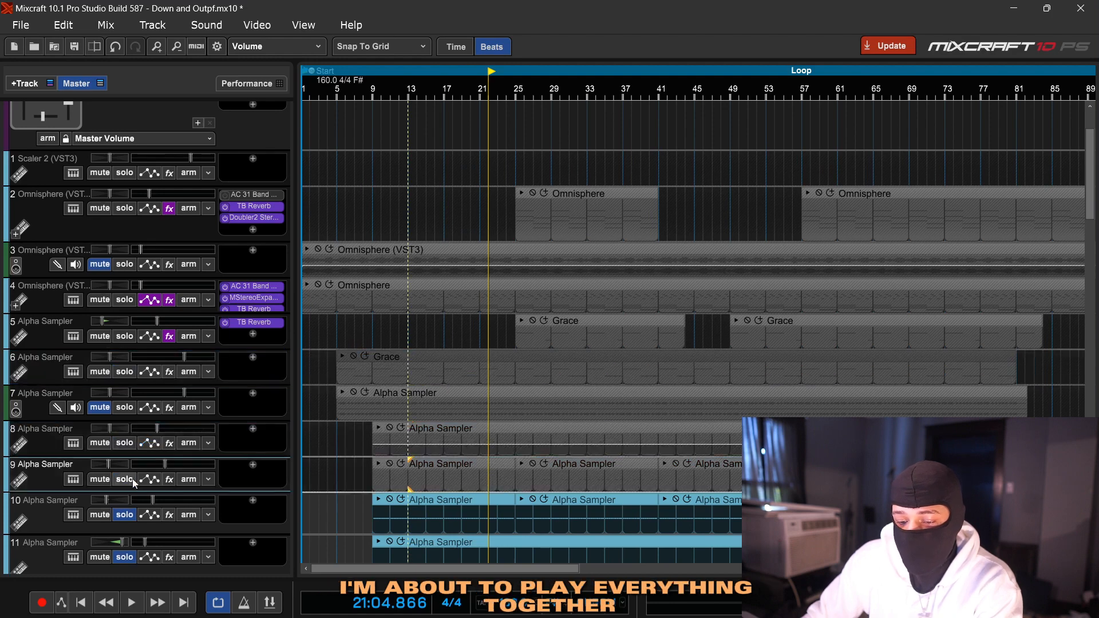
- Play the full unsoloed beat from bar 25, all instruments and drums together, then stop
scroll("down", 3)
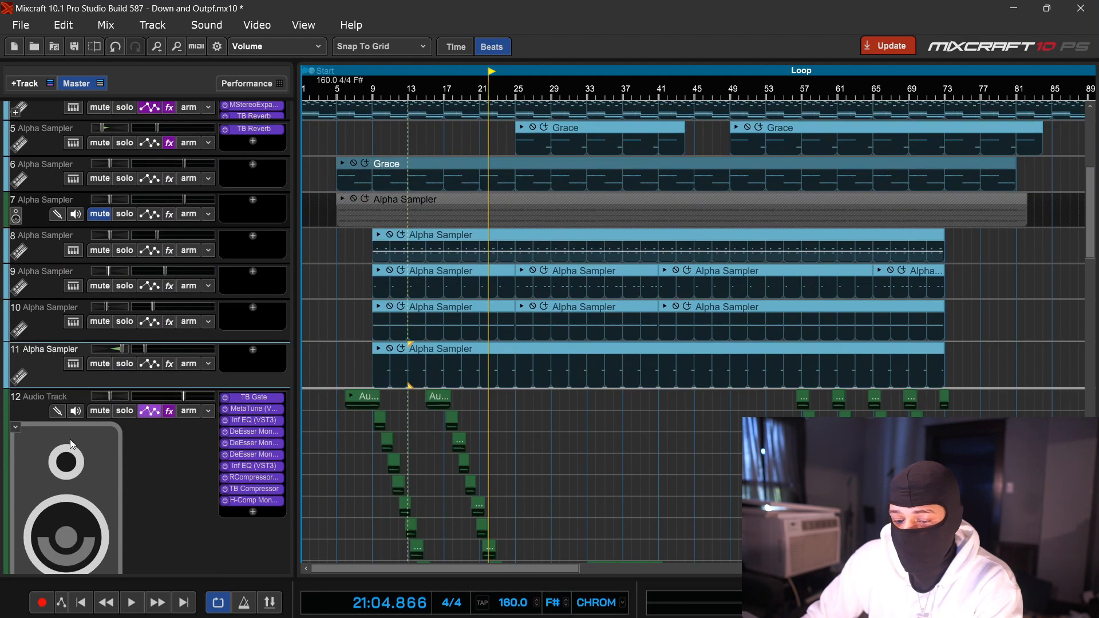
scroll("up", 3)
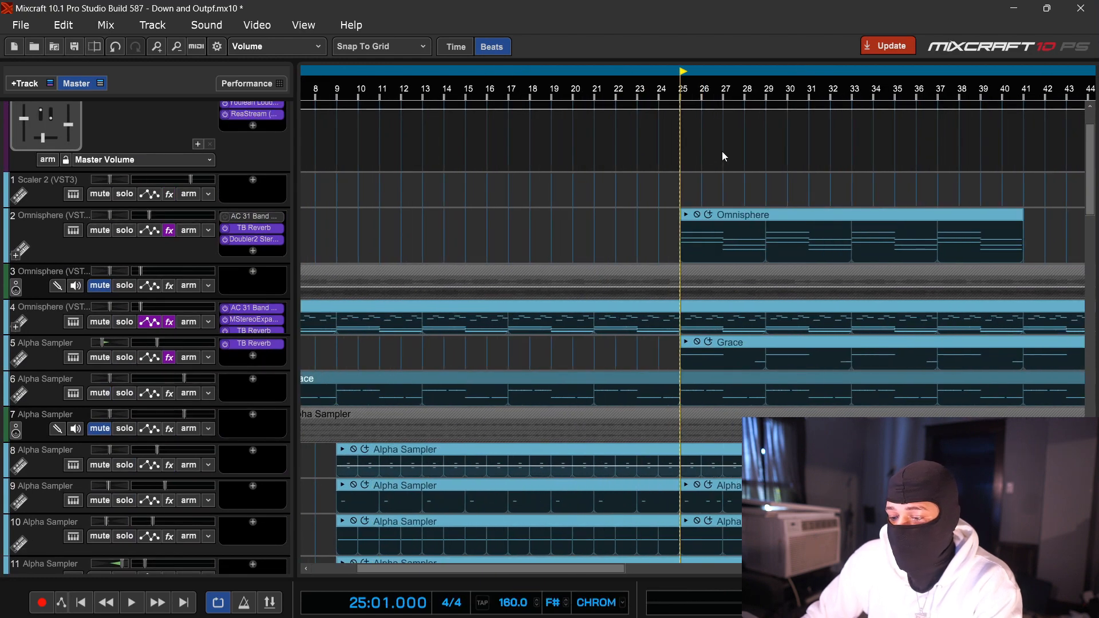
left_click(131, 604)
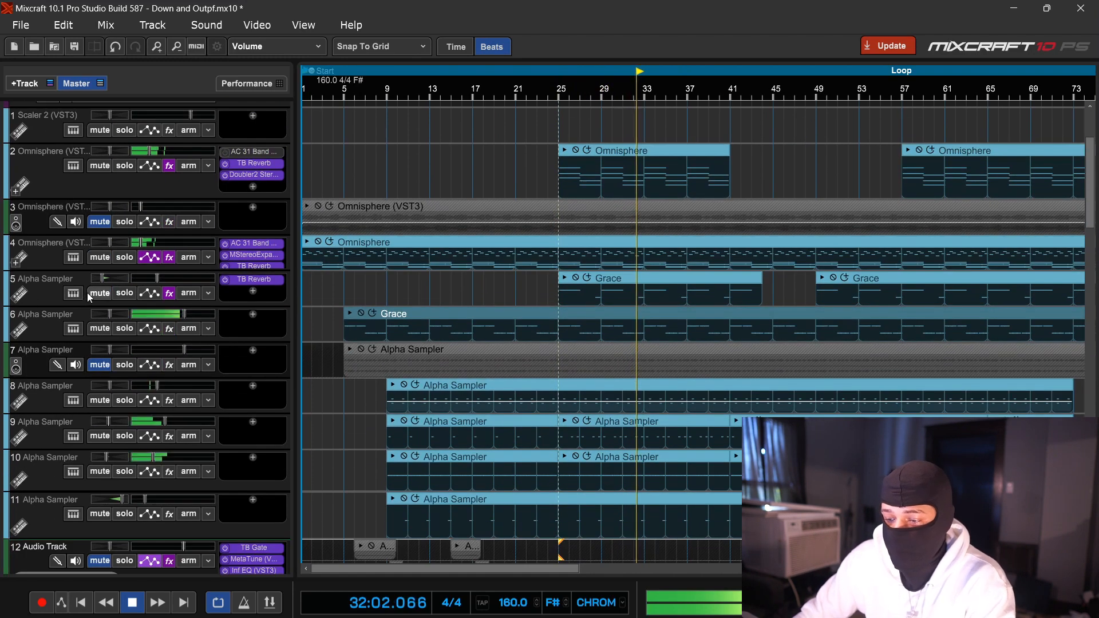
left_click(133, 601)
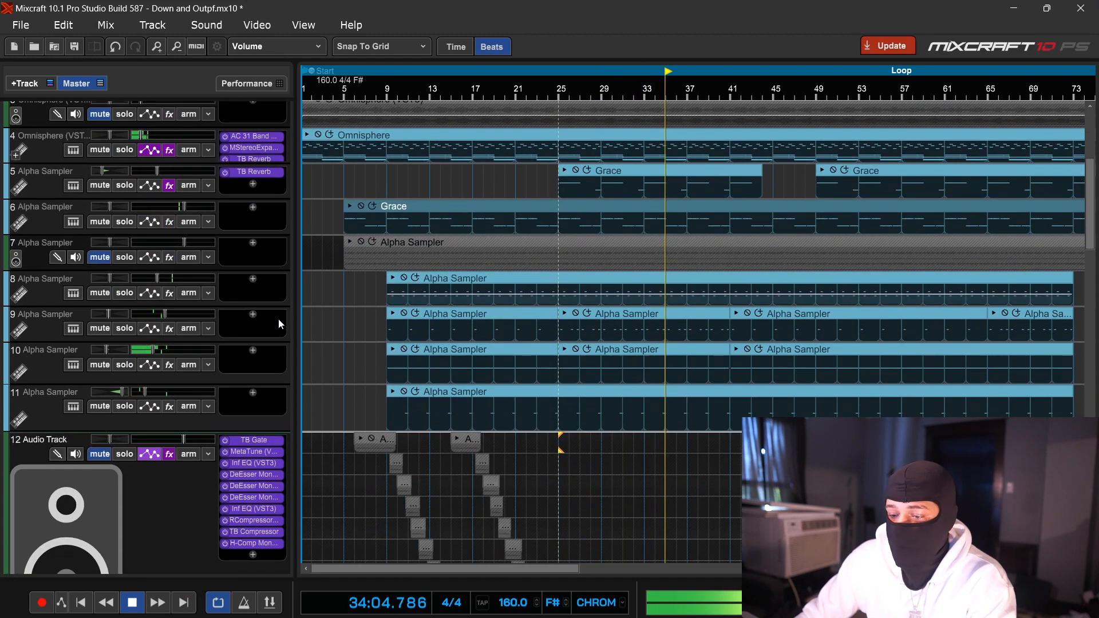
scroll("up", 3)
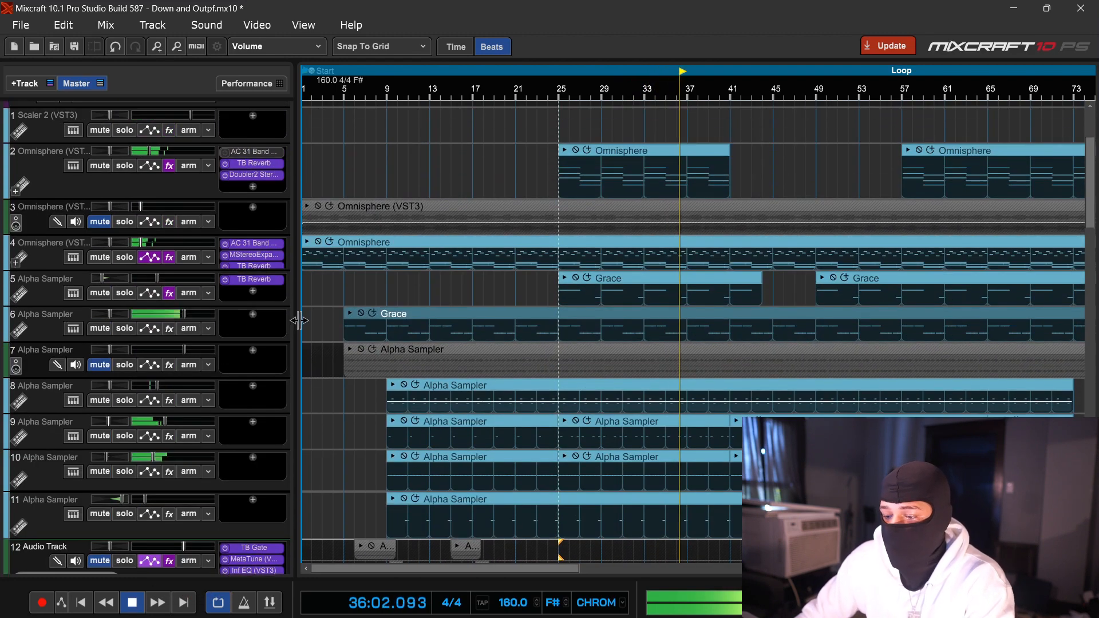
left_click(133, 602)
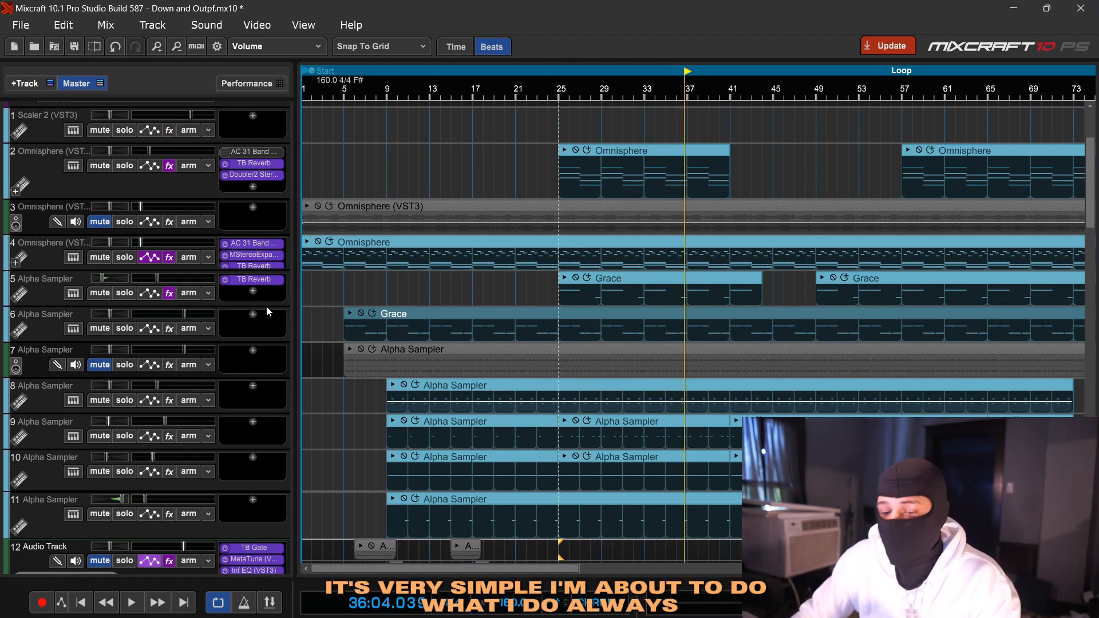
mouse_move(314, 94)
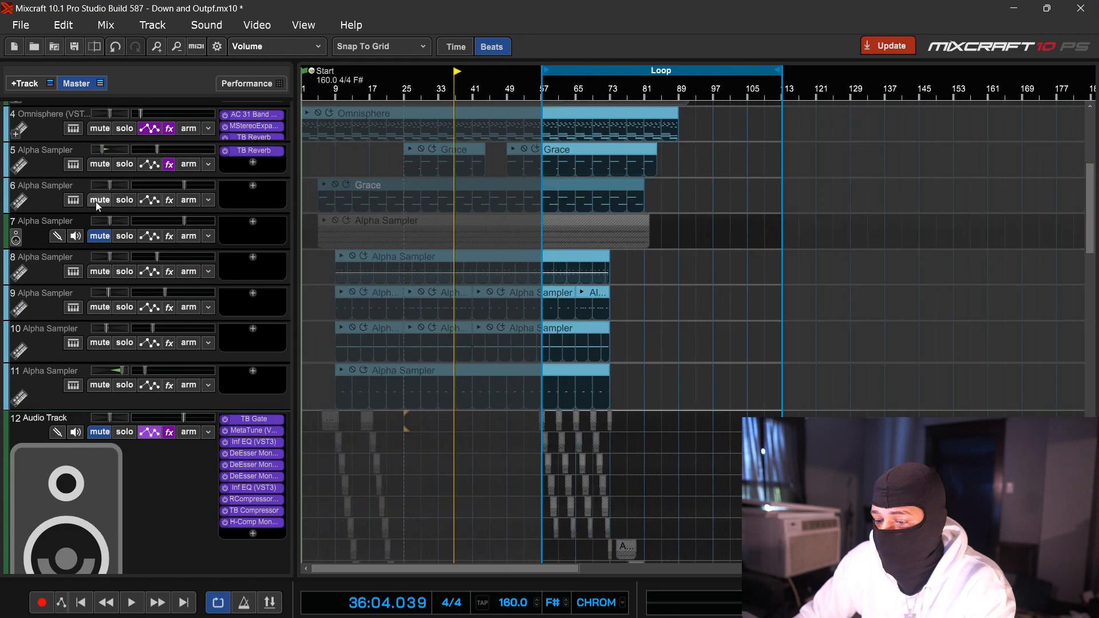
scroll("up", 3)
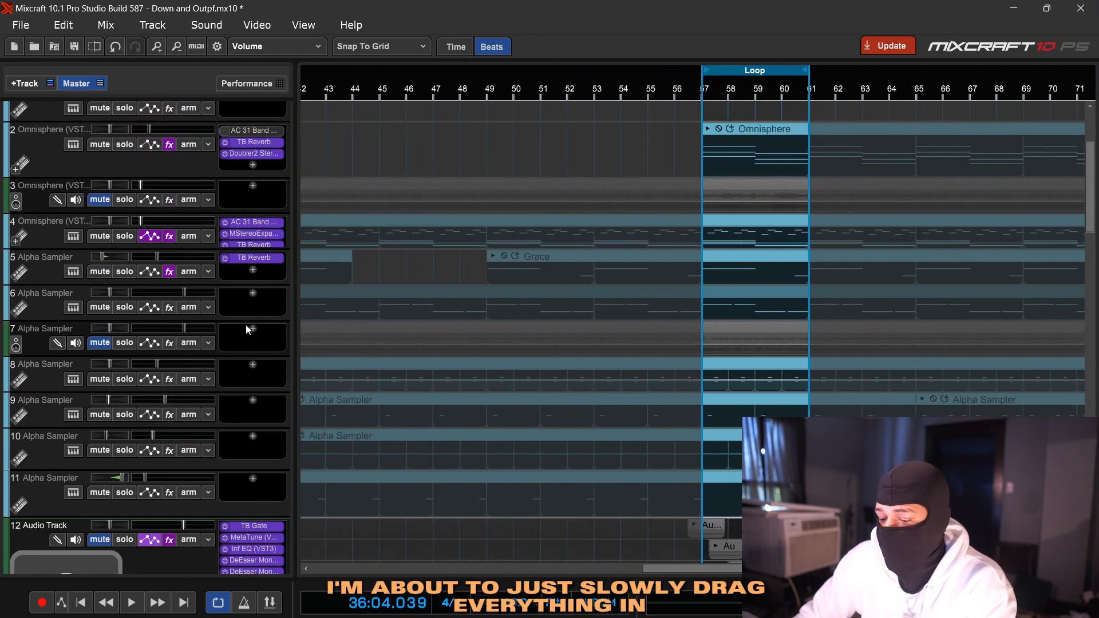
scroll("up", 3)
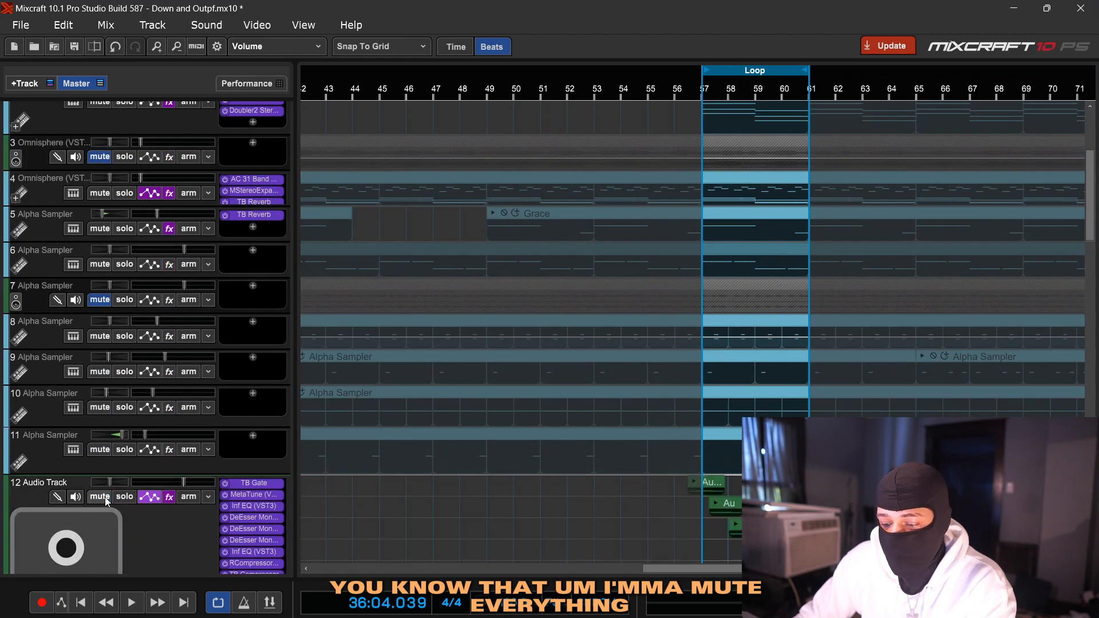
mouse_move(123, 193)
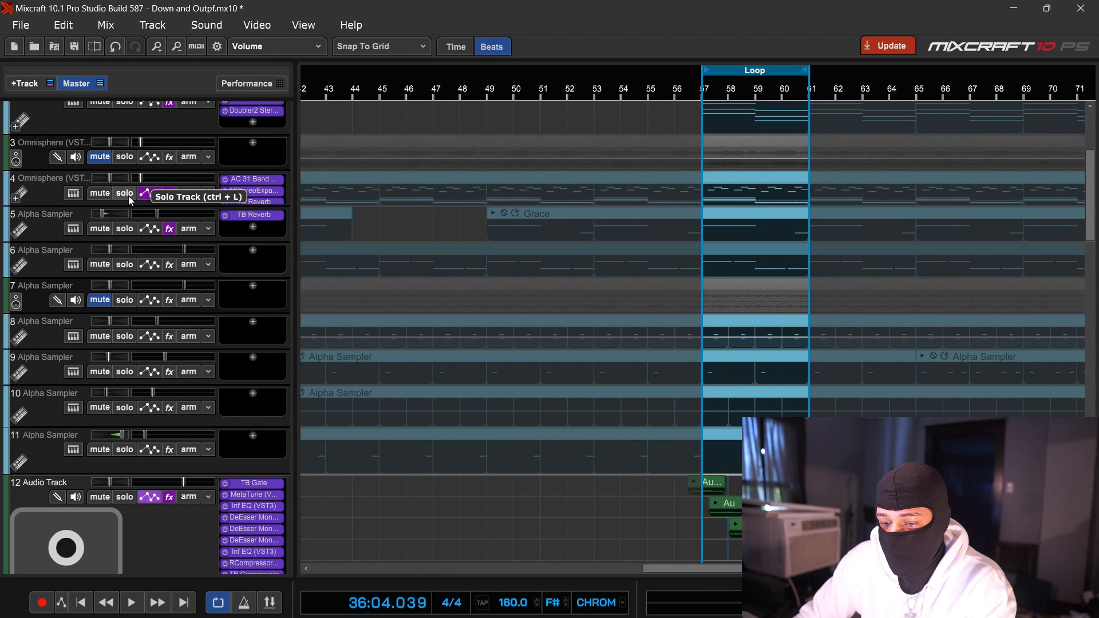
scroll("up", 3)
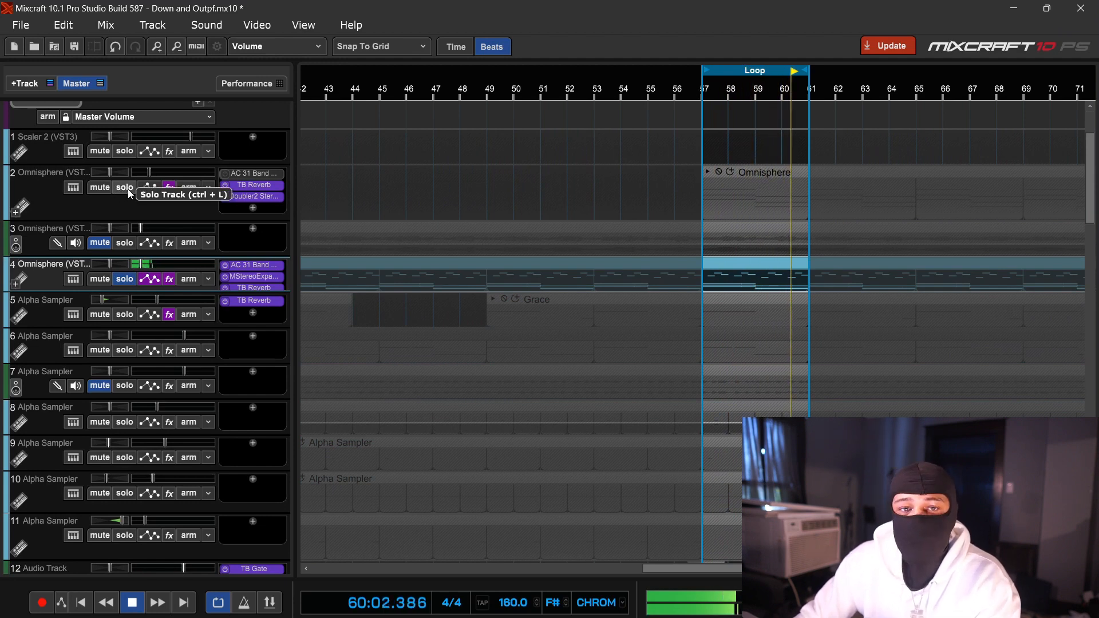
left_click(123, 186)
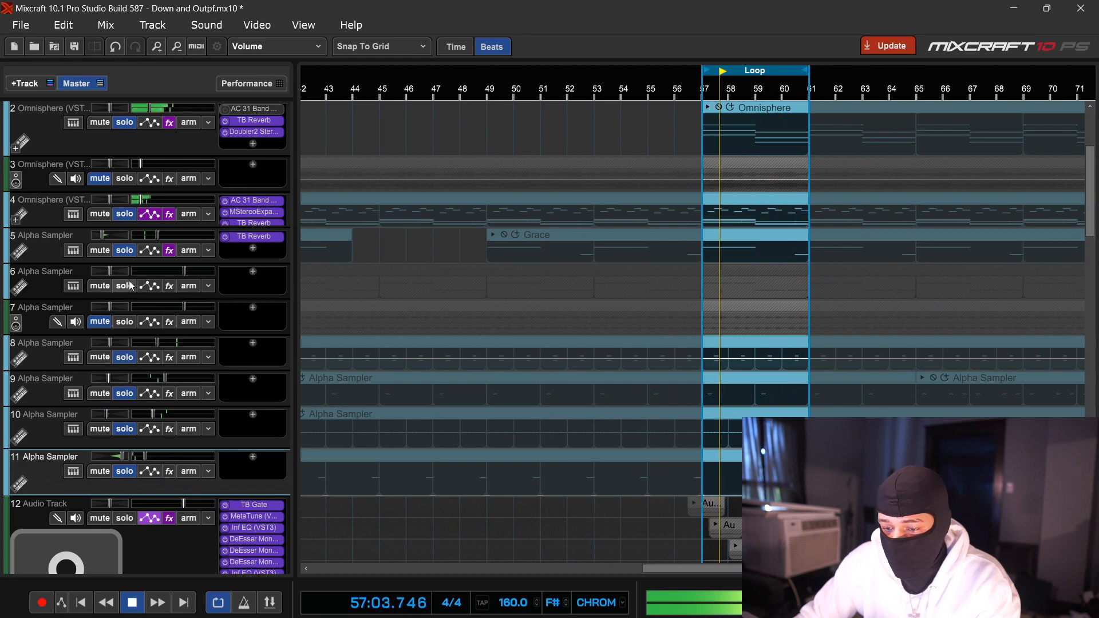
mouse_move(124, 285)
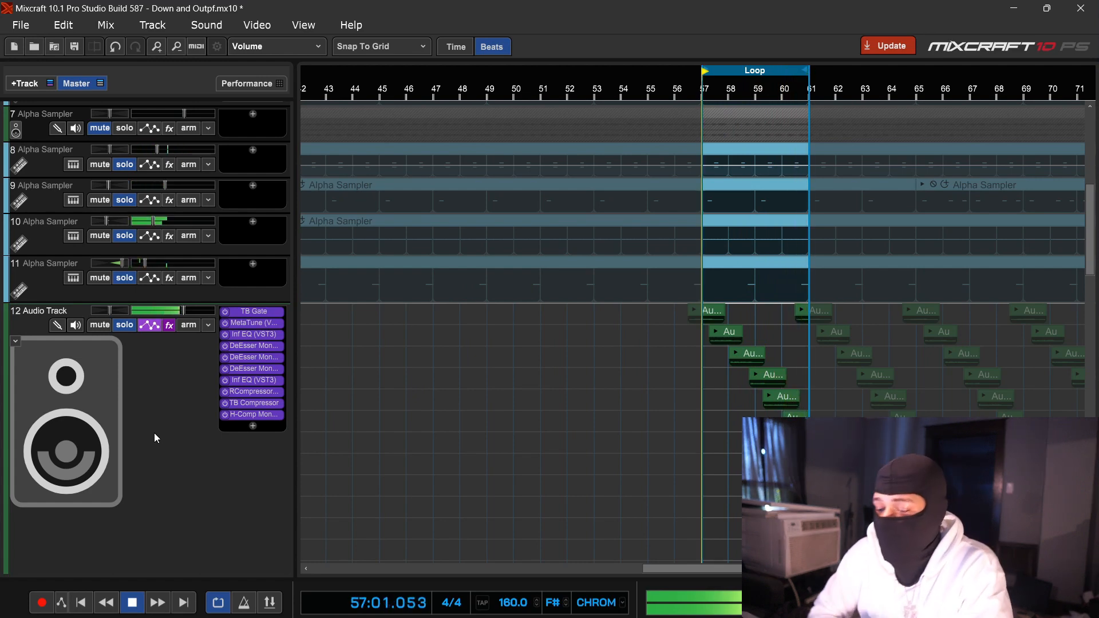
left_click(158, 602)
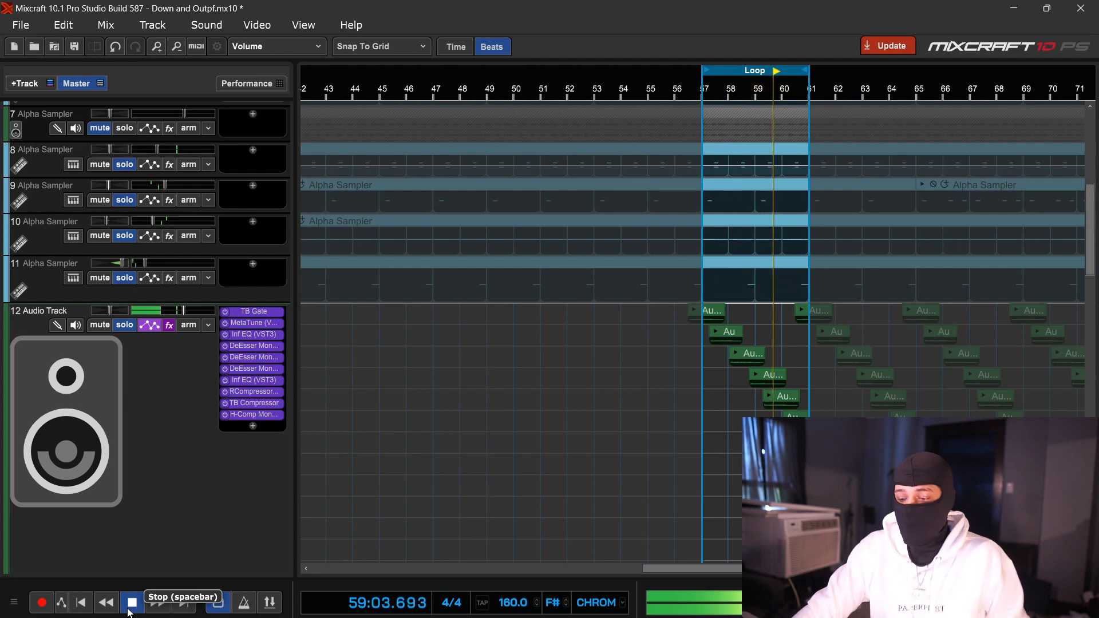
left_click(132, 603)
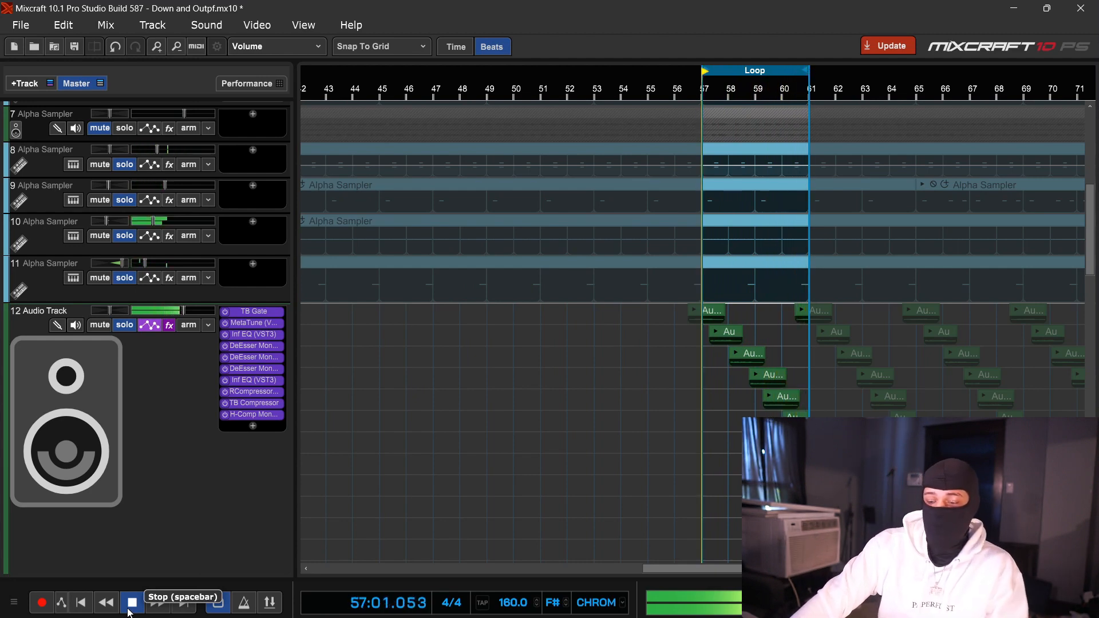
left_click(130, 603)
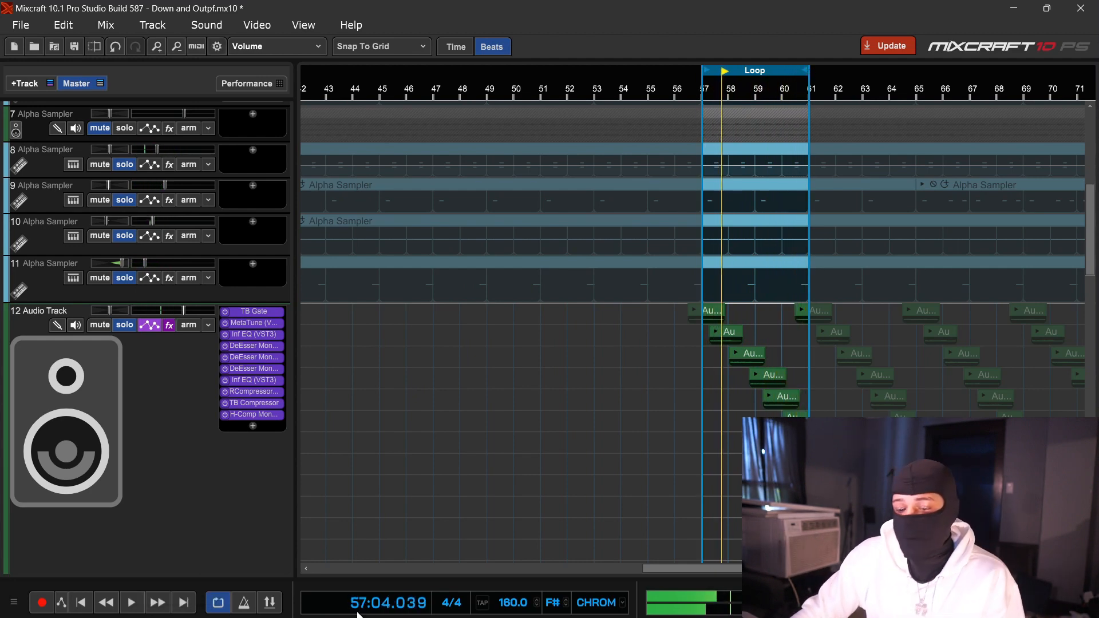
scroll("up", 3)
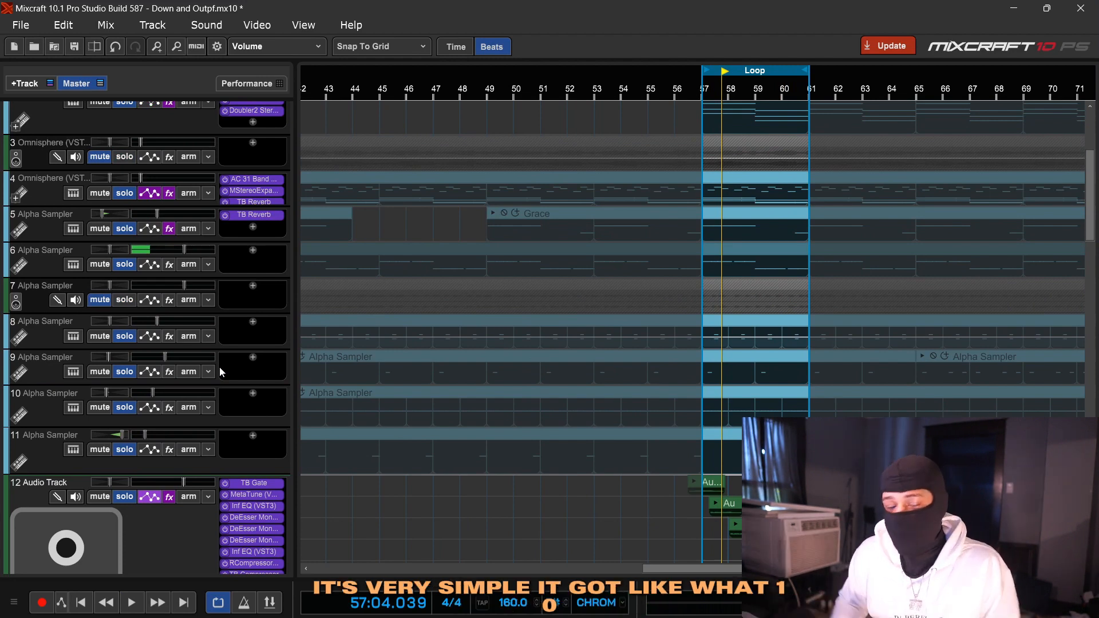
scroll("left", 3)
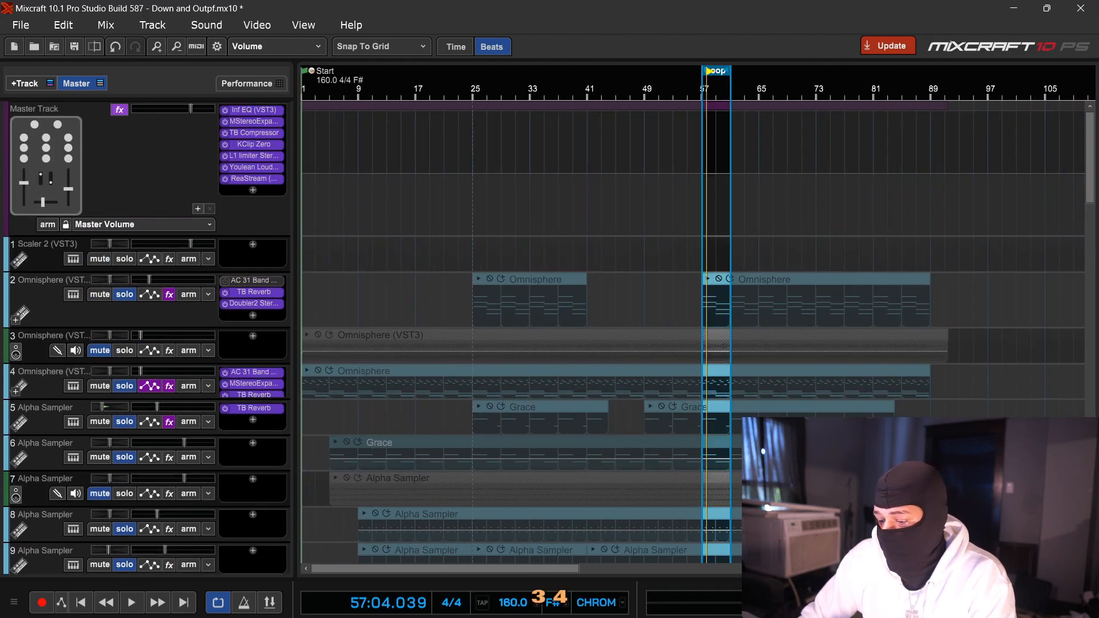
scroll("down", 3)
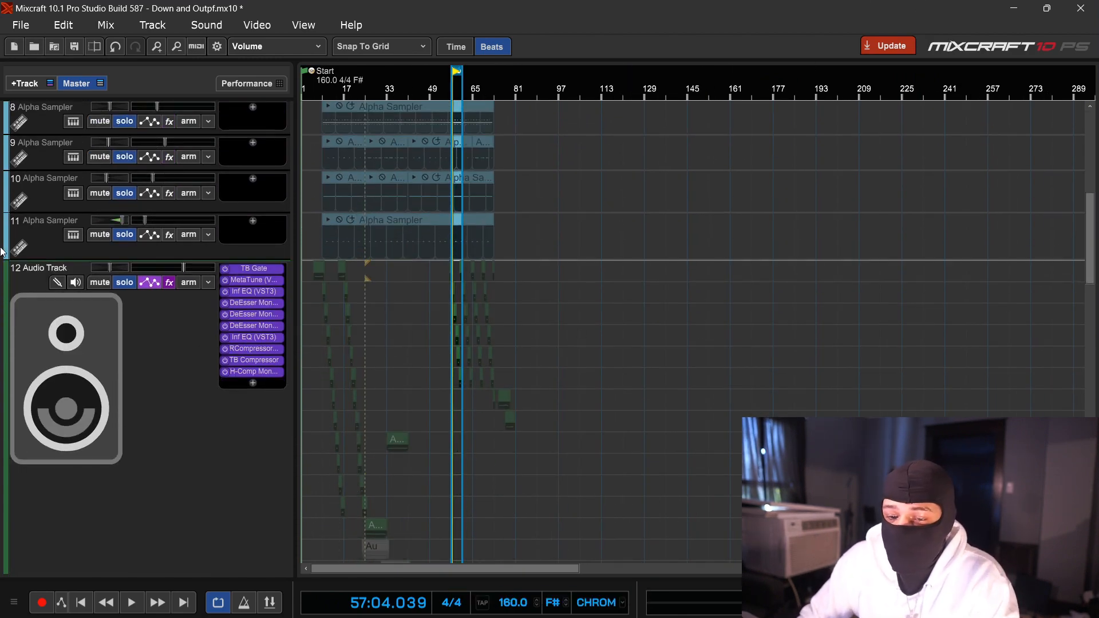
scroll("up", 3)
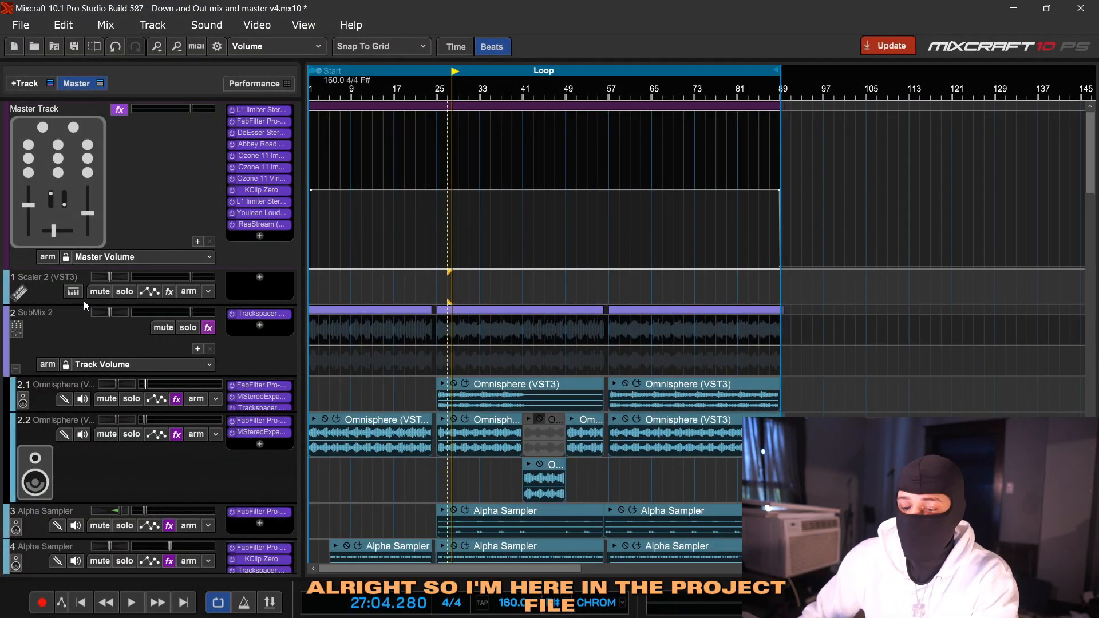
- Scroll through the mix project's submixes, Alpha Sampler tracks and the vocal track's effect chain
scroll("down", 3)
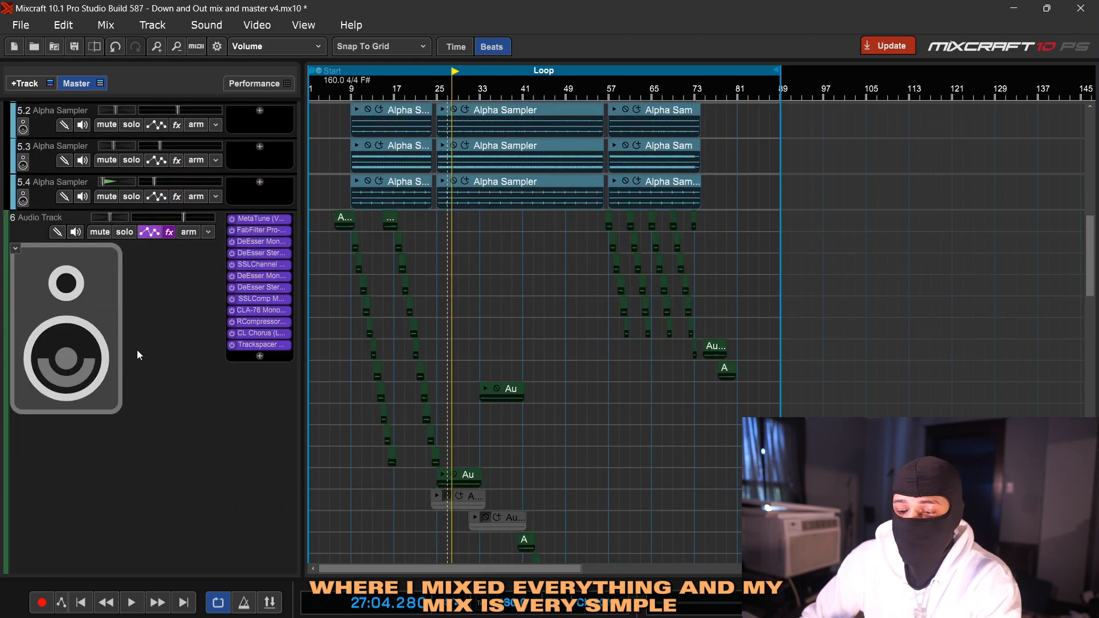
scroll("up", 3)
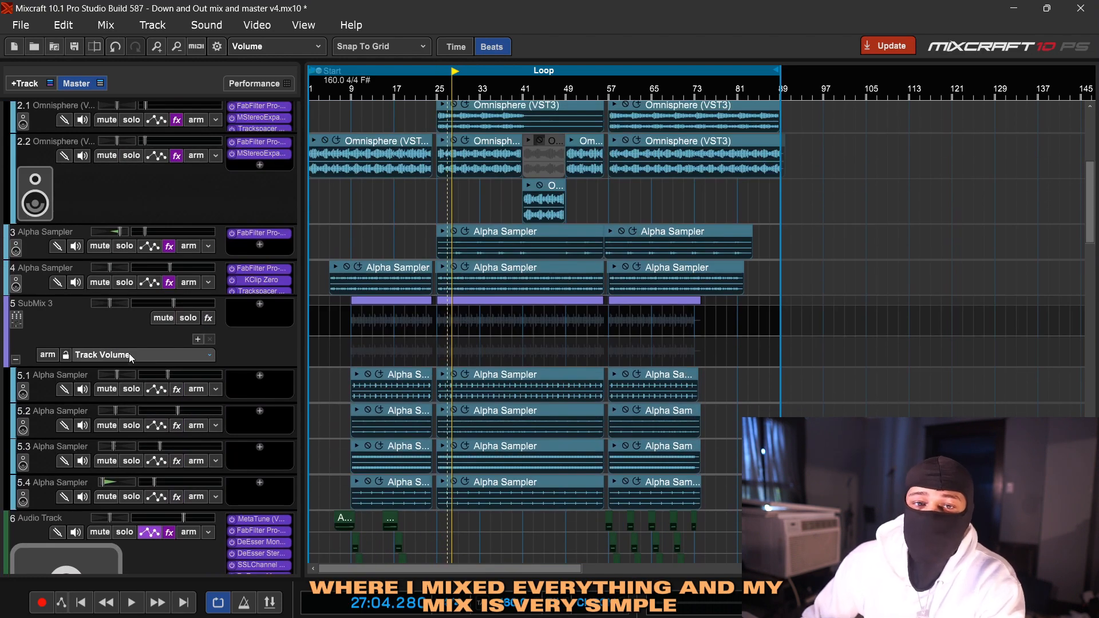
scroll("up", 3)
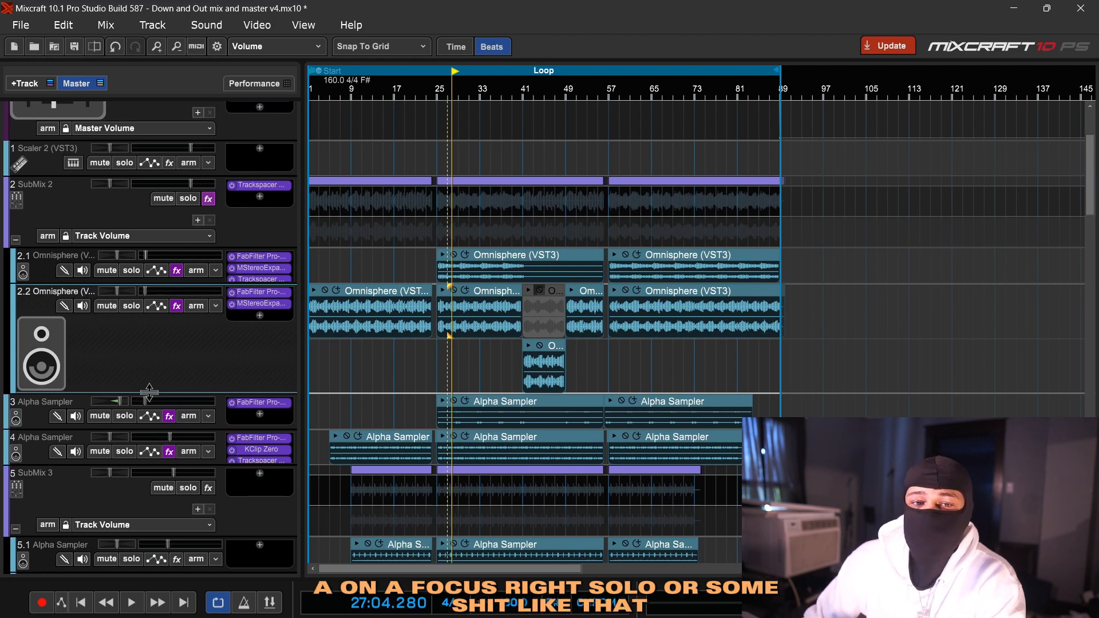
mouse_move(214, 381)
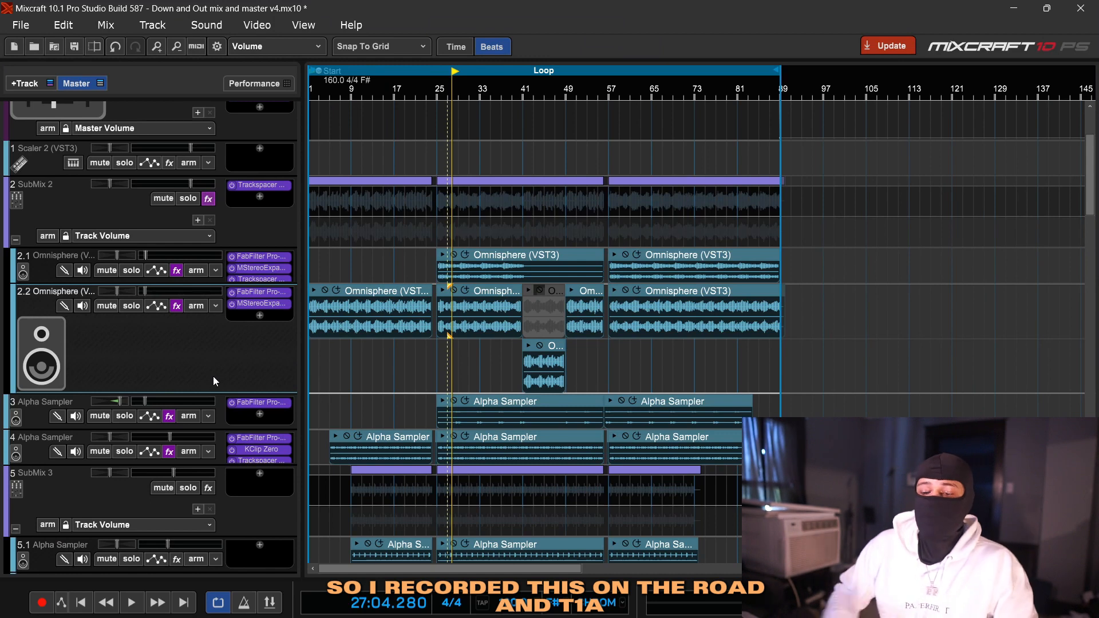
mouse_move(211, 382)
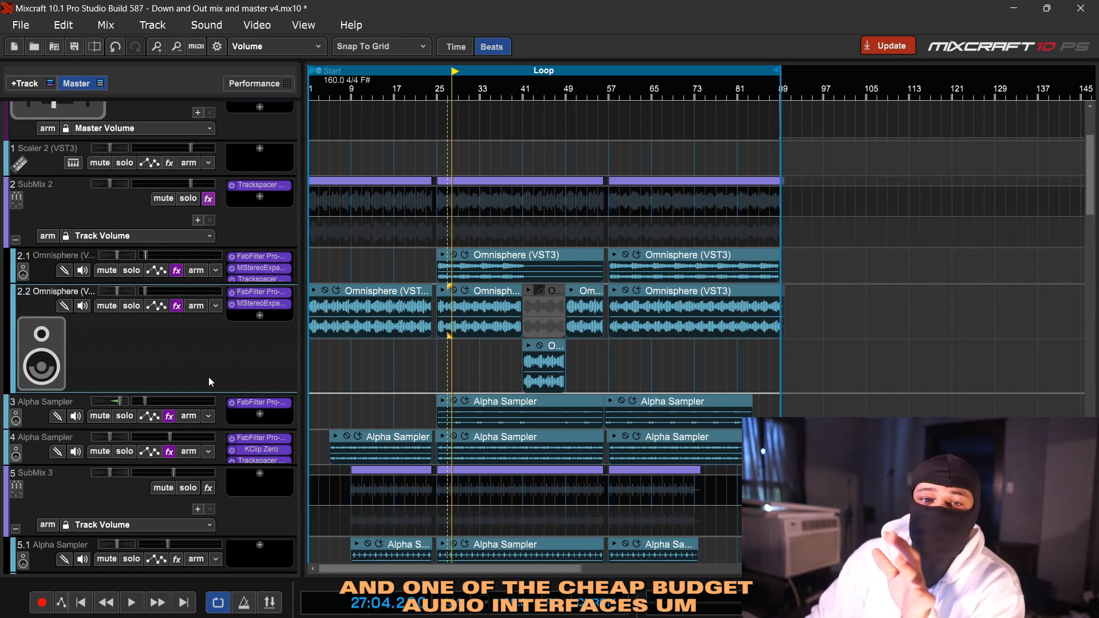
scroll("down", 3)
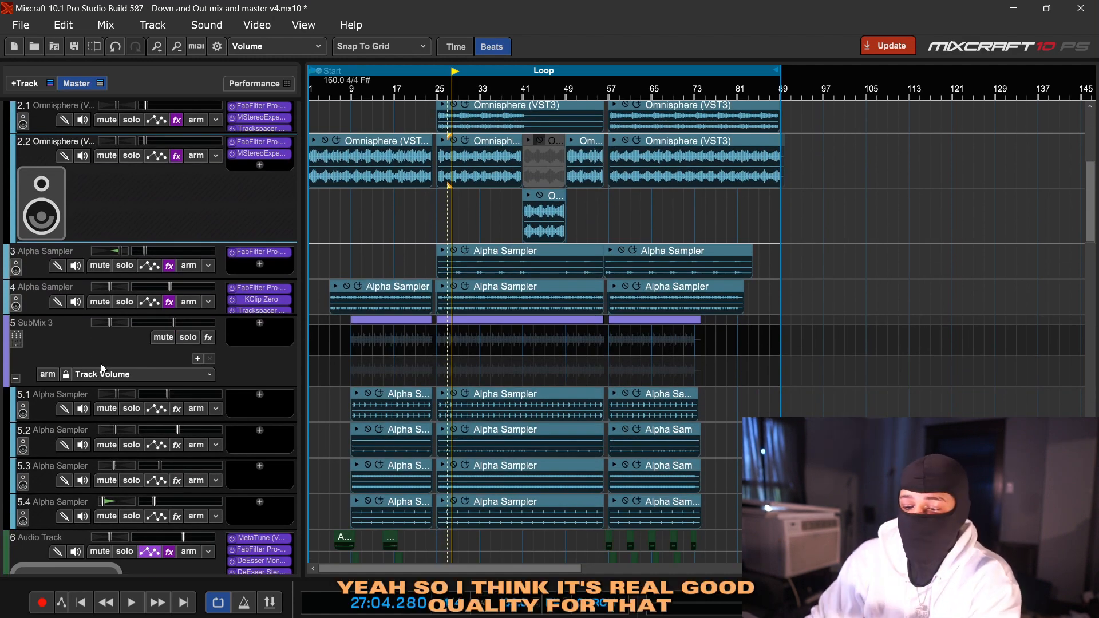
scroll("up", 3)
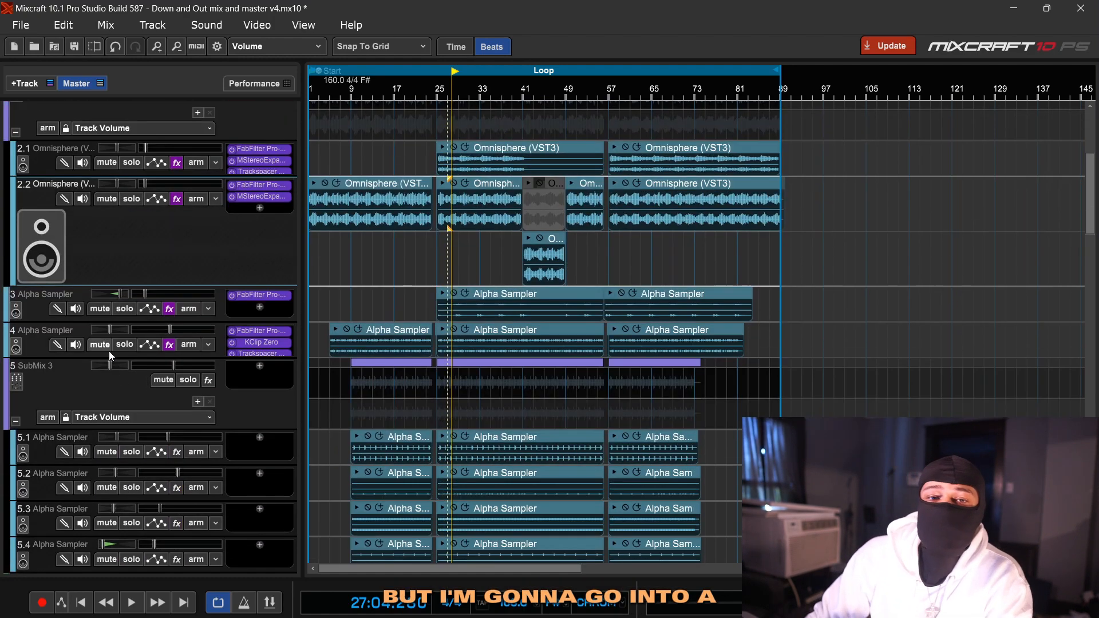
mouse_move(149, 344)
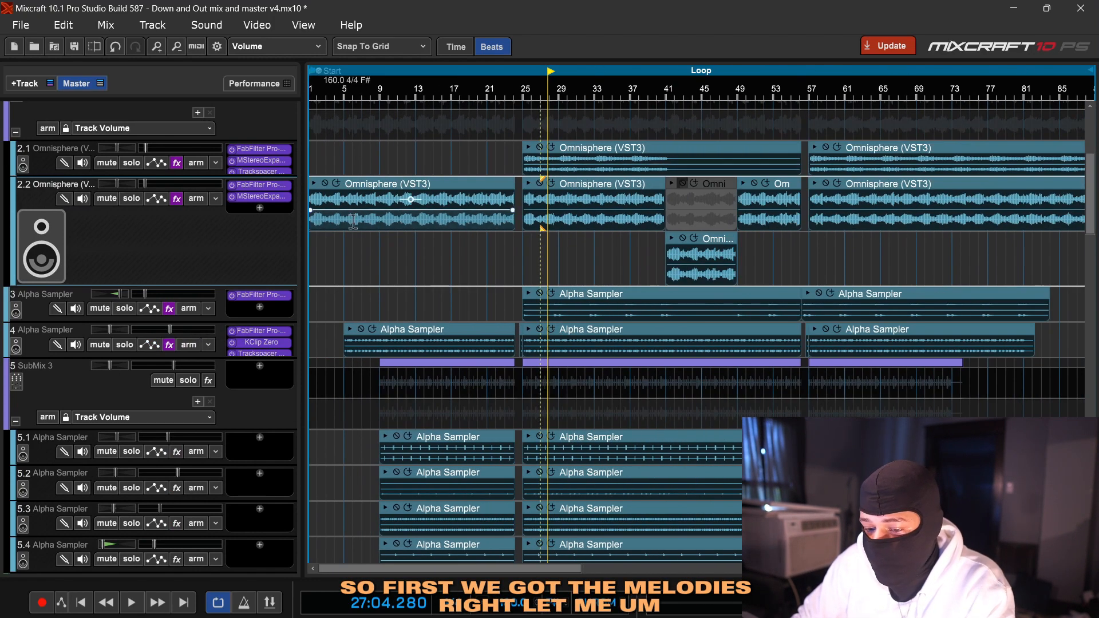
- Solo SubMix 2 with the track 3 bell melody sampler and play them from bar 25, then stop
left_click(526, 89)
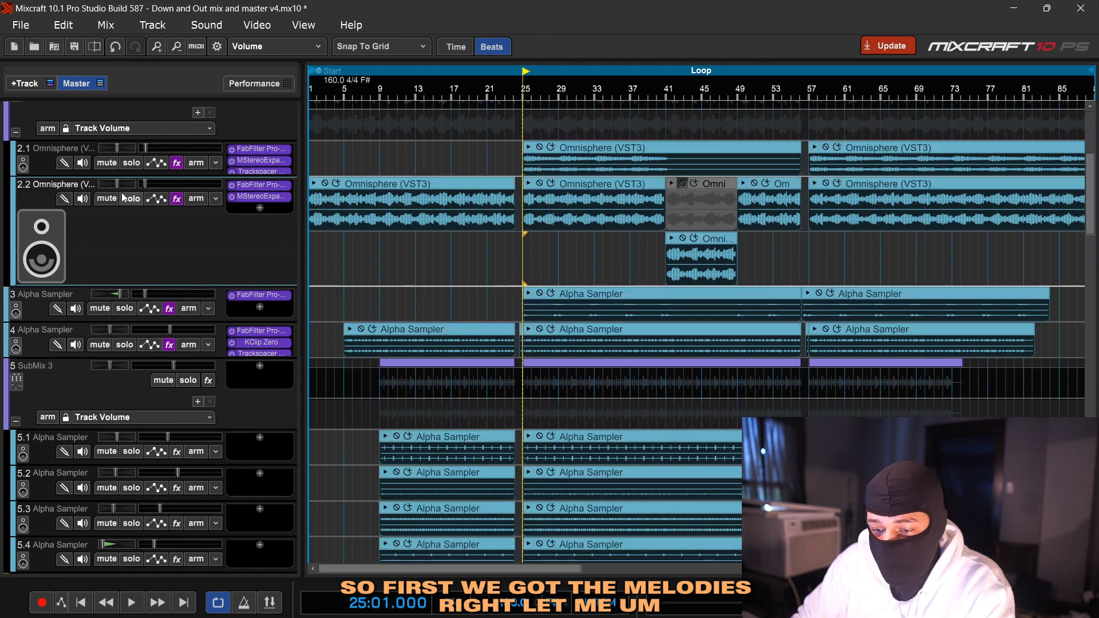
scroll("up", 3)
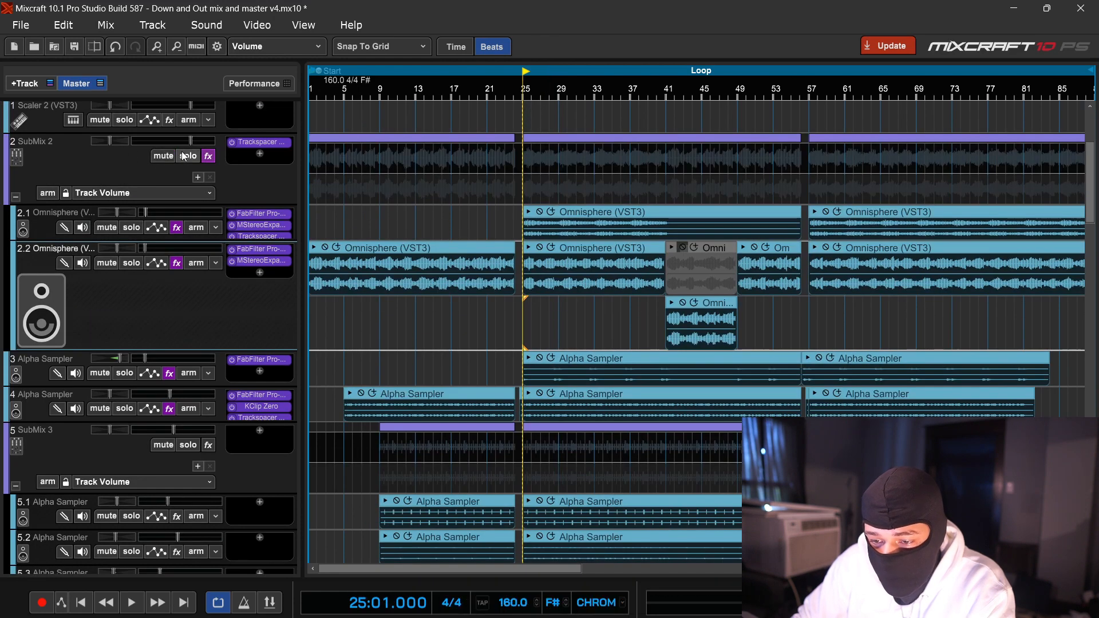
left_click(130, 603)
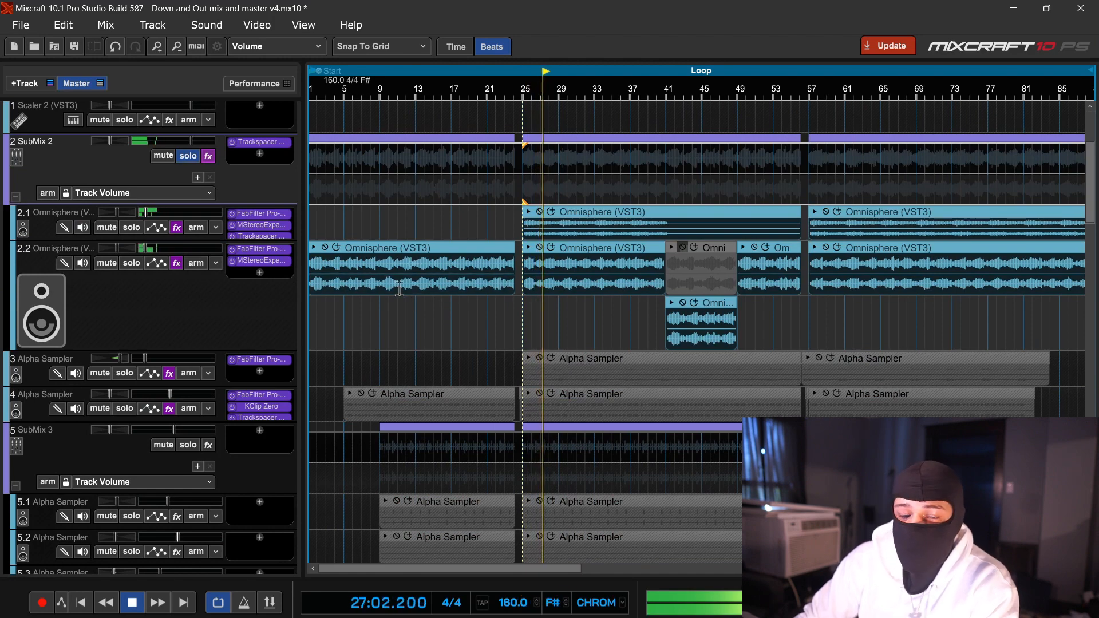
left_click(131, 602)
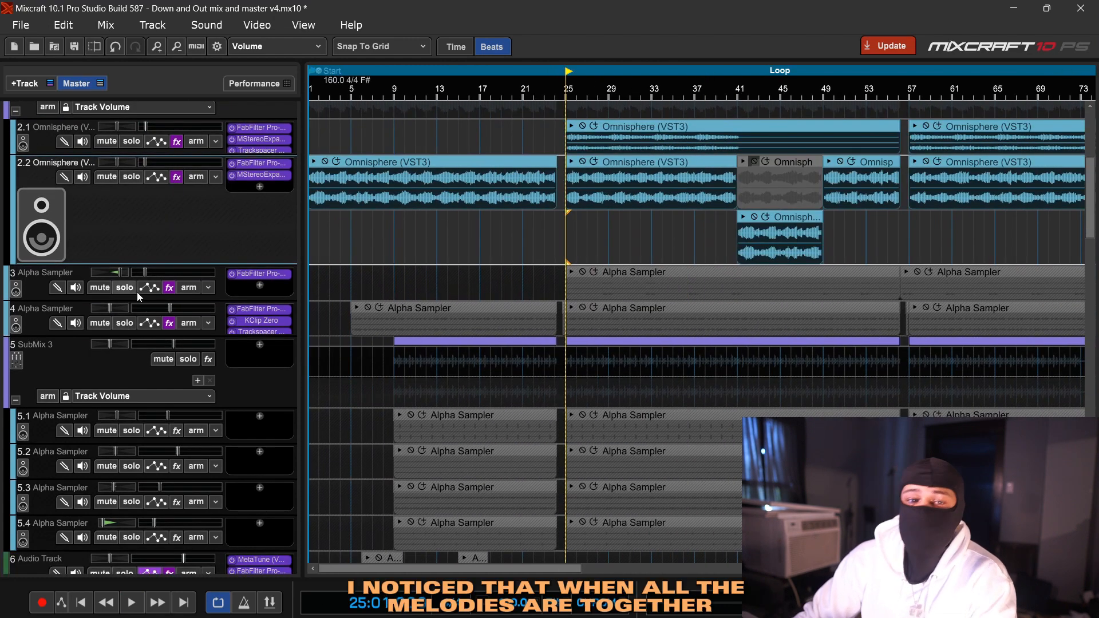
mouse_move(124, 287)
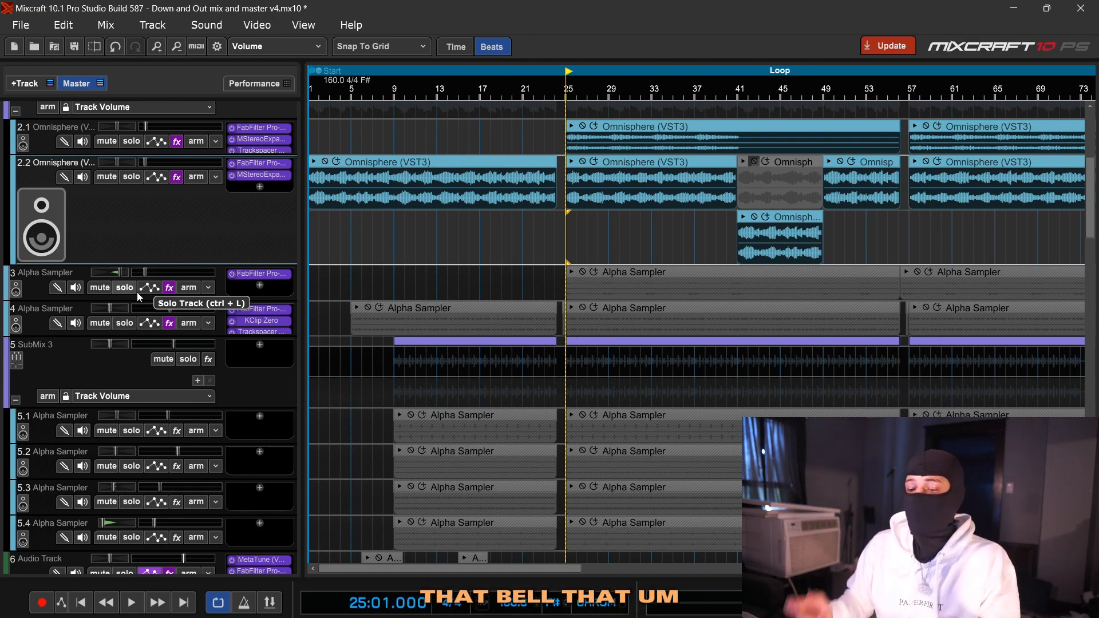
scroll("down", 3)
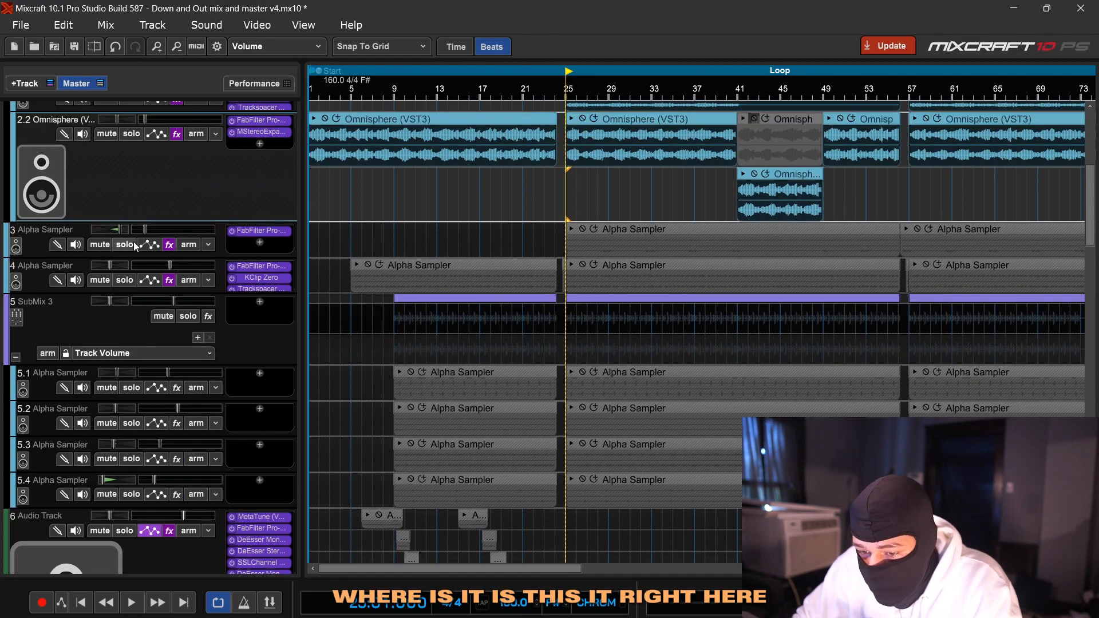
scroll("up", 3)
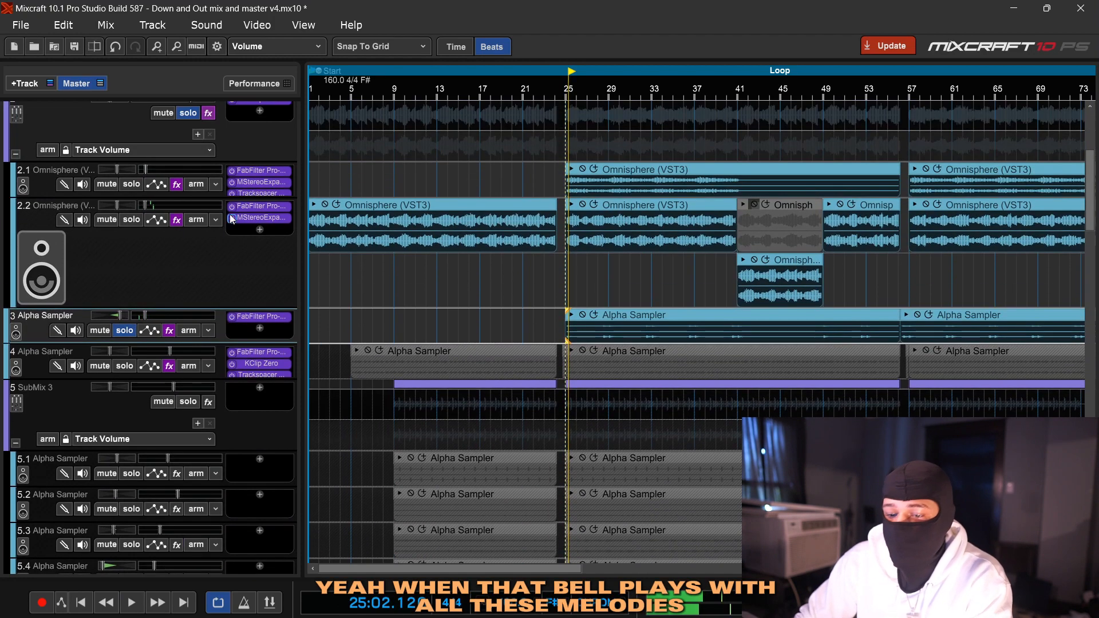
mouse_move(231, 235)
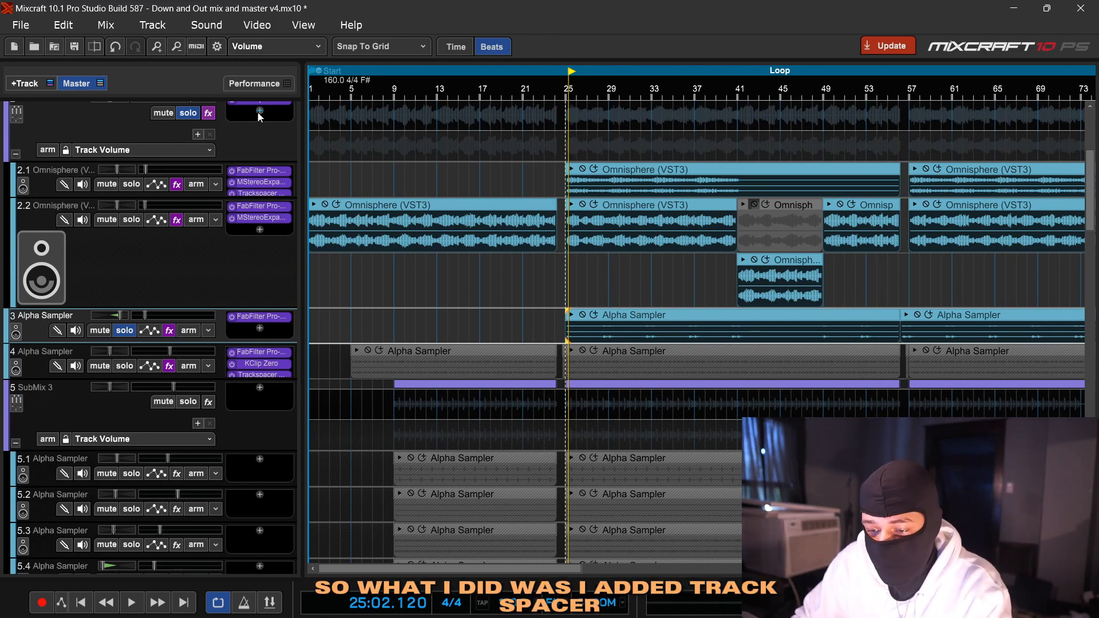
scroll("down", 3)
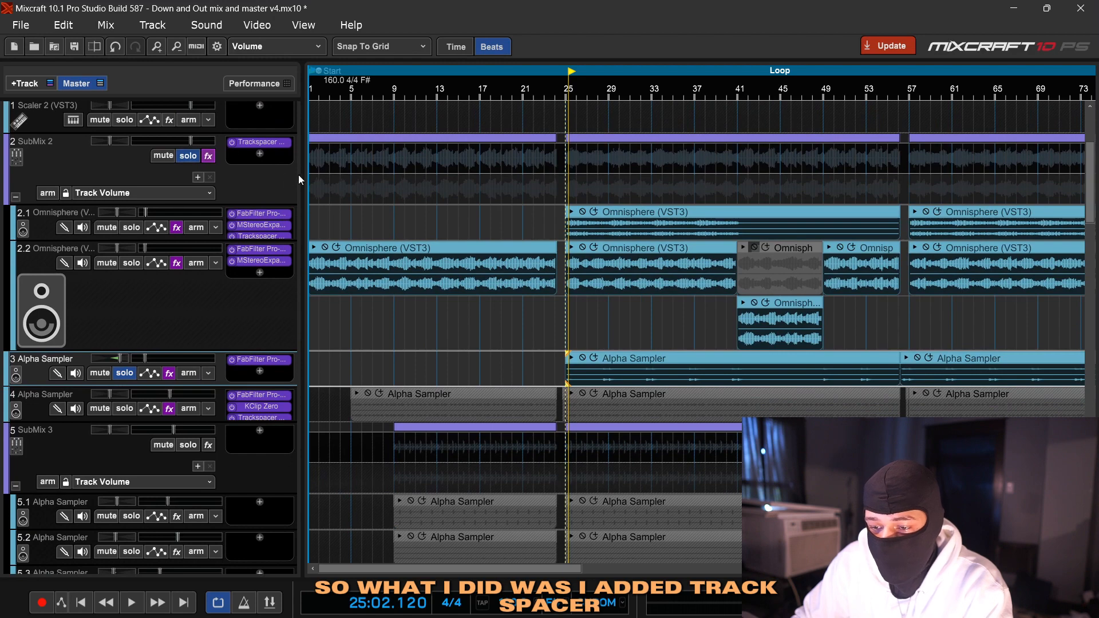
- Audition the SubMix 2 Trackspacer, sidechained from Alpha Sampler track 3, then close its window
left_click(260, 142)
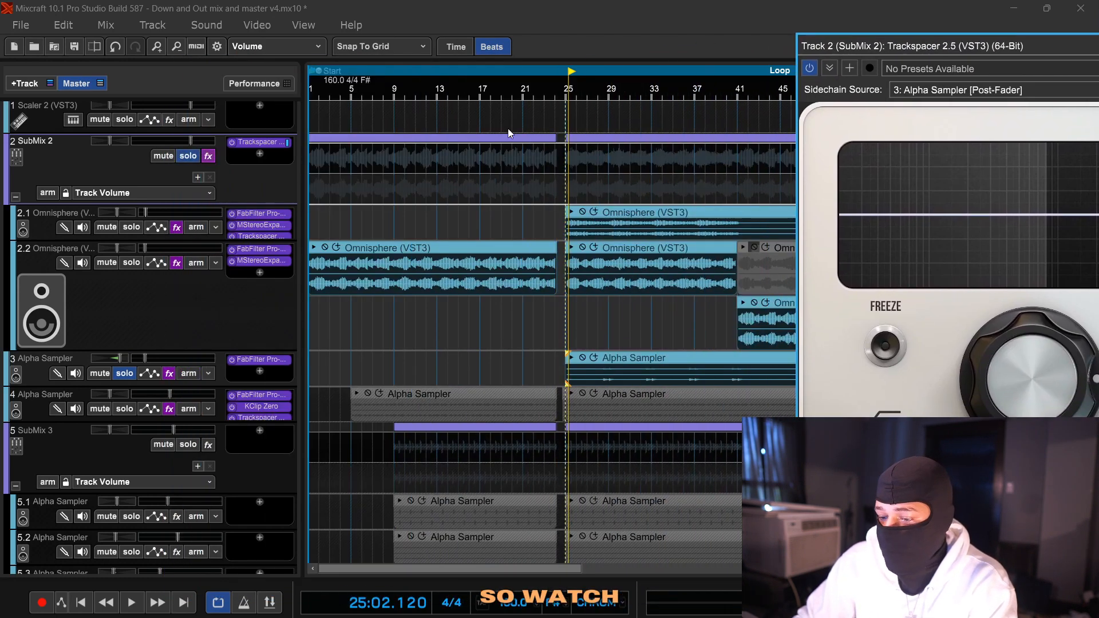
left_click(131, 602)
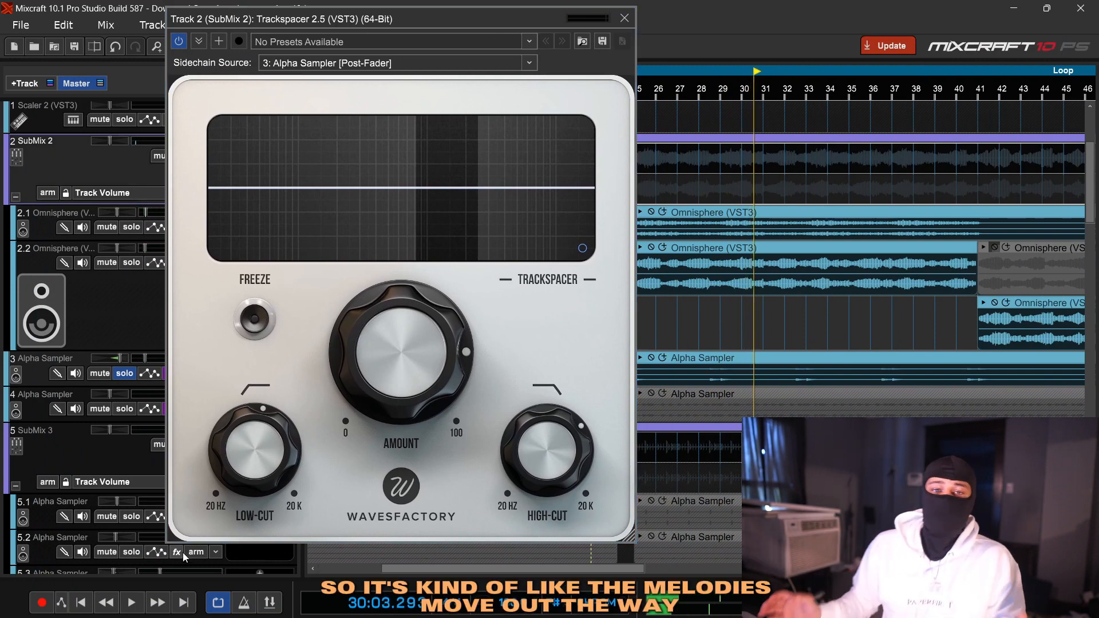
mouse_move(176, 552)
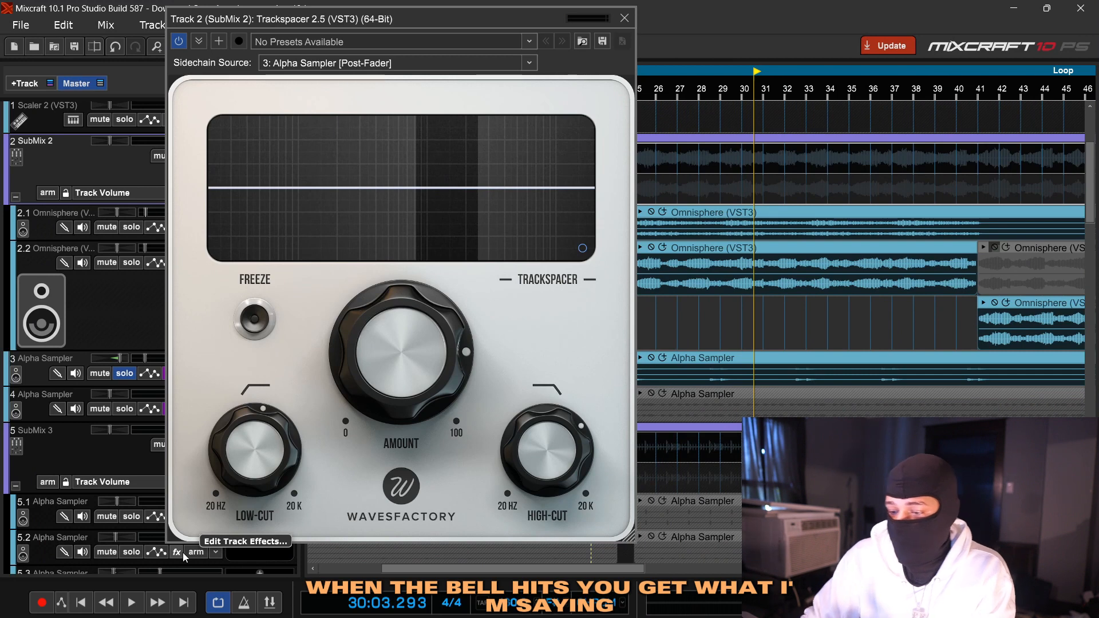
mouse_move(461, 192)
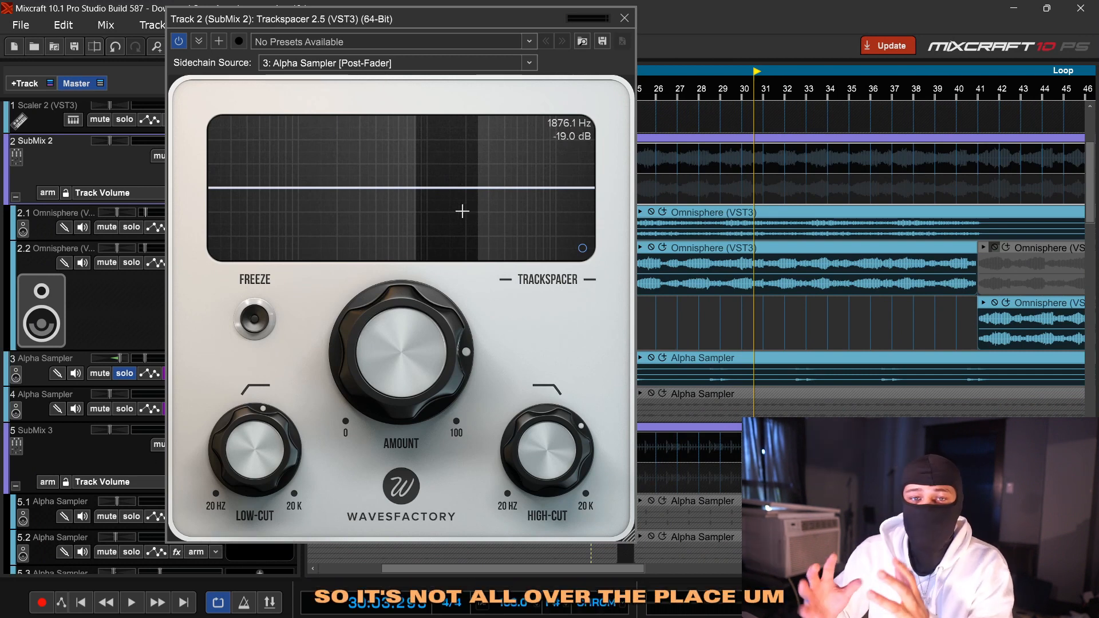
mouse_move(602, 40)
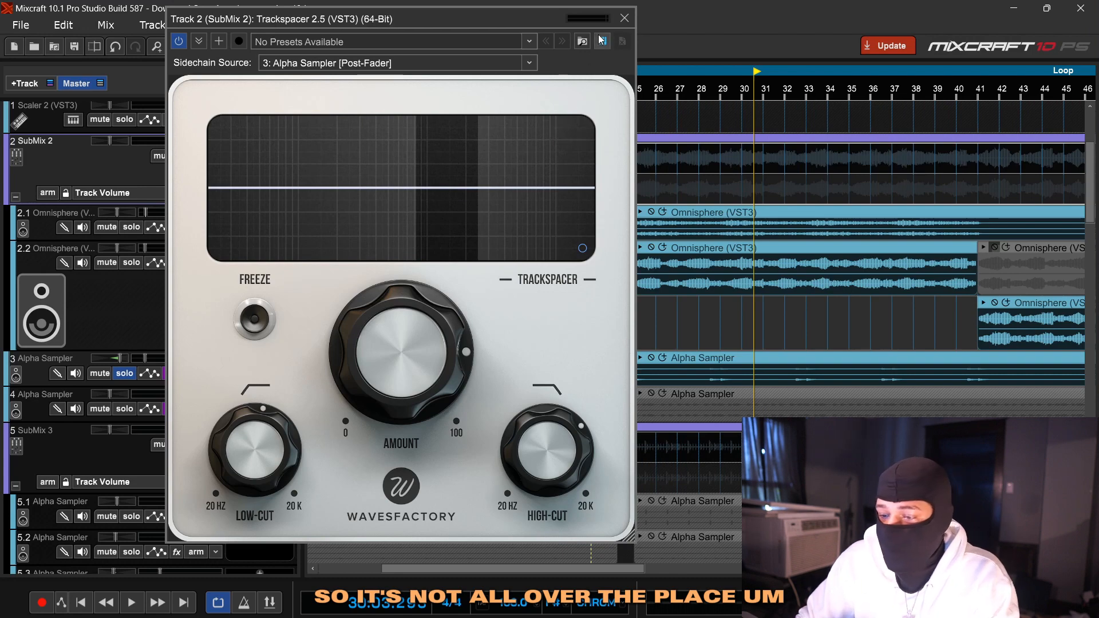
left_click(623, 17)
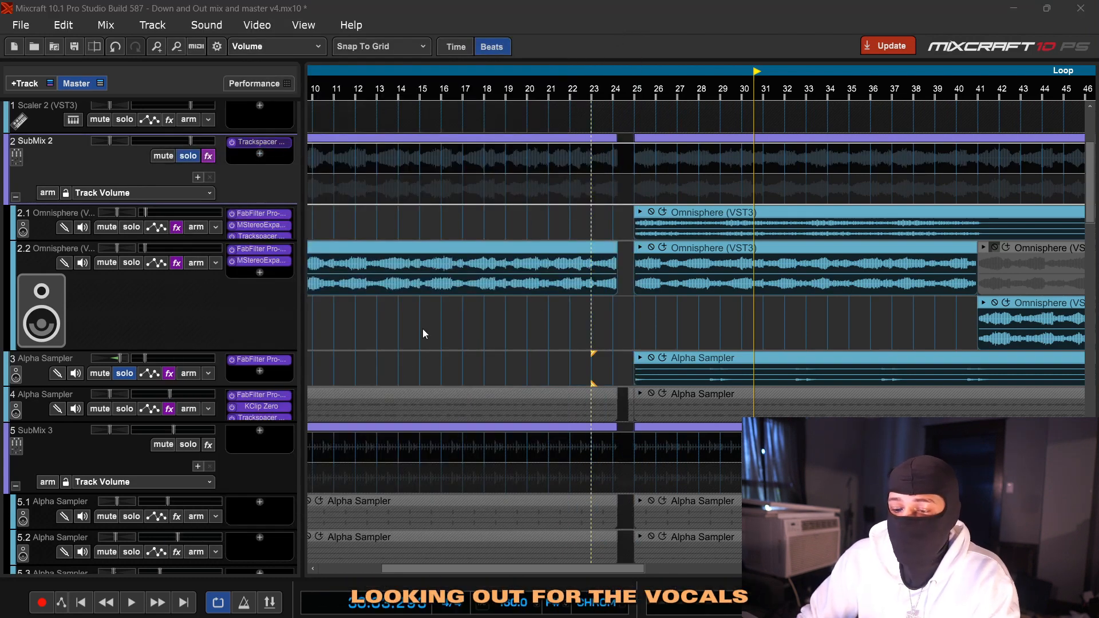
left_click(258, 142)
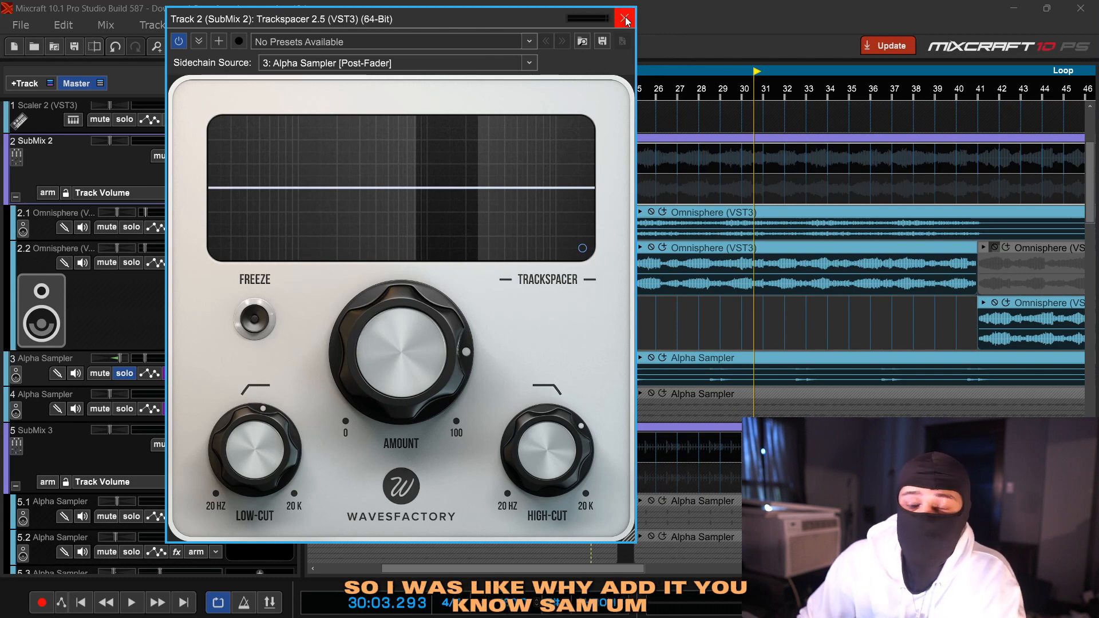
left_click(623, 17)
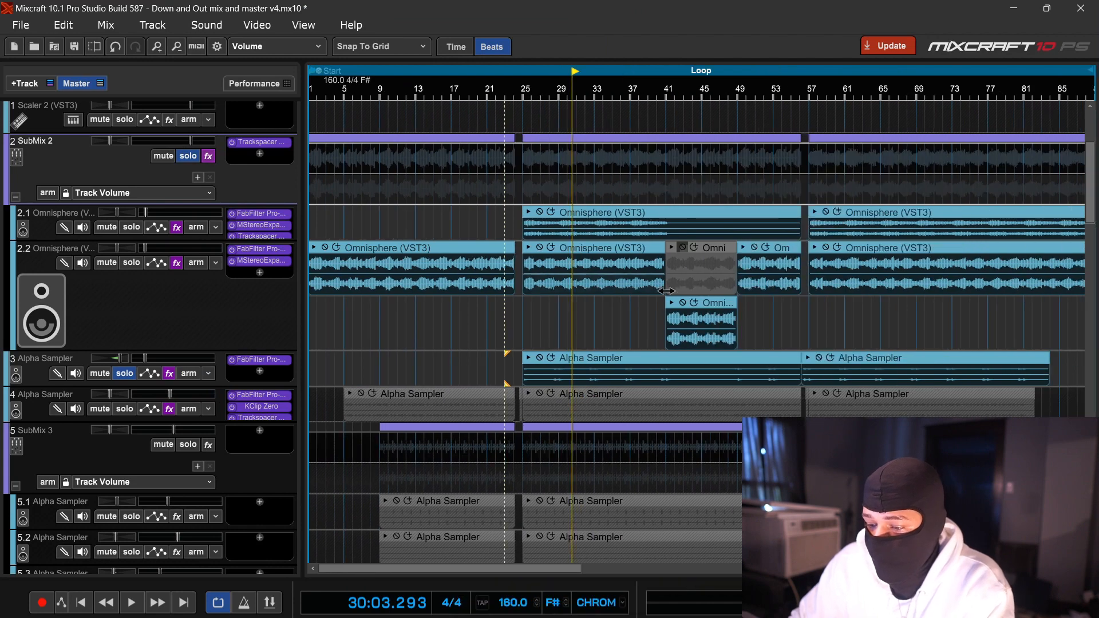
- Unsolo track 3, solo the track 4 Alpha Sampler and scroll down to the vocal track 6
left_click(524, 89)
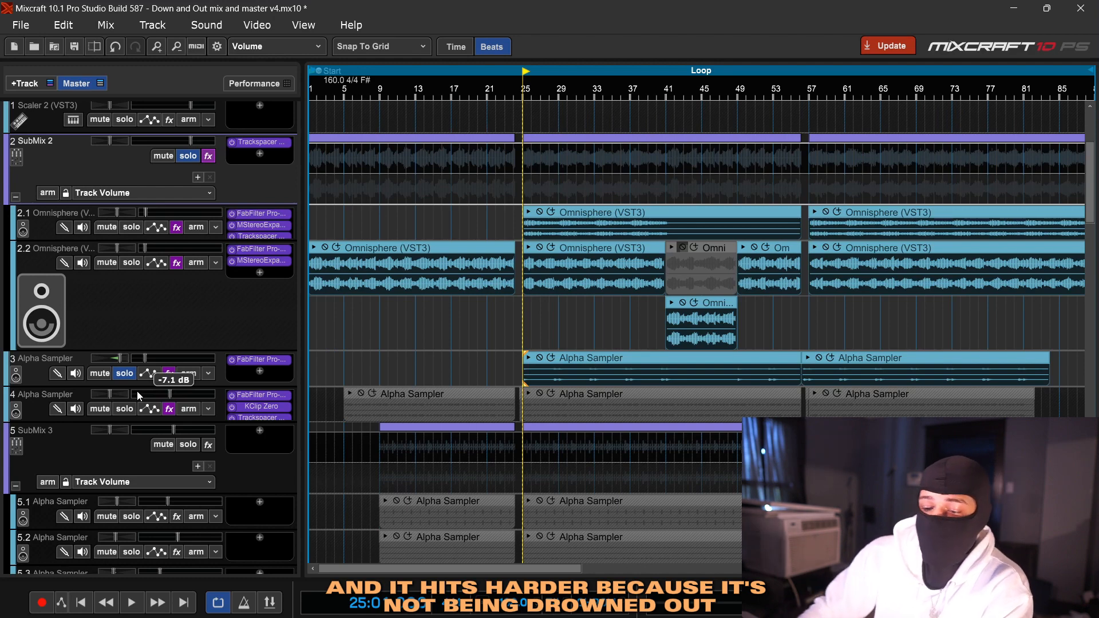
scroll("down", 3)
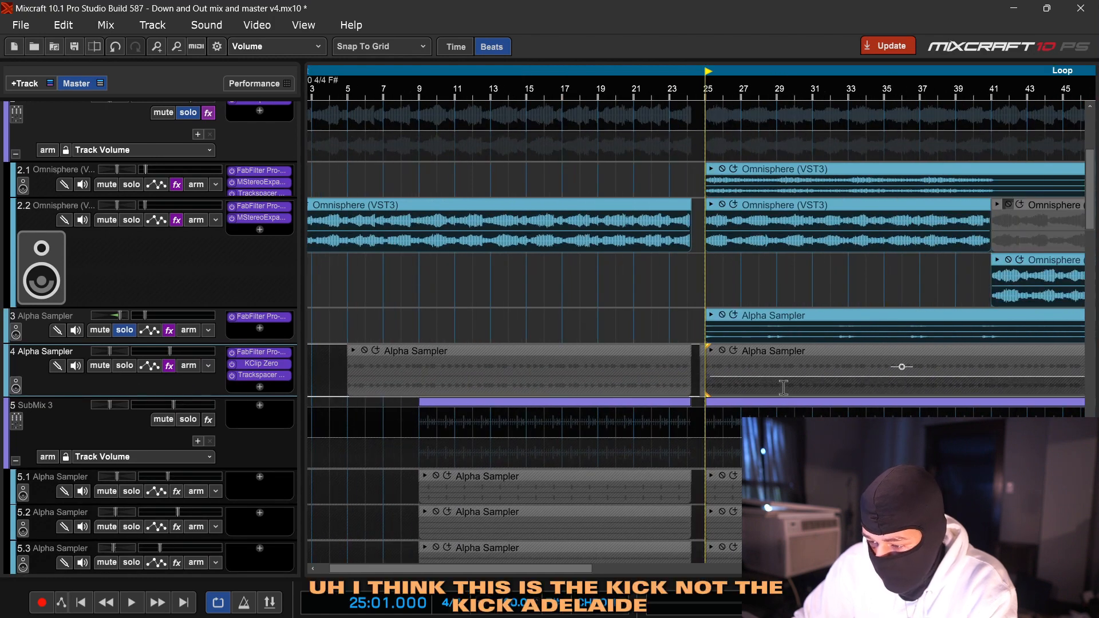
left_click(124, 330)
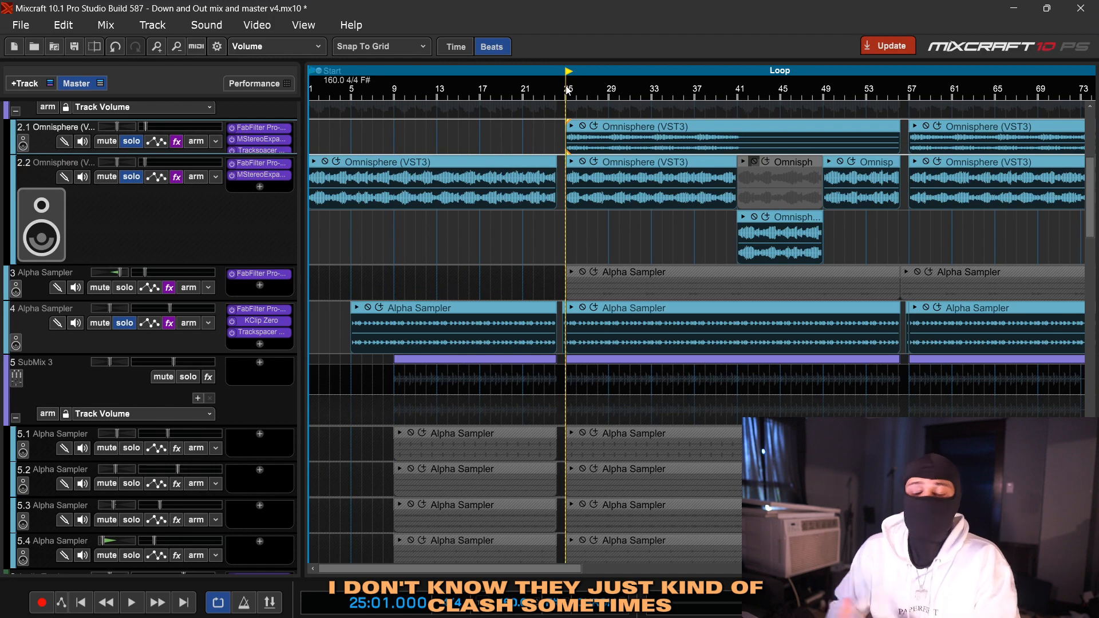
scroll("down", 3)
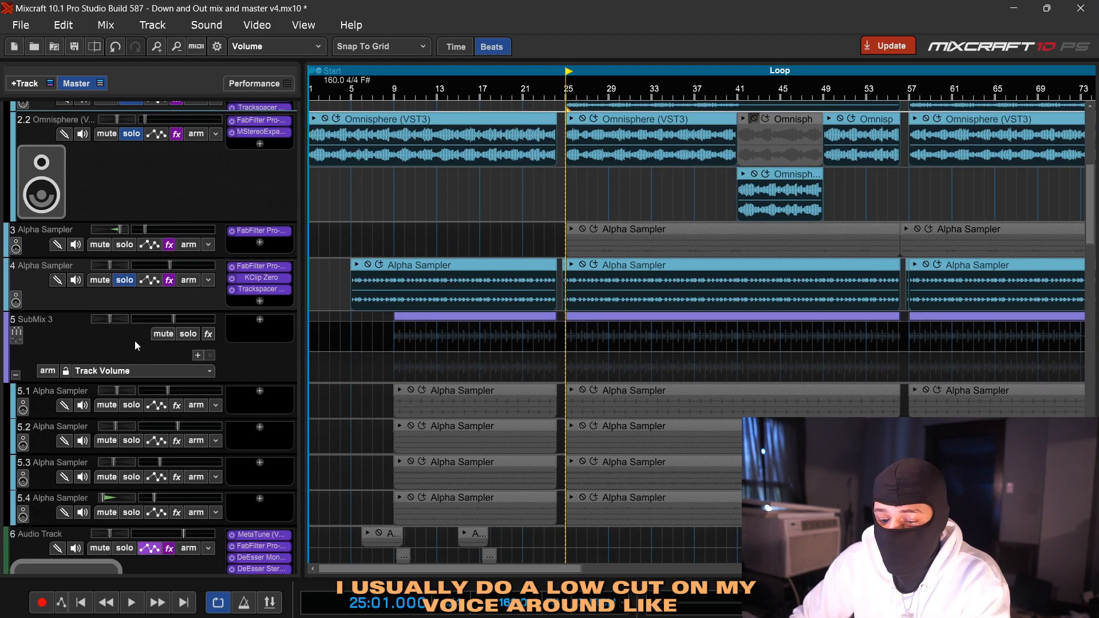
scroll("down", 3)
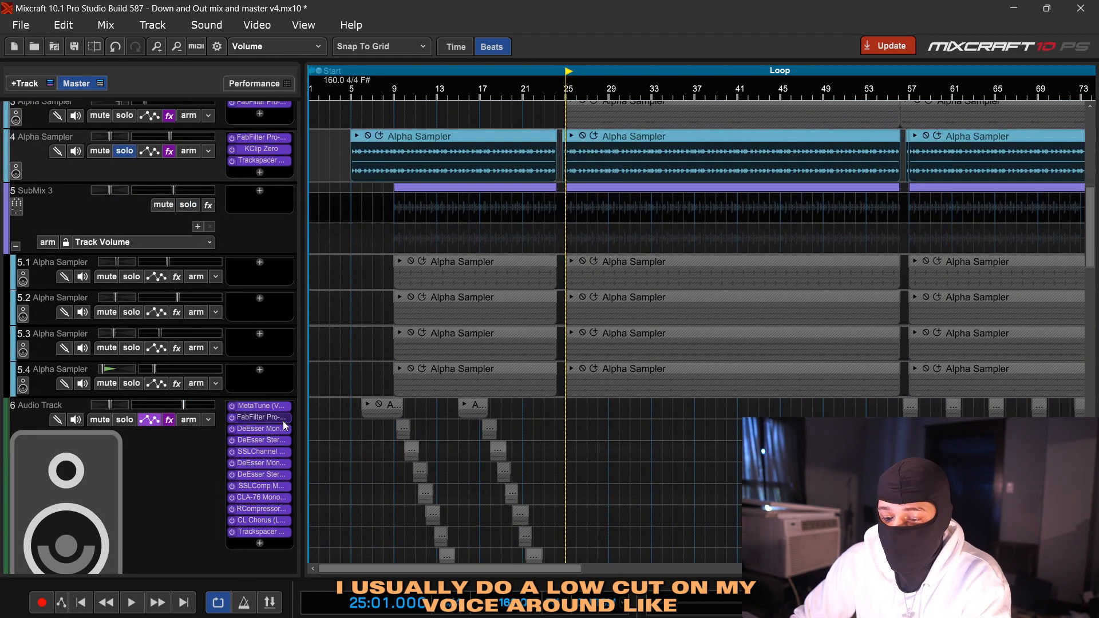
- Review the vocal's Pro-Q 3 low cut, then unsolo the Omnisphere melody tracks
left_click(260, 417)
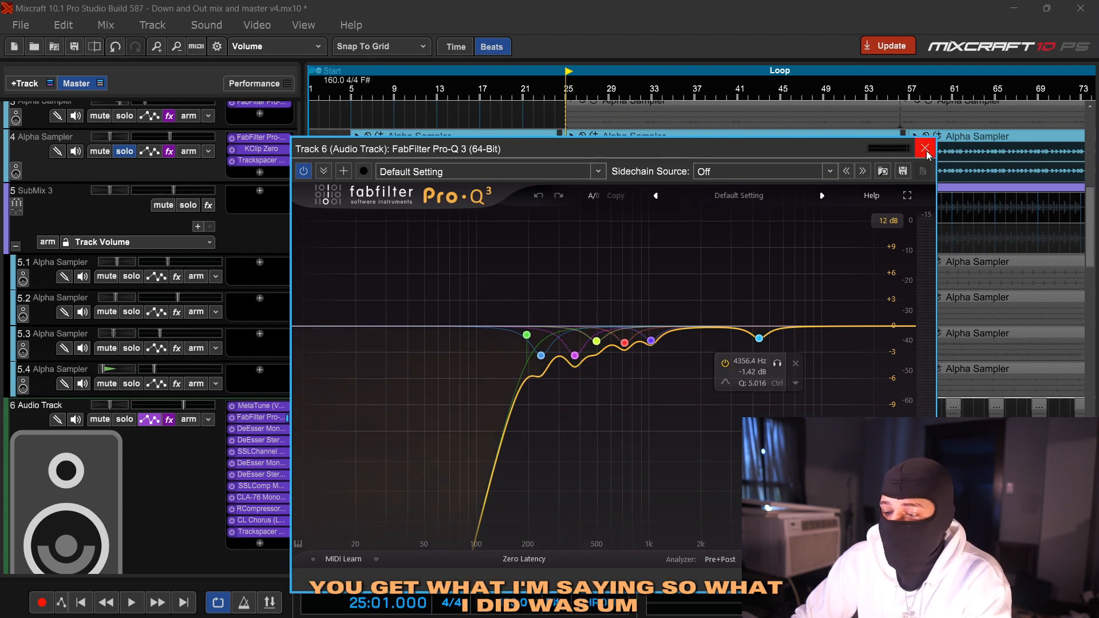
left_click(924, 149)
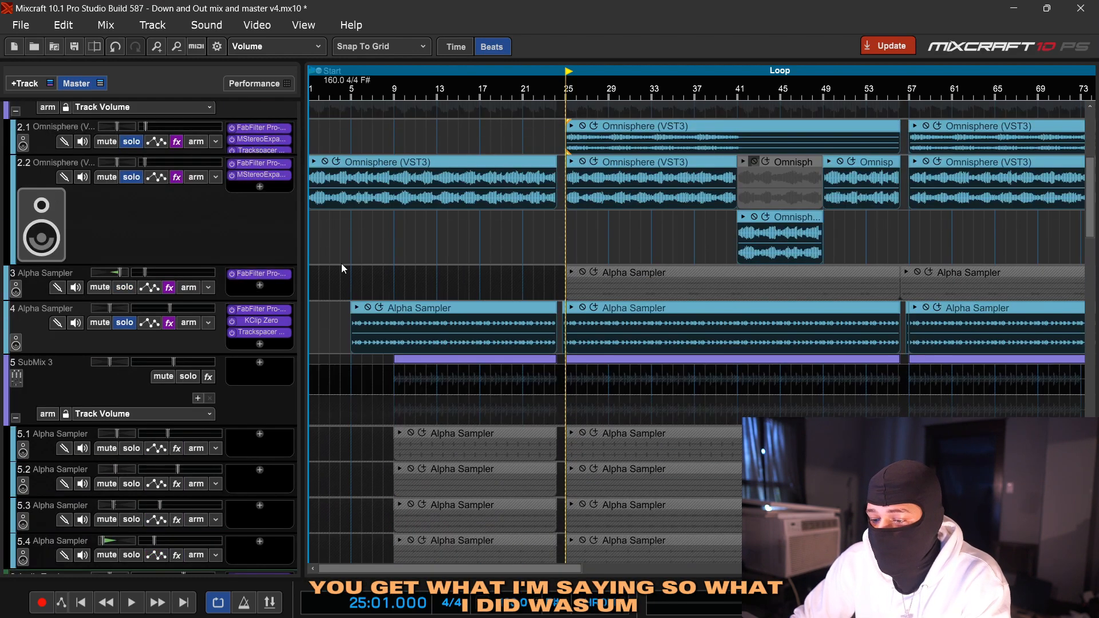
left_click(130, 141)
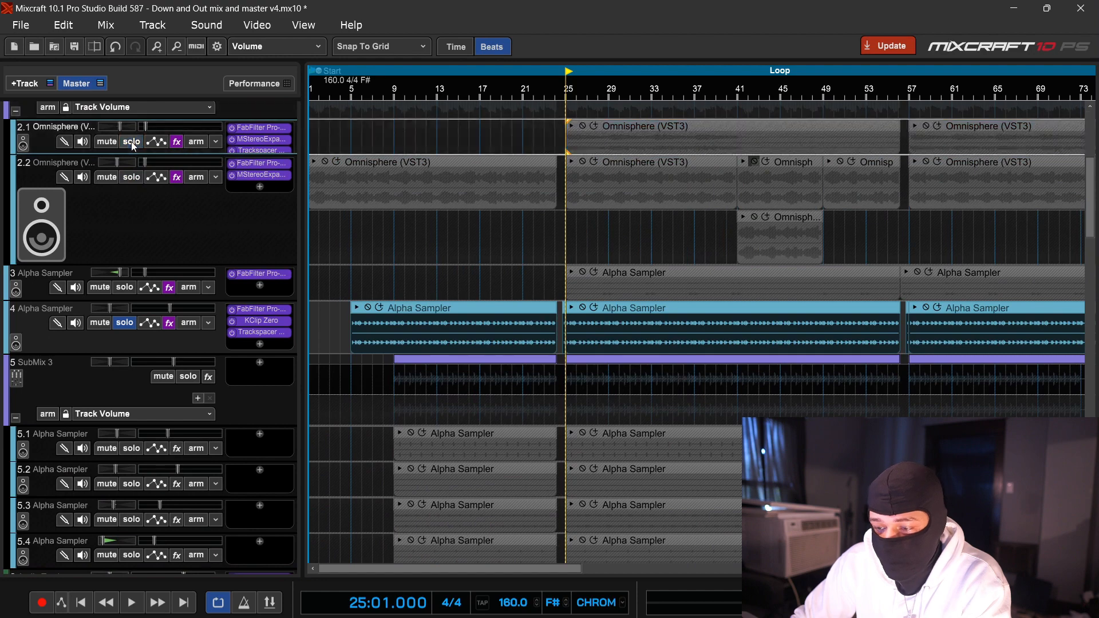
scroll("down", 3)
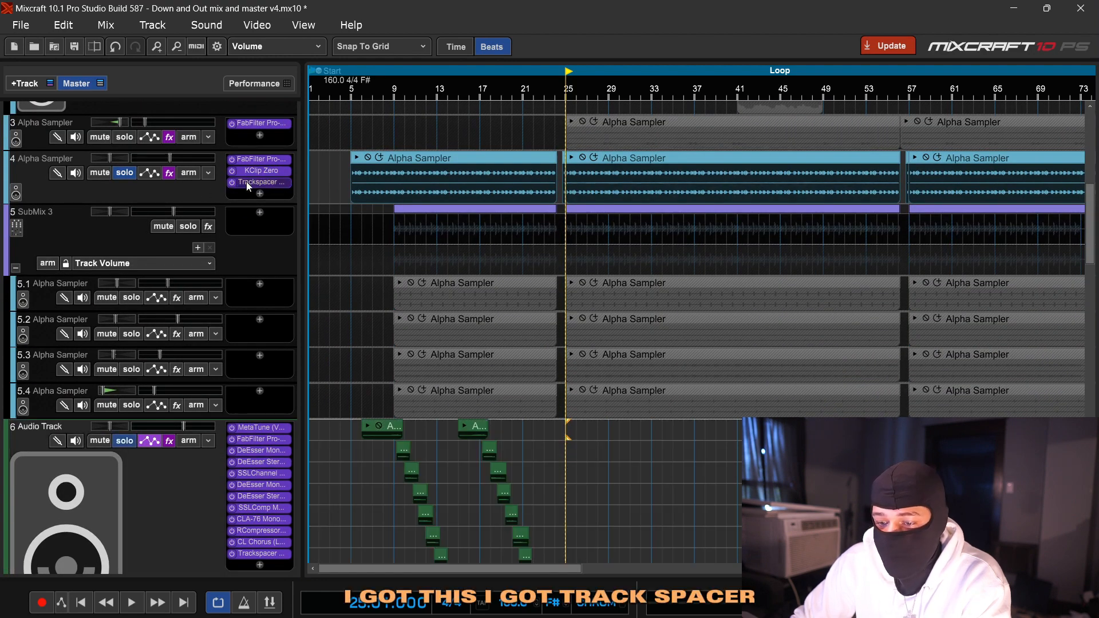
- Play the track 4 Trackspacer ducking the sampler under the vocal, then stop playback
left_click(258, 182)
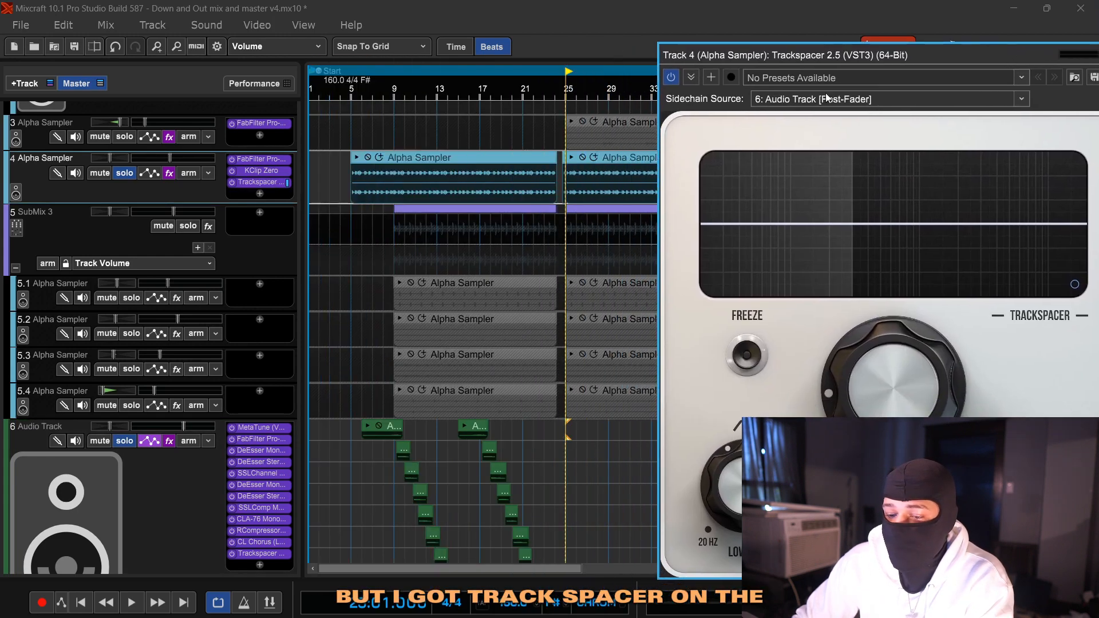
mouse_move(751, 189)
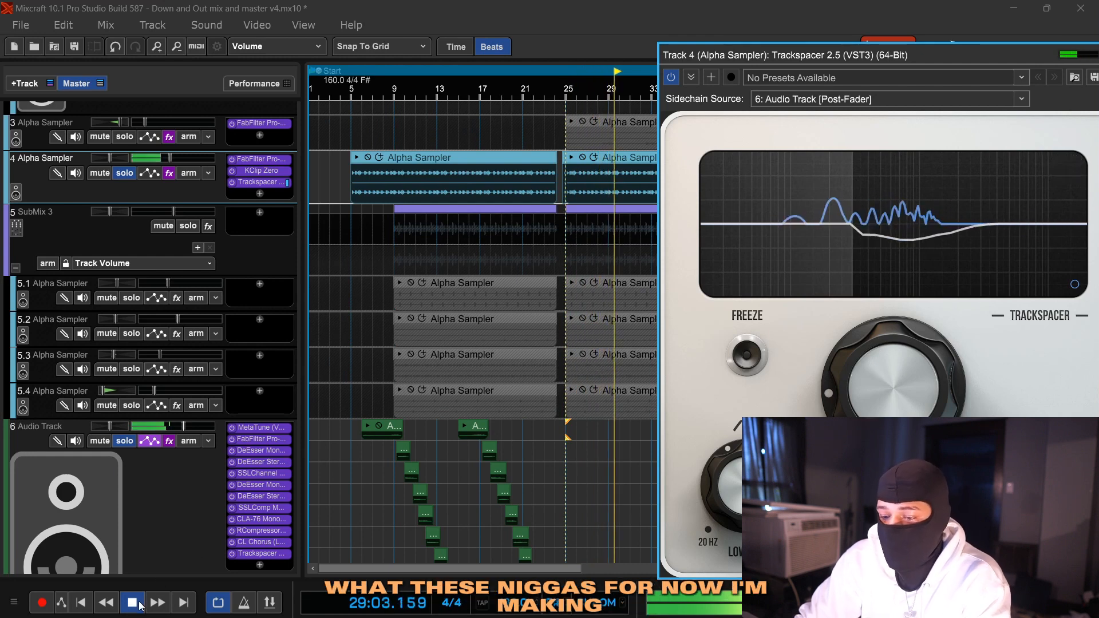
left_click(132, 601)
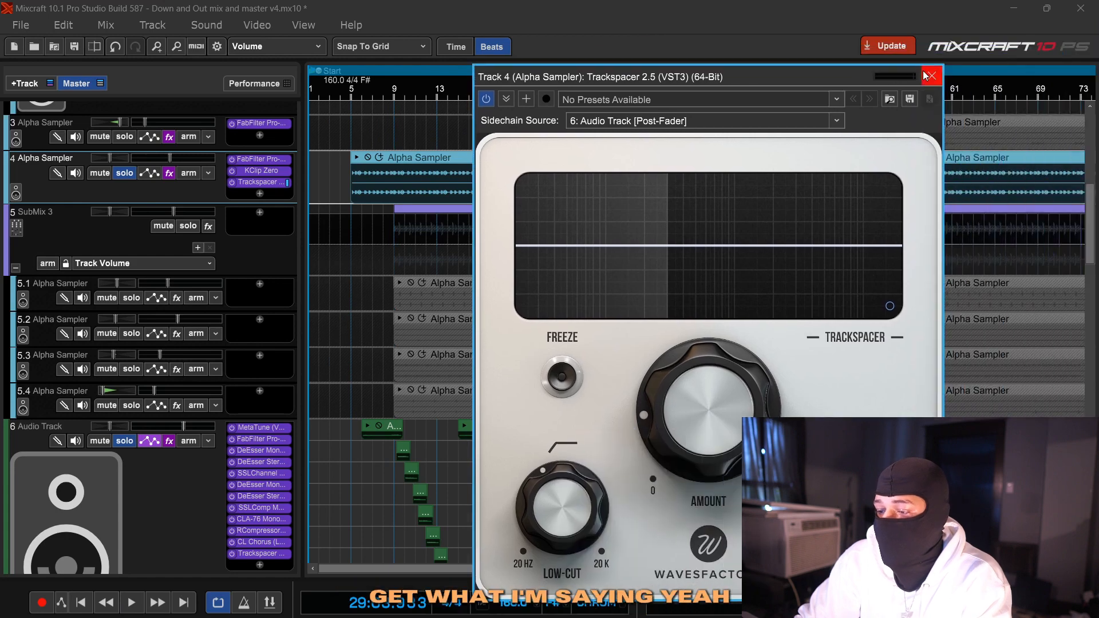
- Close the track 4 Trackspacer so the vocal Audio Track fills the arrangement view
left_click(931, 75)
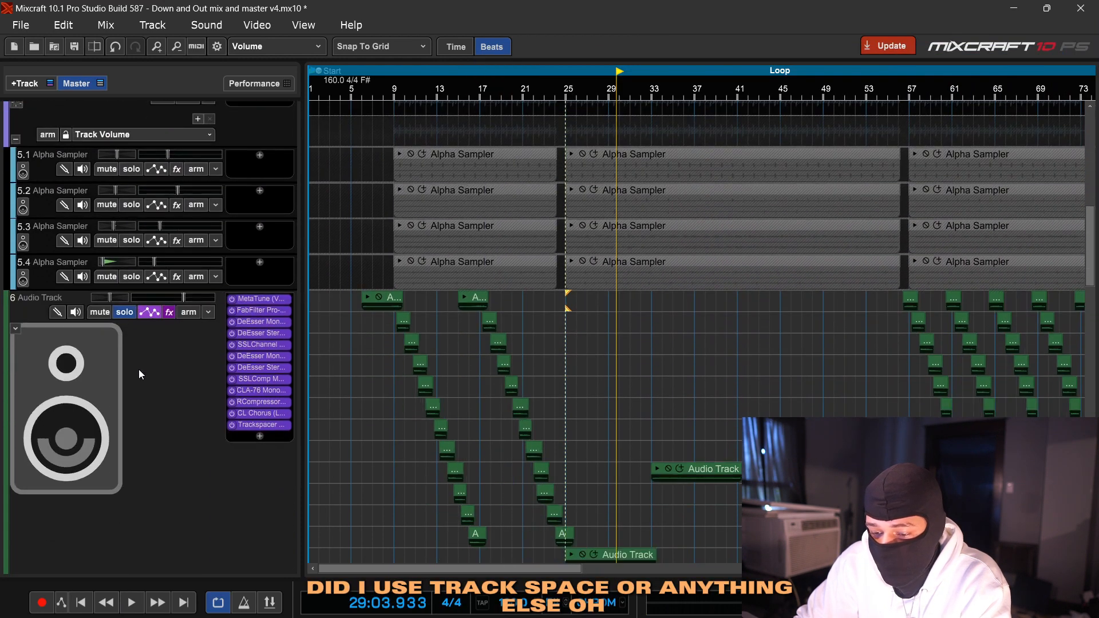
mouse_move(232, 415)
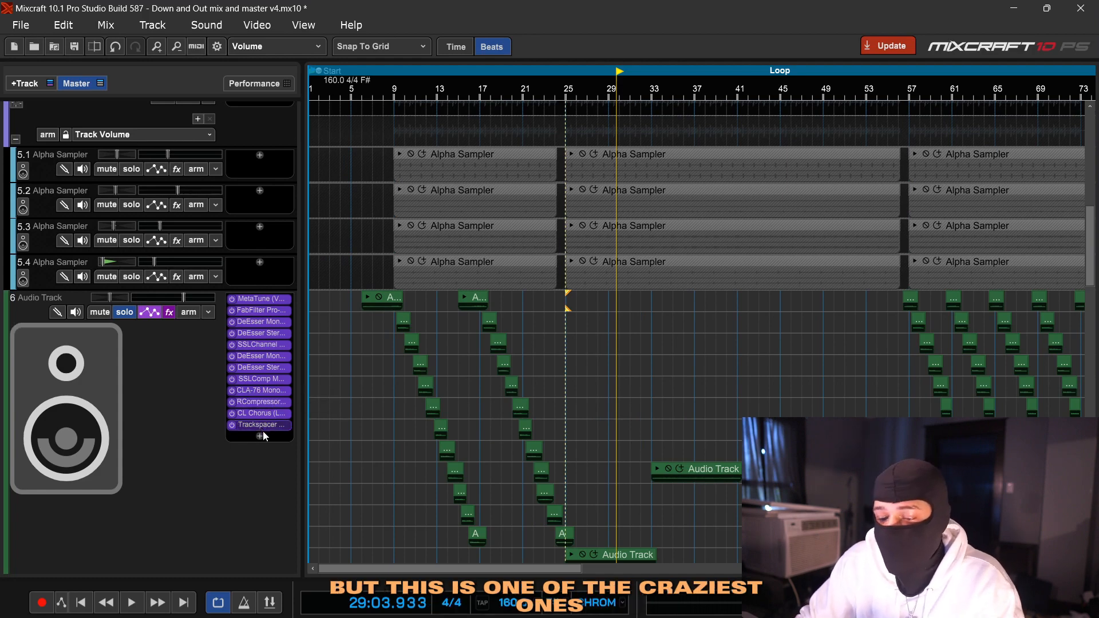
- Play the vocal Trackspacer ducking against Alpha Sampler 5.1, stop, and close the plugin window
left_click(257, 424)
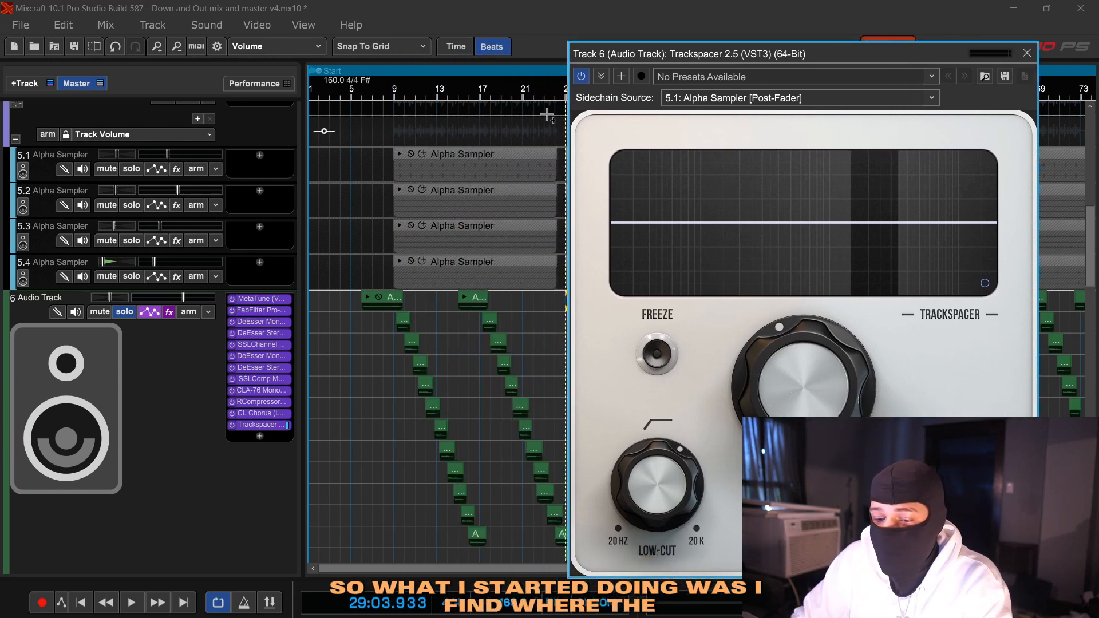
mouse_move(751, 204)
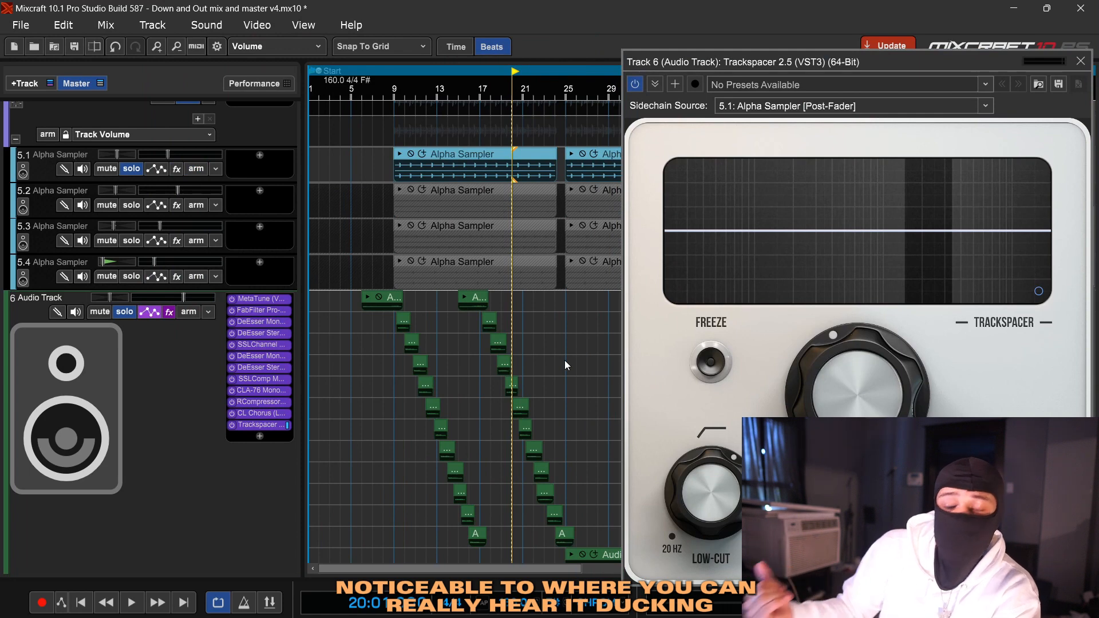
left_click(131, 602)
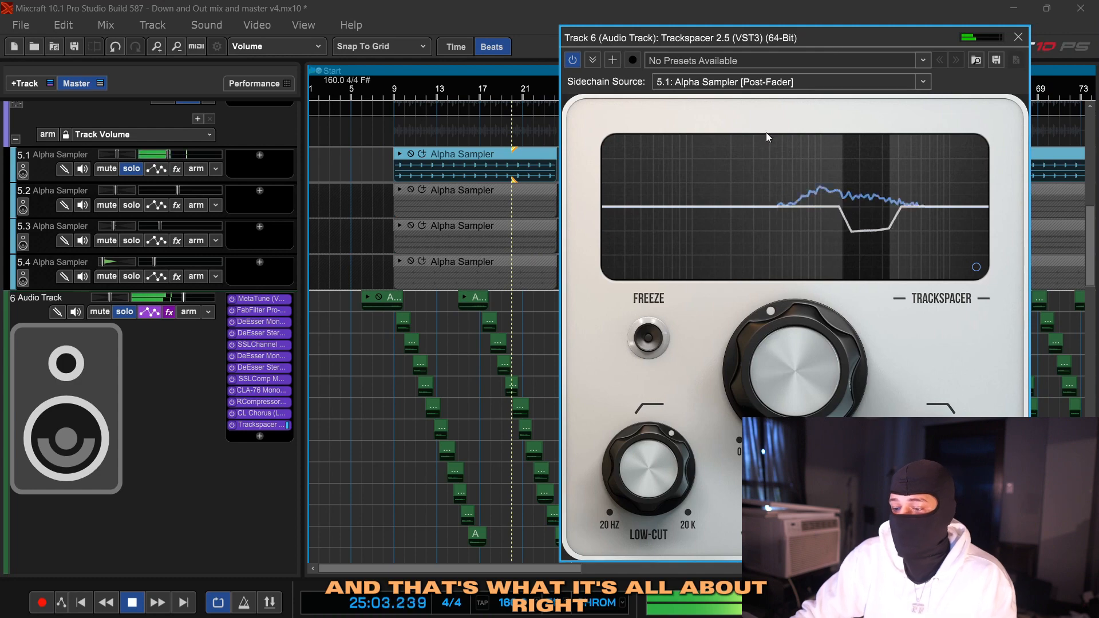
left_click(132, 603)
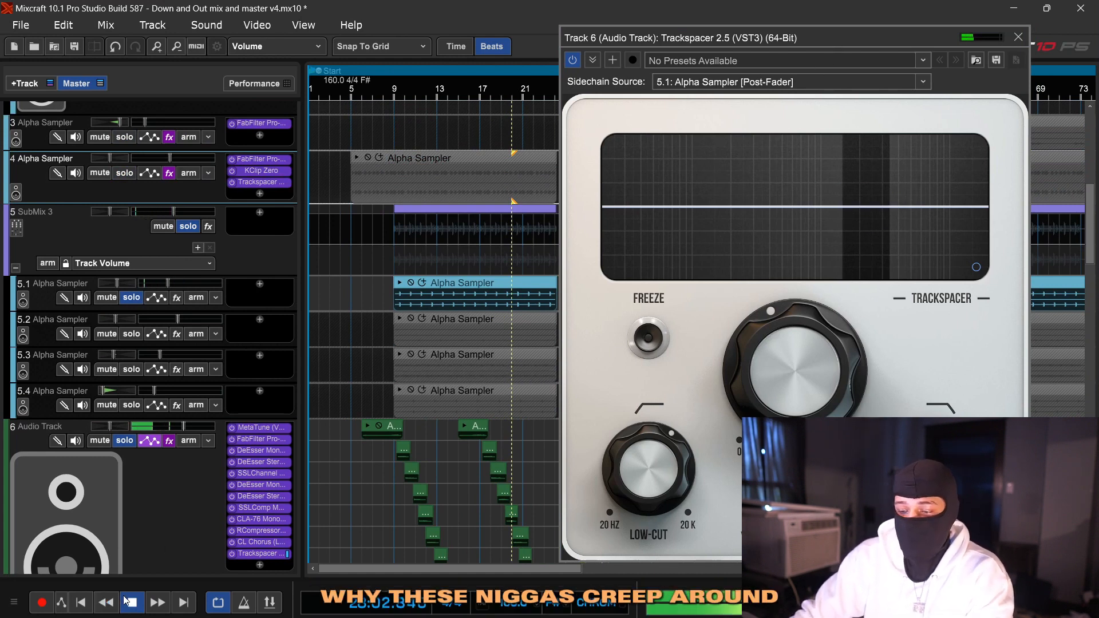
left_click(131, 601)
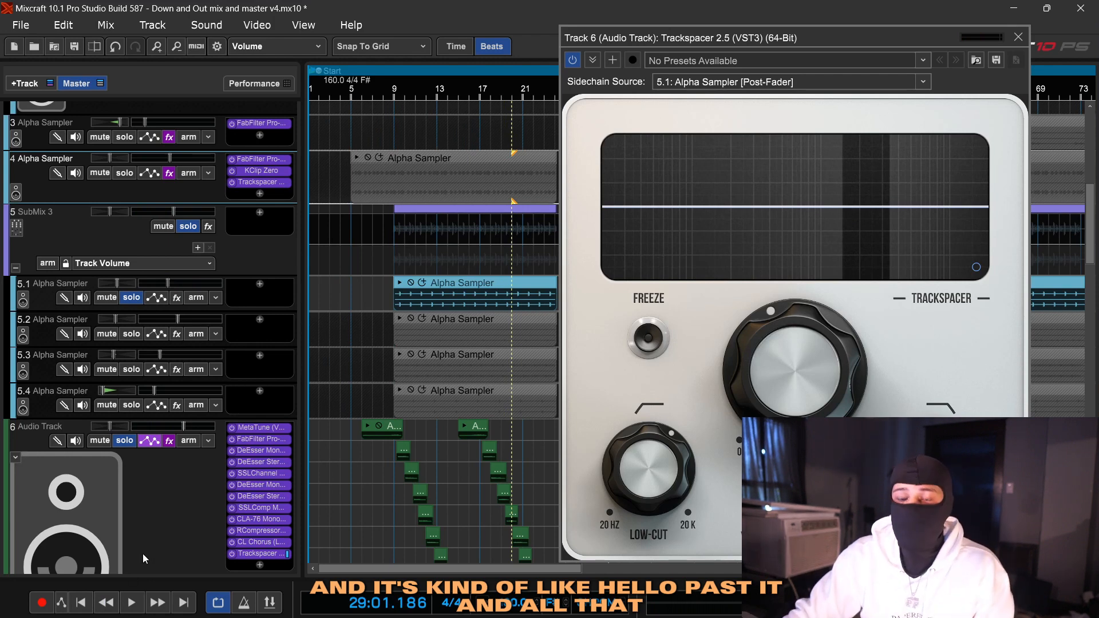
mouse_move(805, 195)
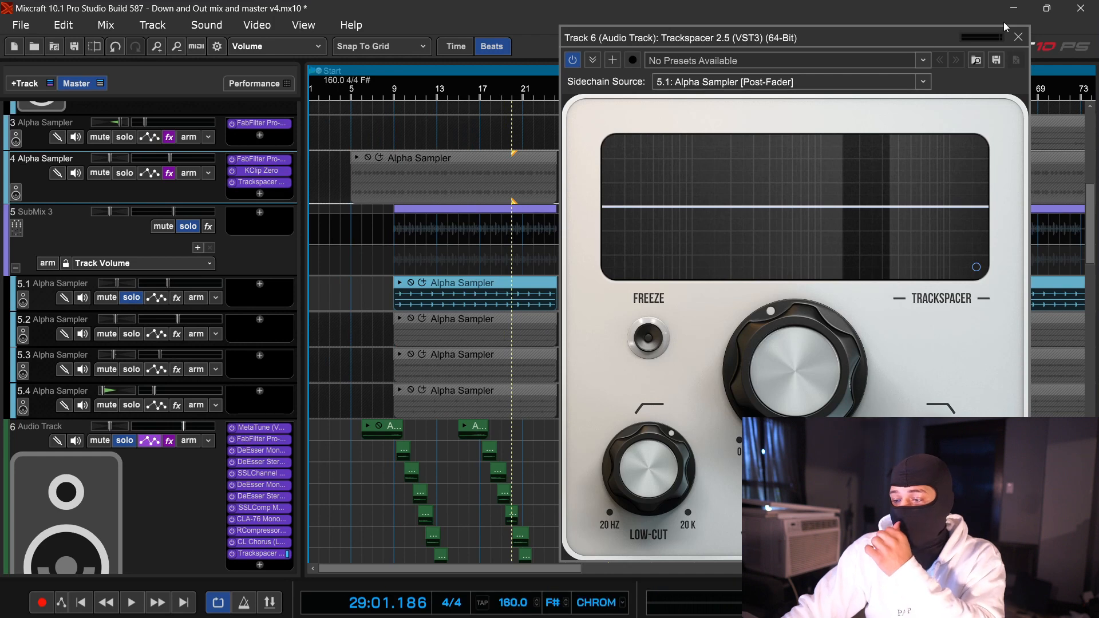
mouse_move(939, 60)
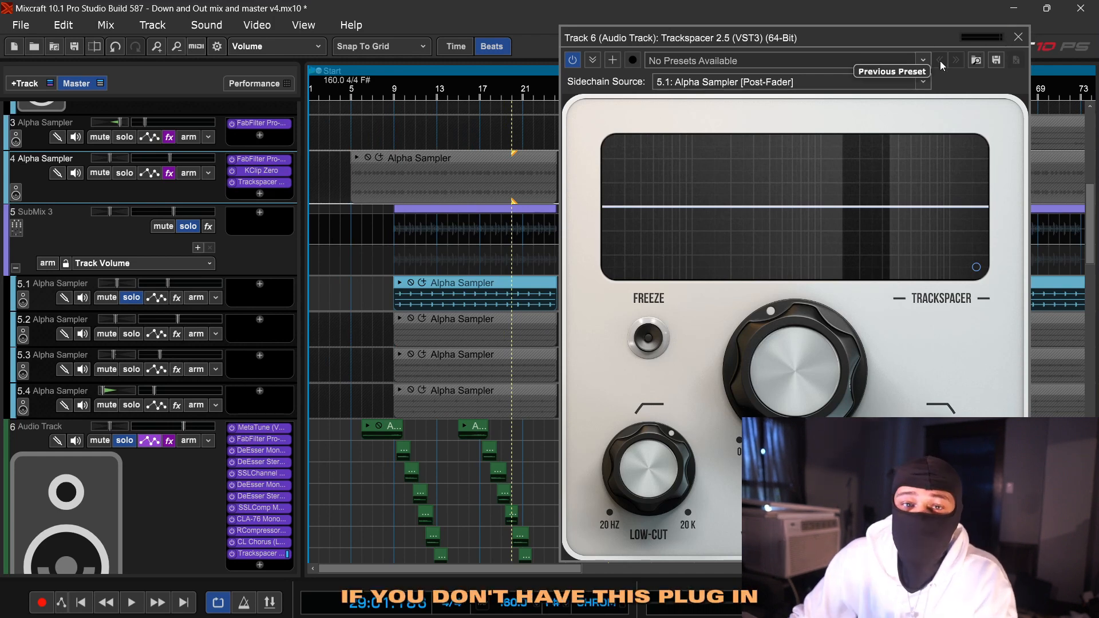
mouse_move(930, 39)
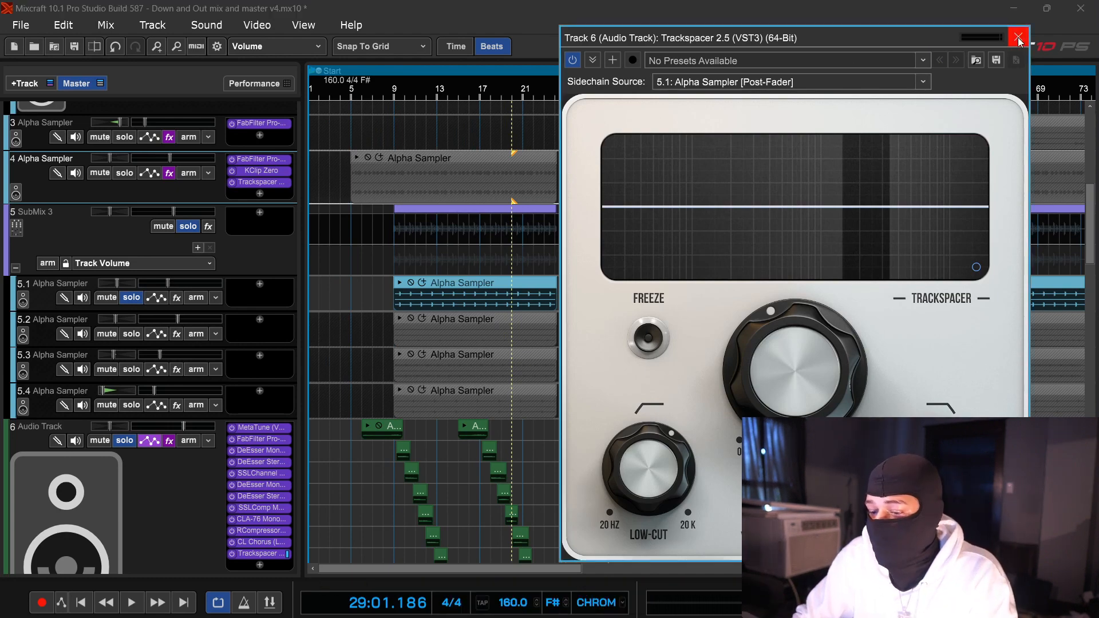
left_click(1020, 37)
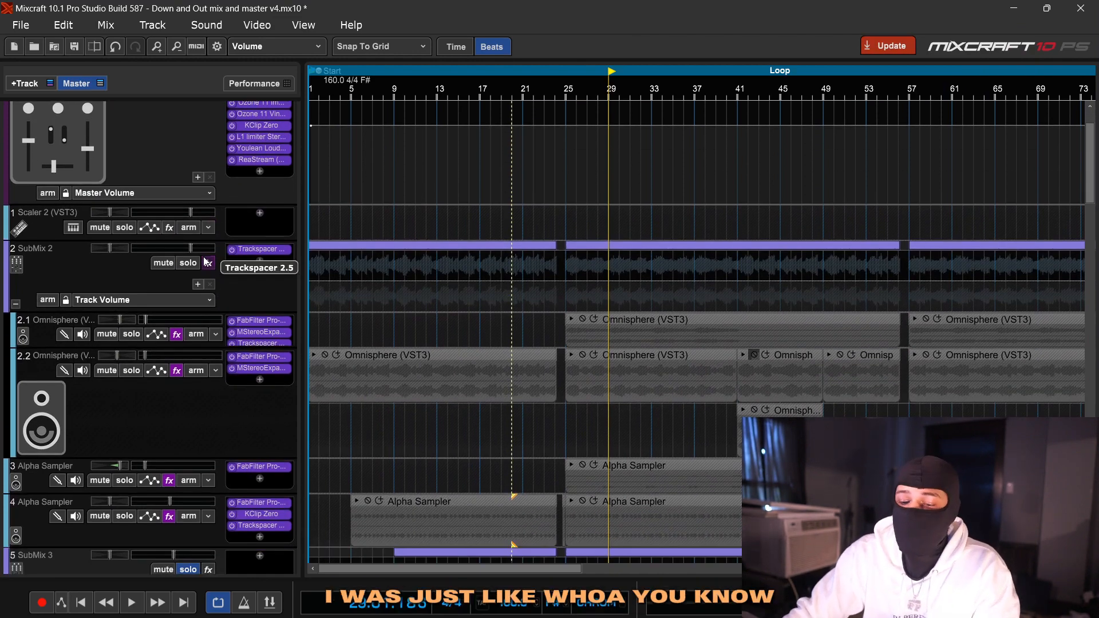
scroll("down", 3)
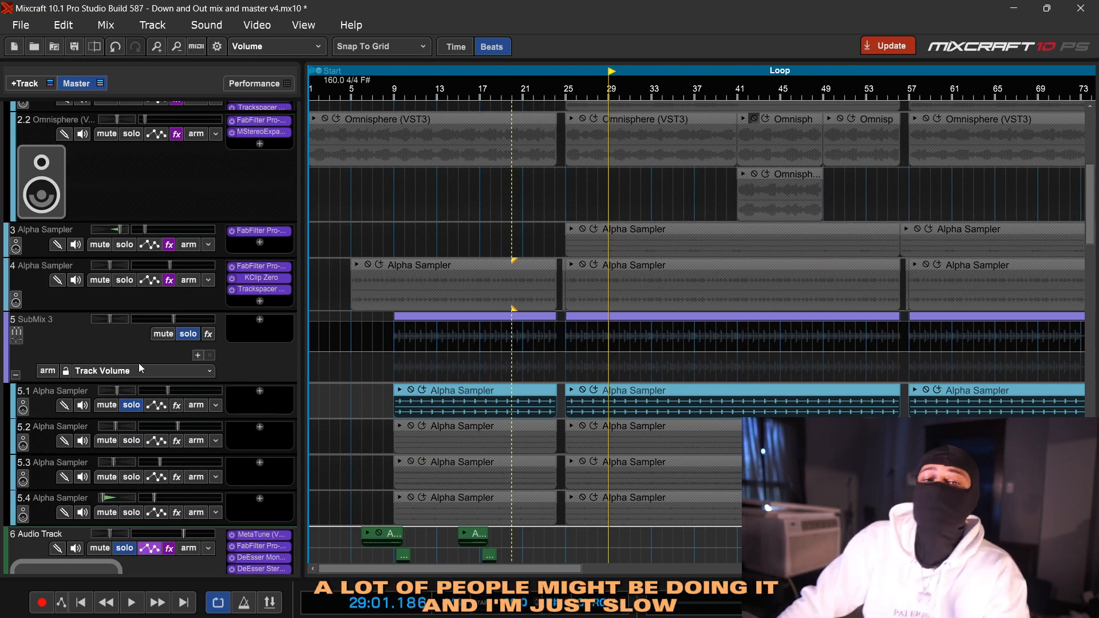
scroll("down", 3)
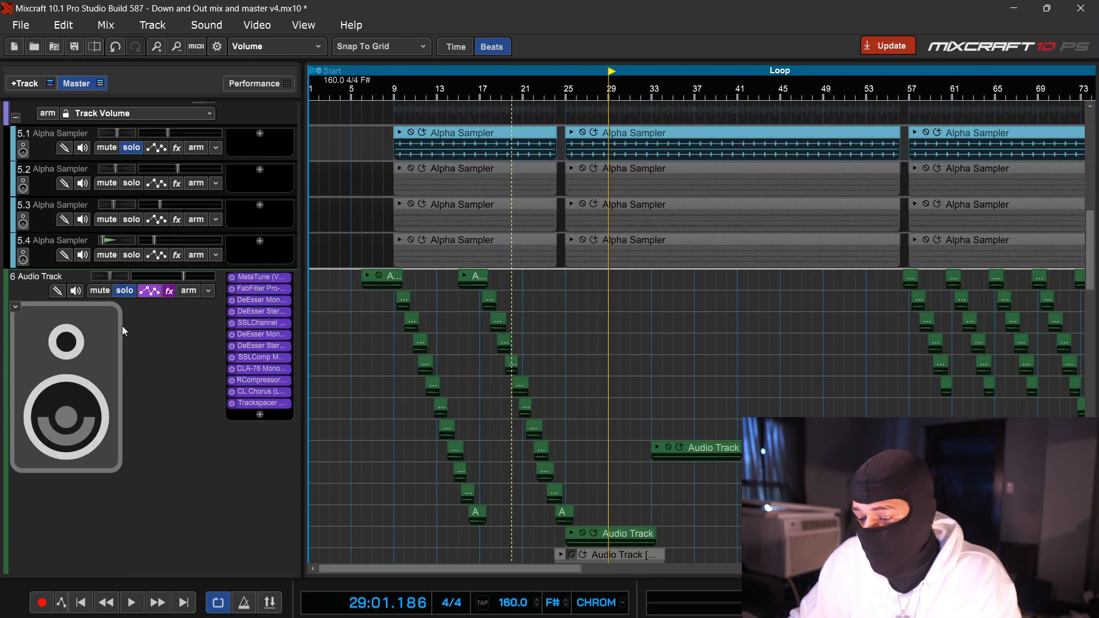